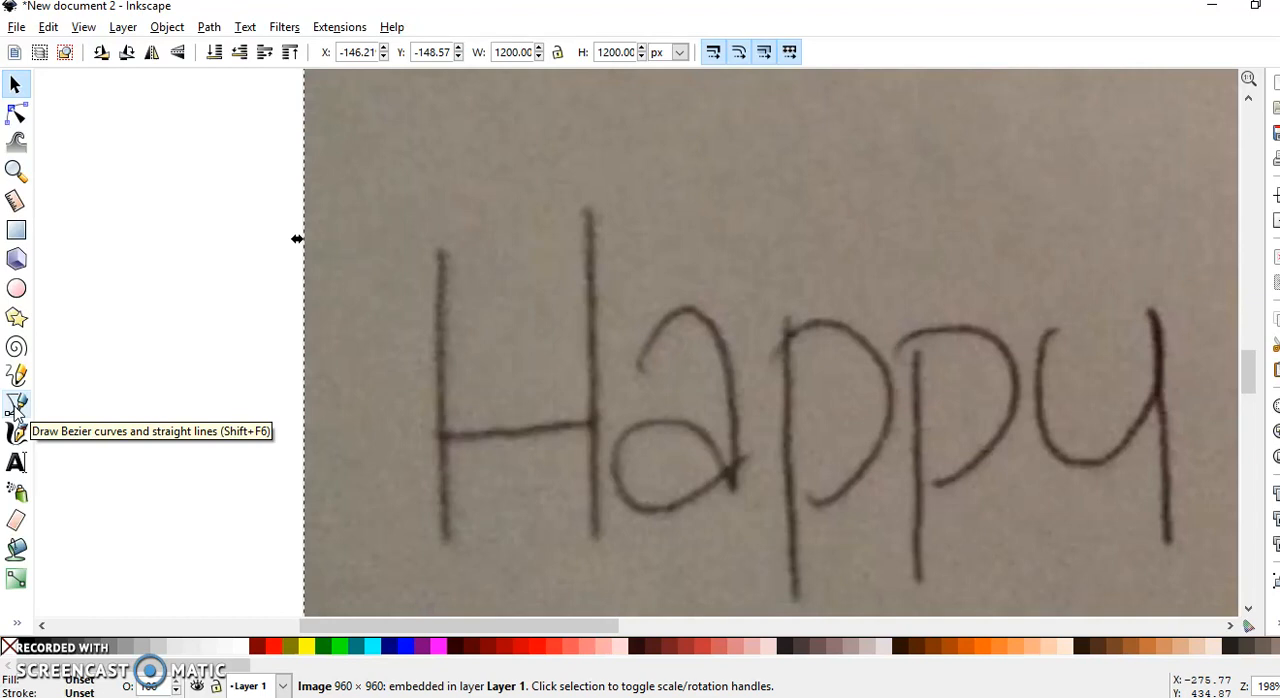
Step: Start a straight Bezier line down the H's left upright from its top
left_click(16, 404)
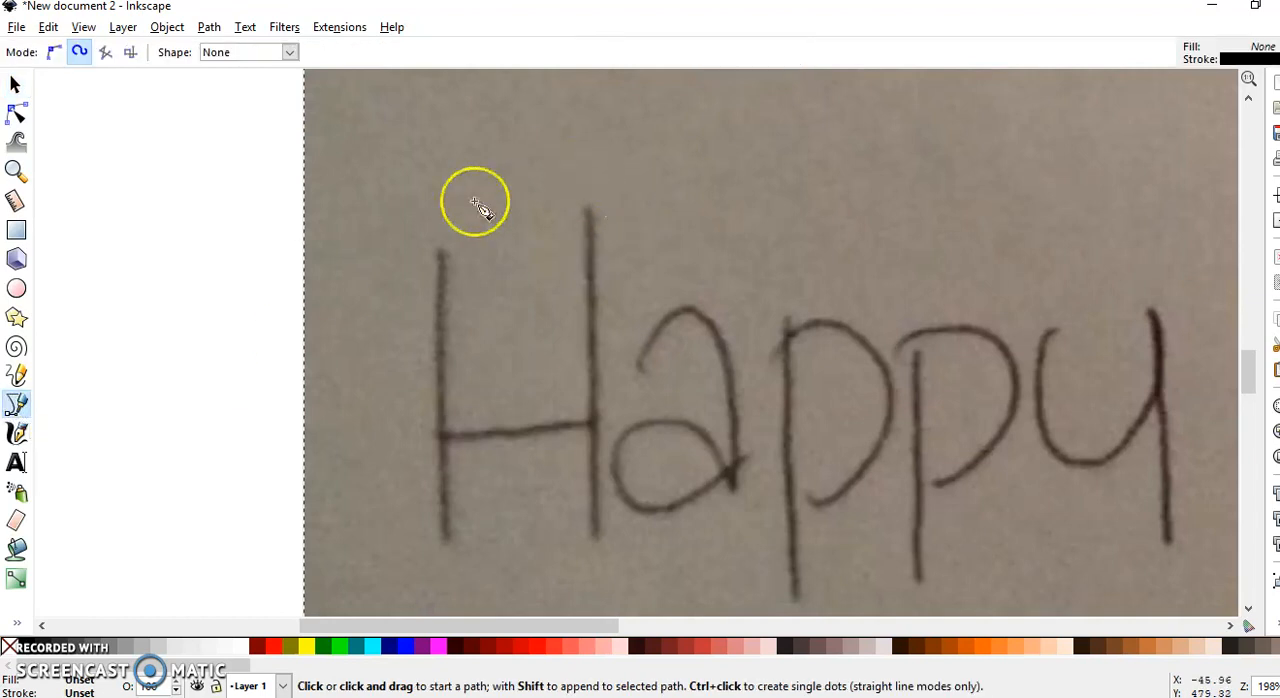
mouse_move(444, 252)
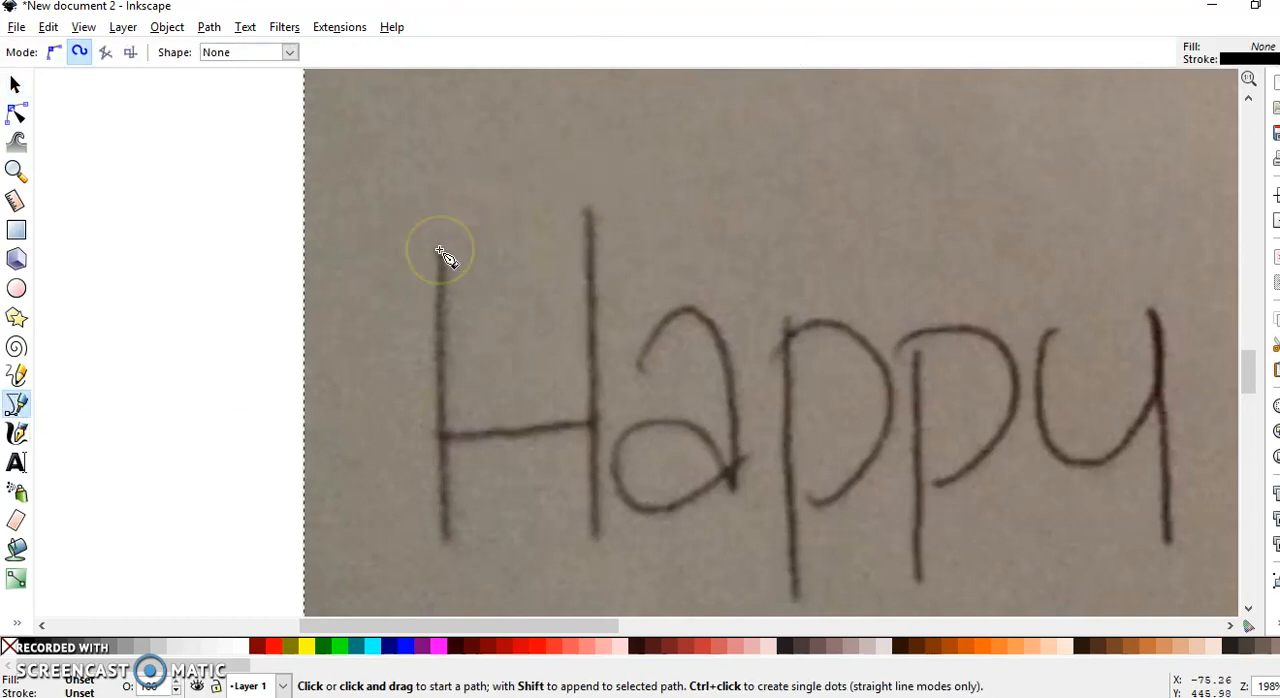
left_click(440, 250)
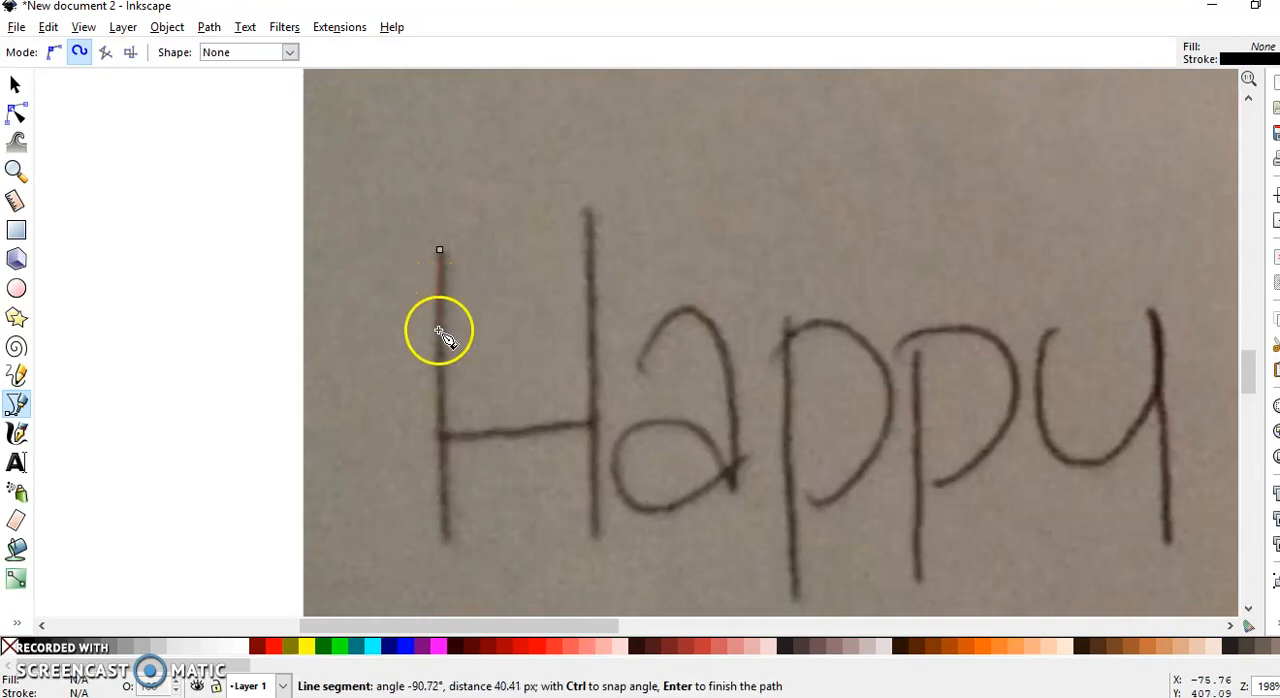
mouse_move(442, 444)
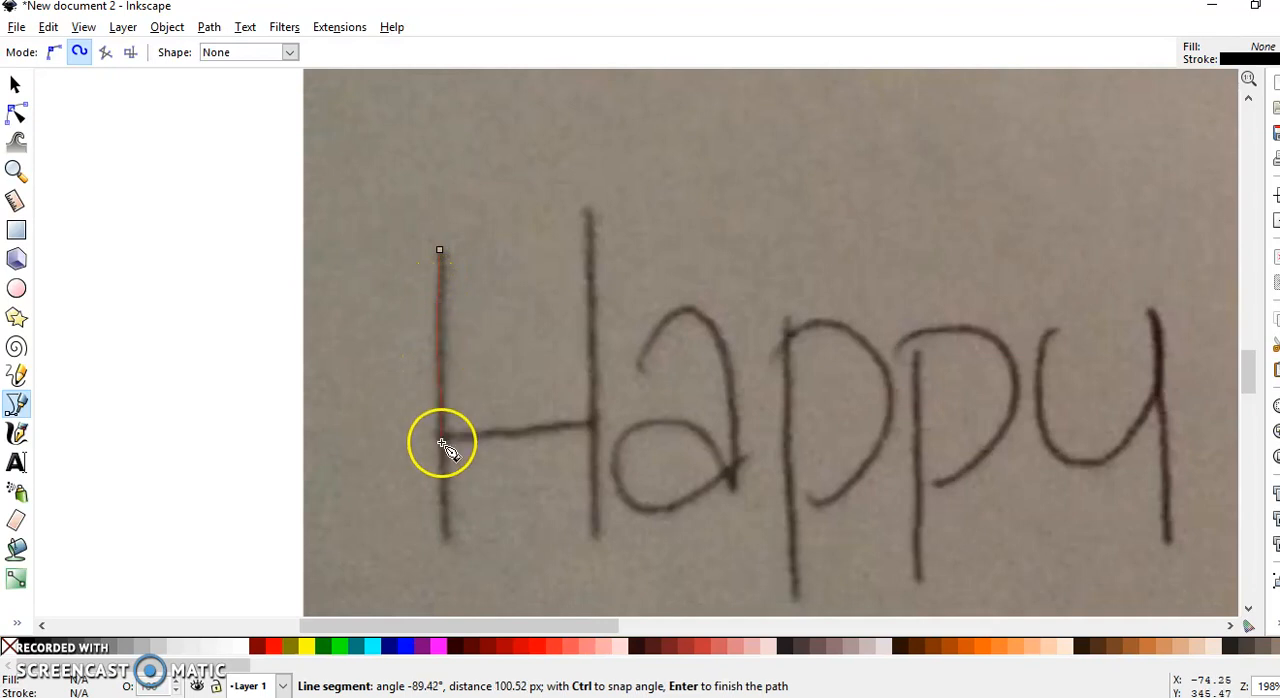
mouse_move(448, 540)
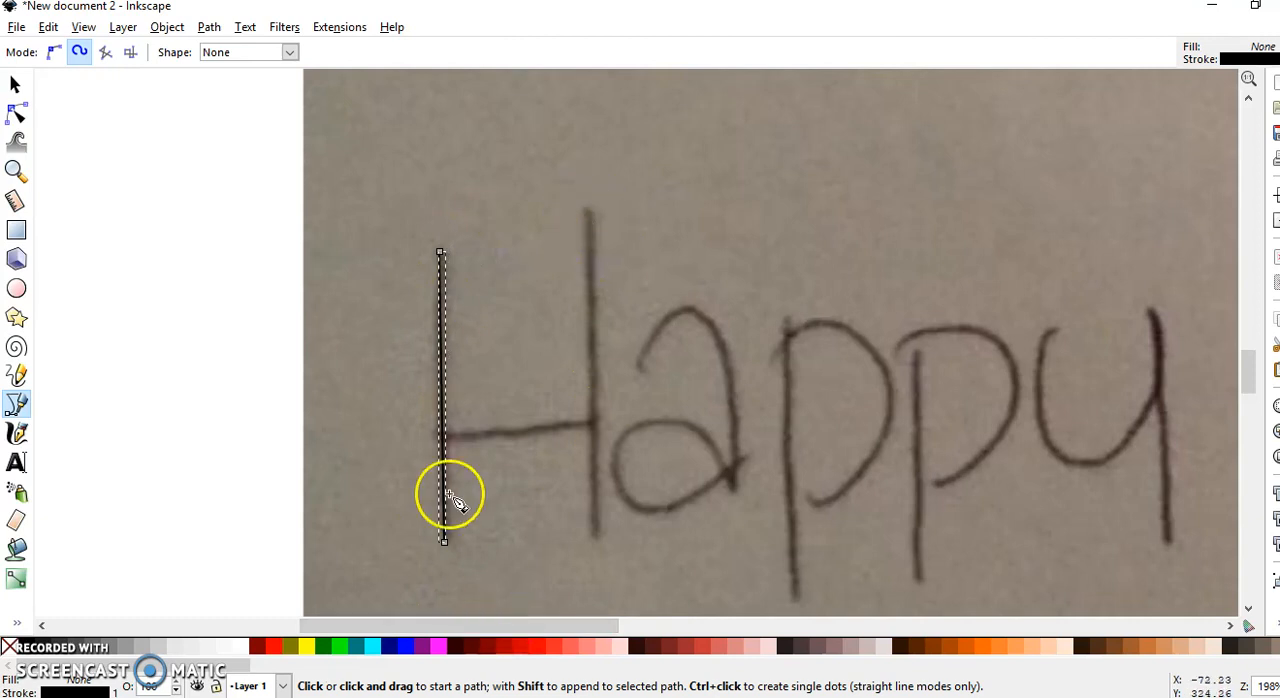
mouse_move(444, 440)
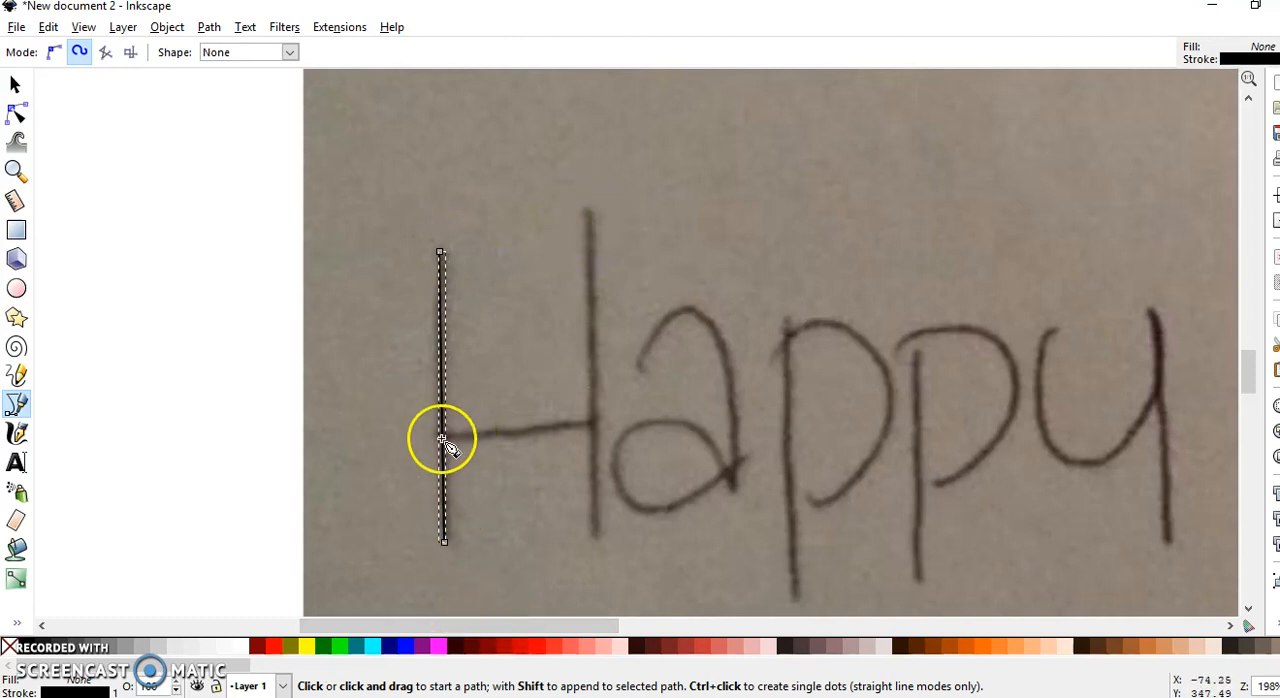
mouse_move(440, 490)
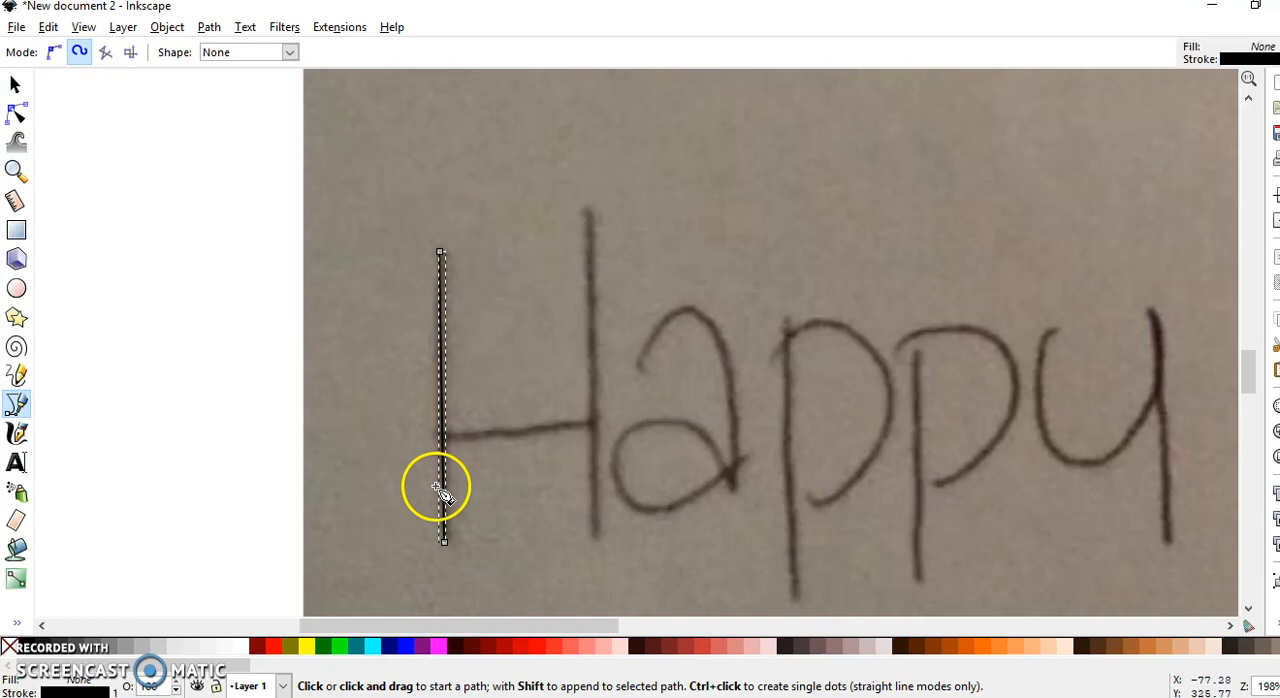
Step: Begin the line along the H's right upright
left_click(588, 214)
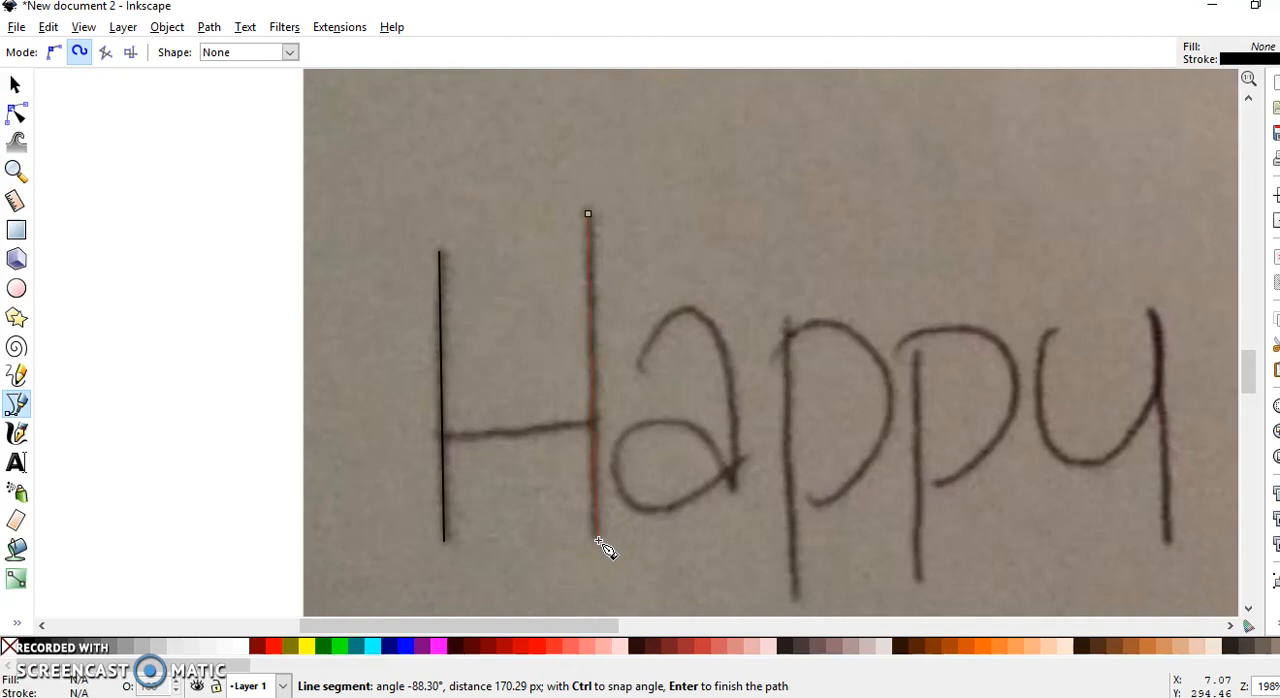
mouse_move(600, 548)
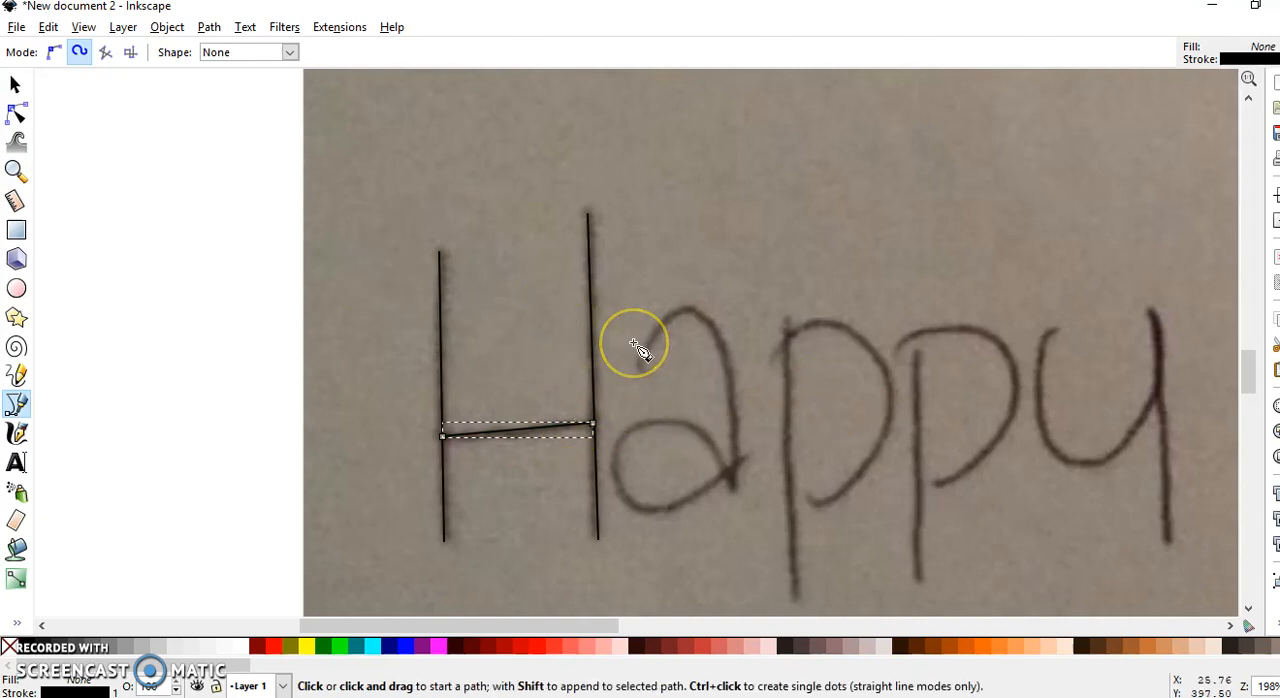
mouse_move(464, 378)
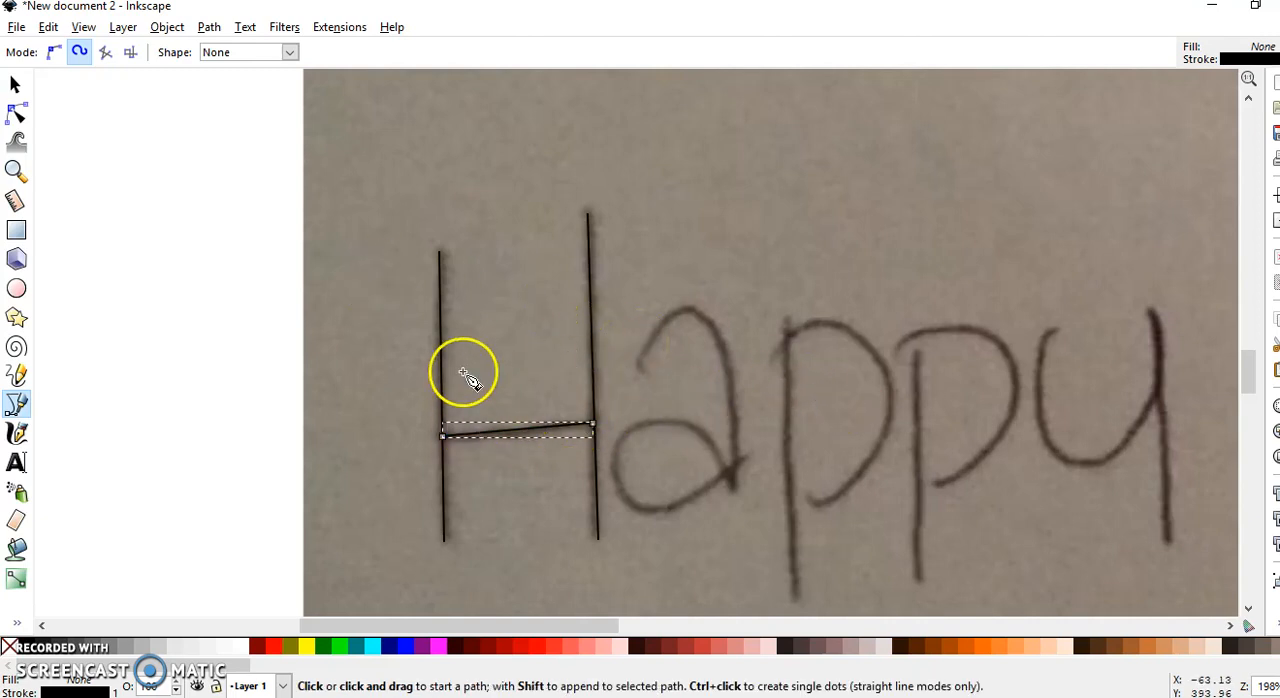
mouse_move(450, 230)
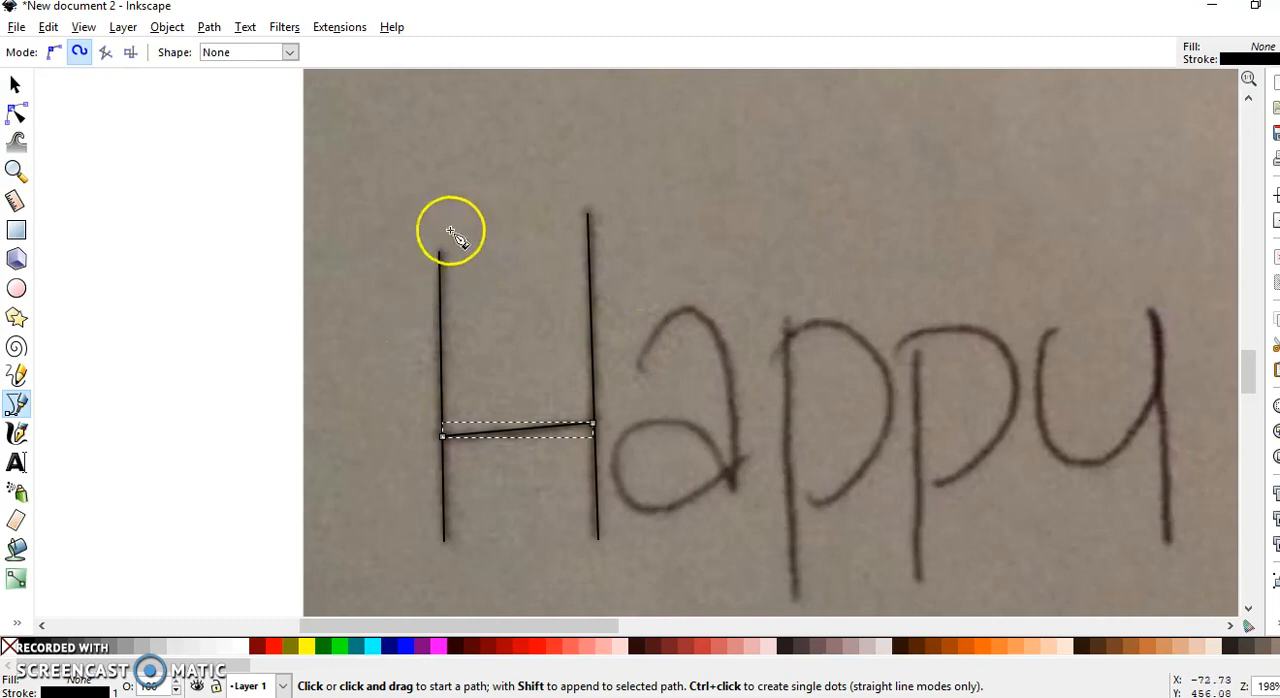
mouse_move(480, 582)
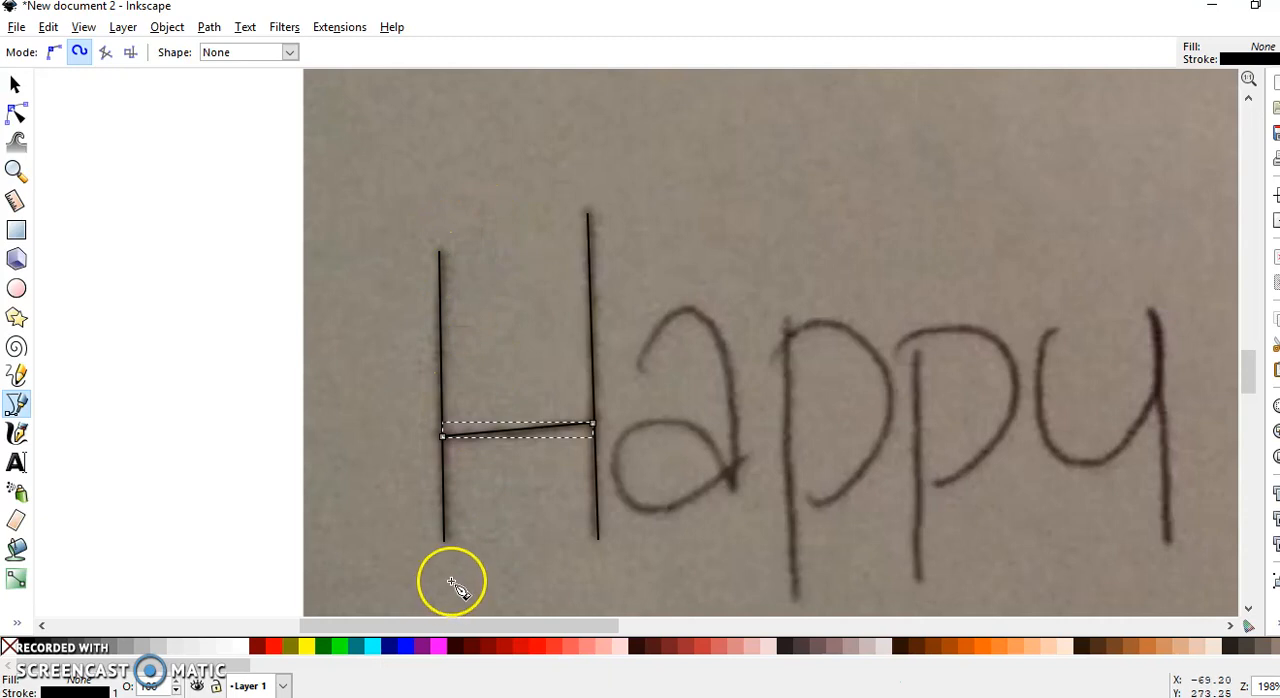
mouse_move(444, 482)
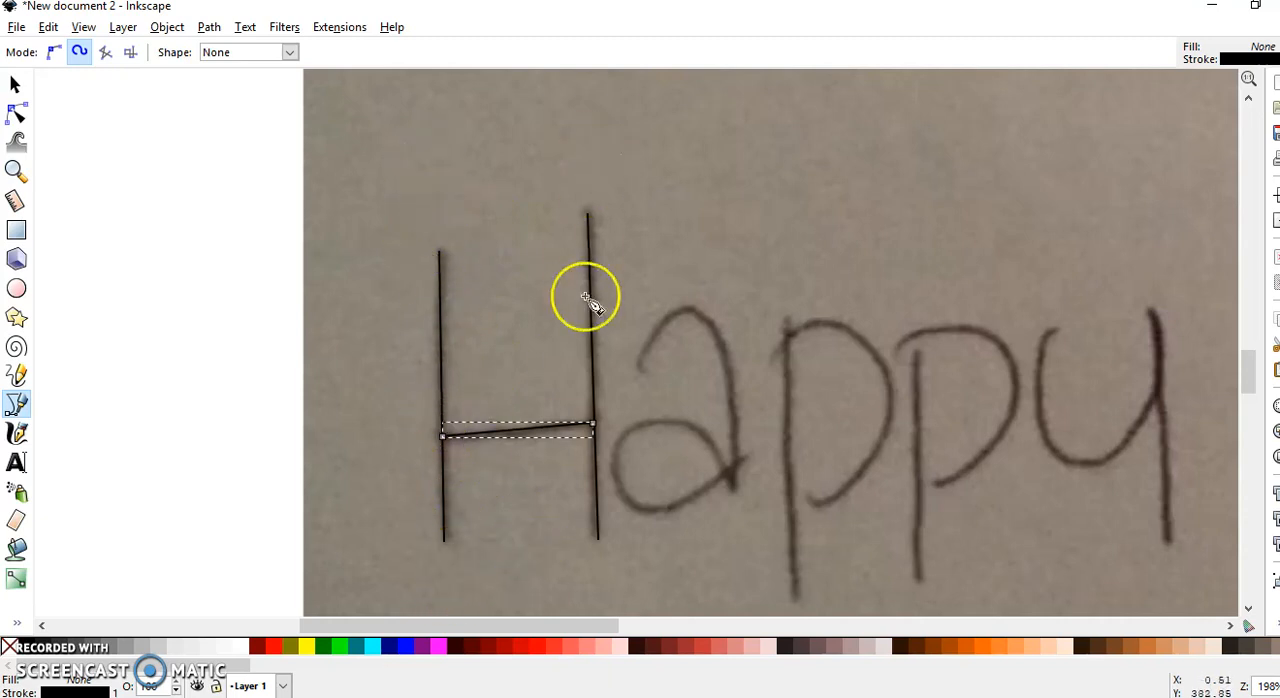
mouse_move(424, 276)
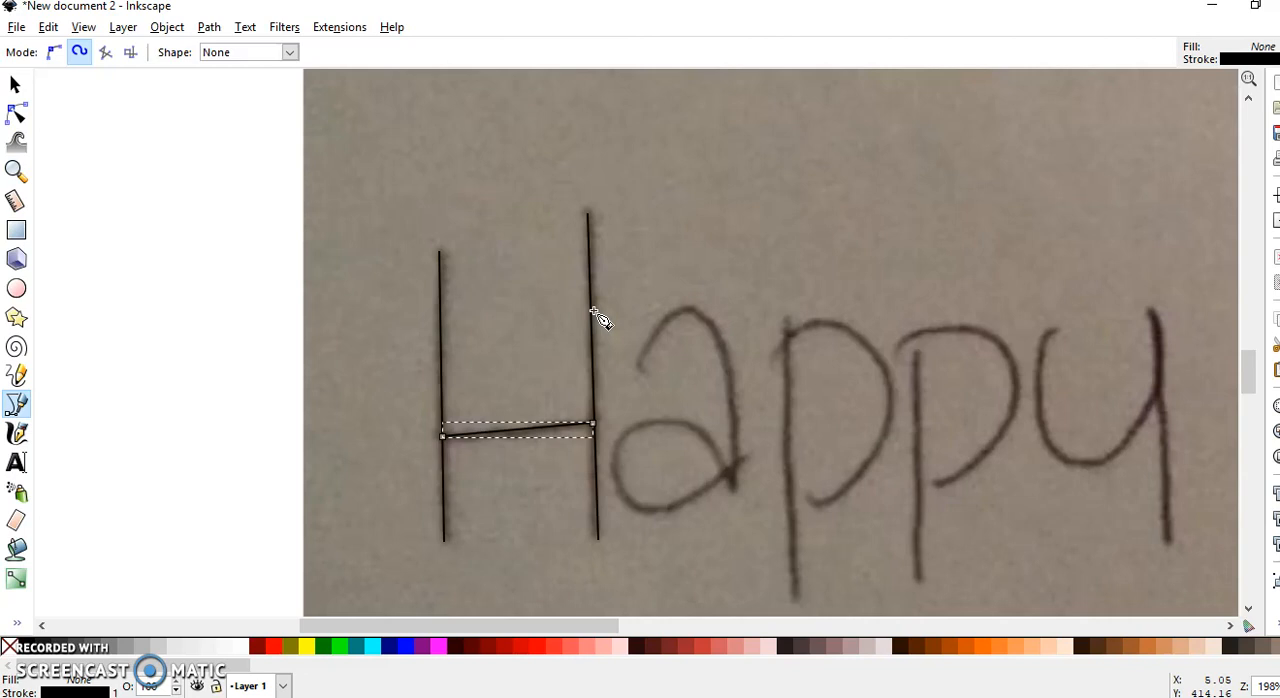
mouse_move(640, 362)
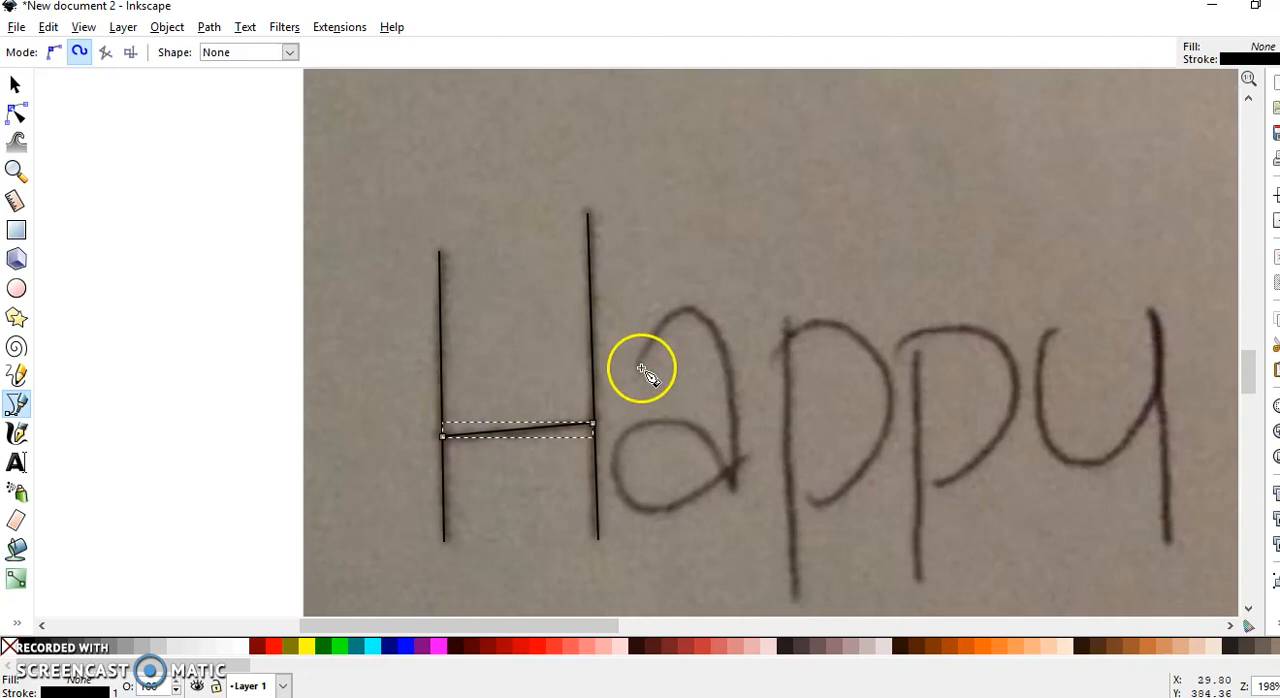
mouse_move(730, 352)
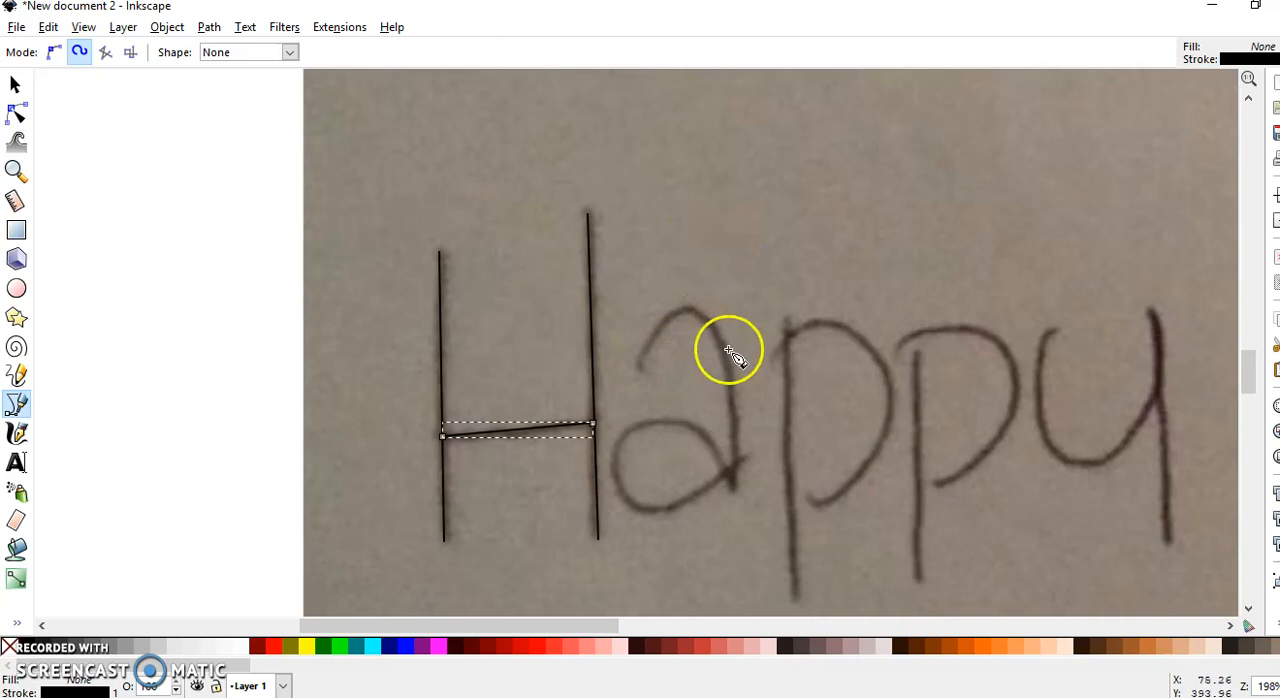
mouse_move(644, 340)
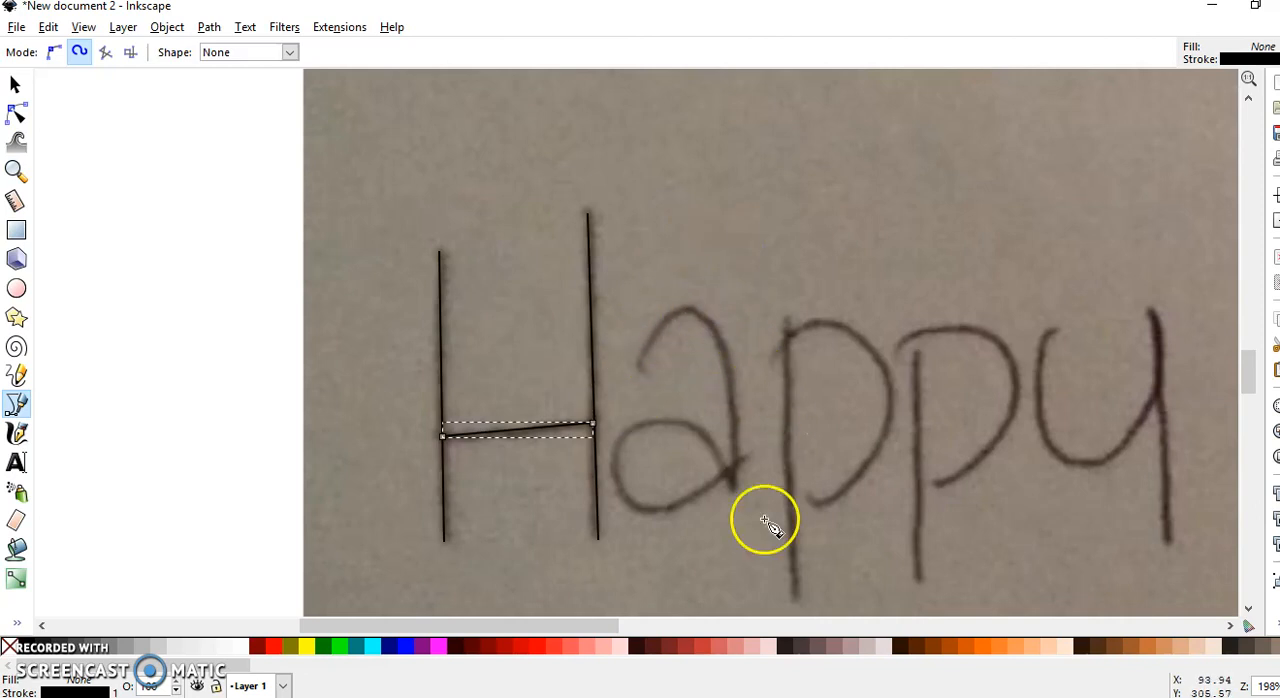
mouse_move(640, 372)
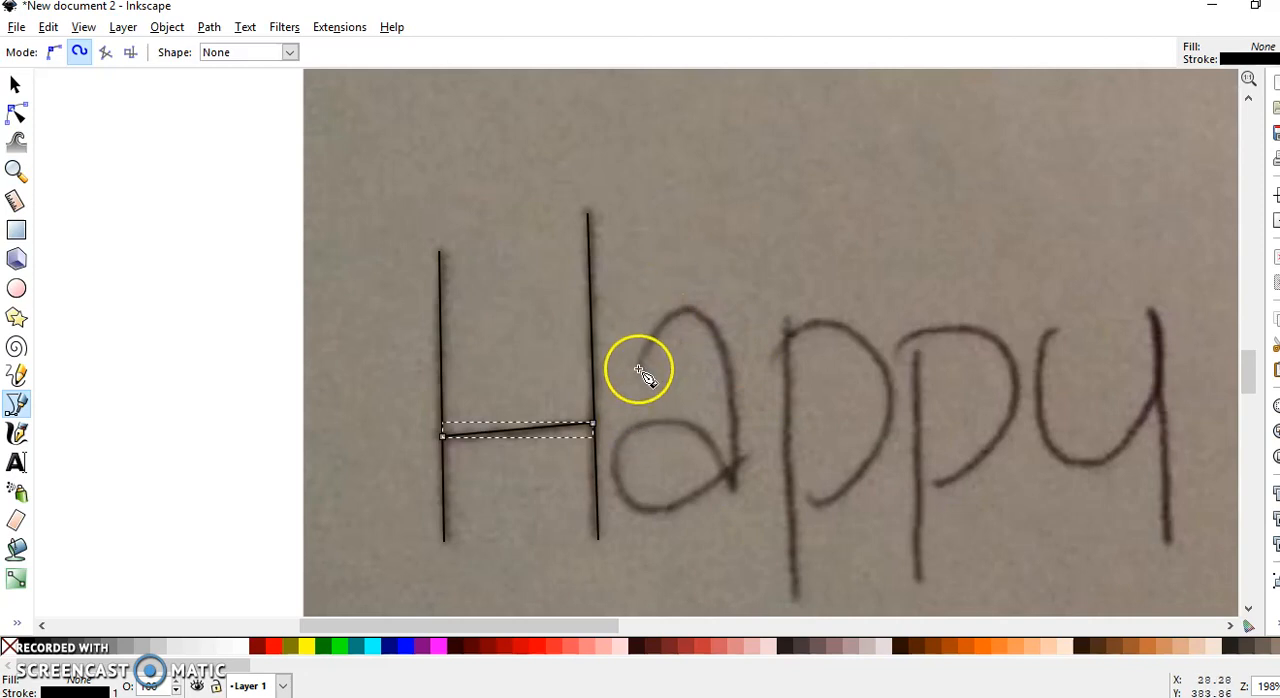
mouse_move(644, 364)
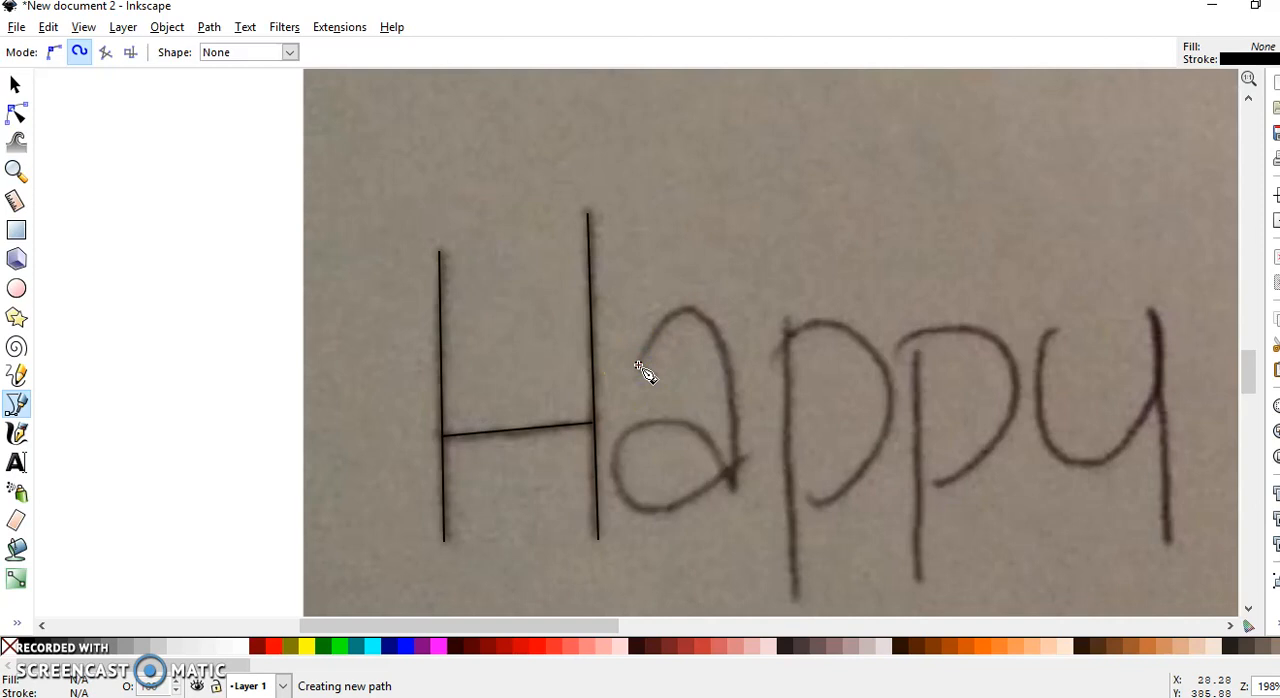
Step: Begin a curved path around the lowercase a, restarting from its top
left_click(640, 364)
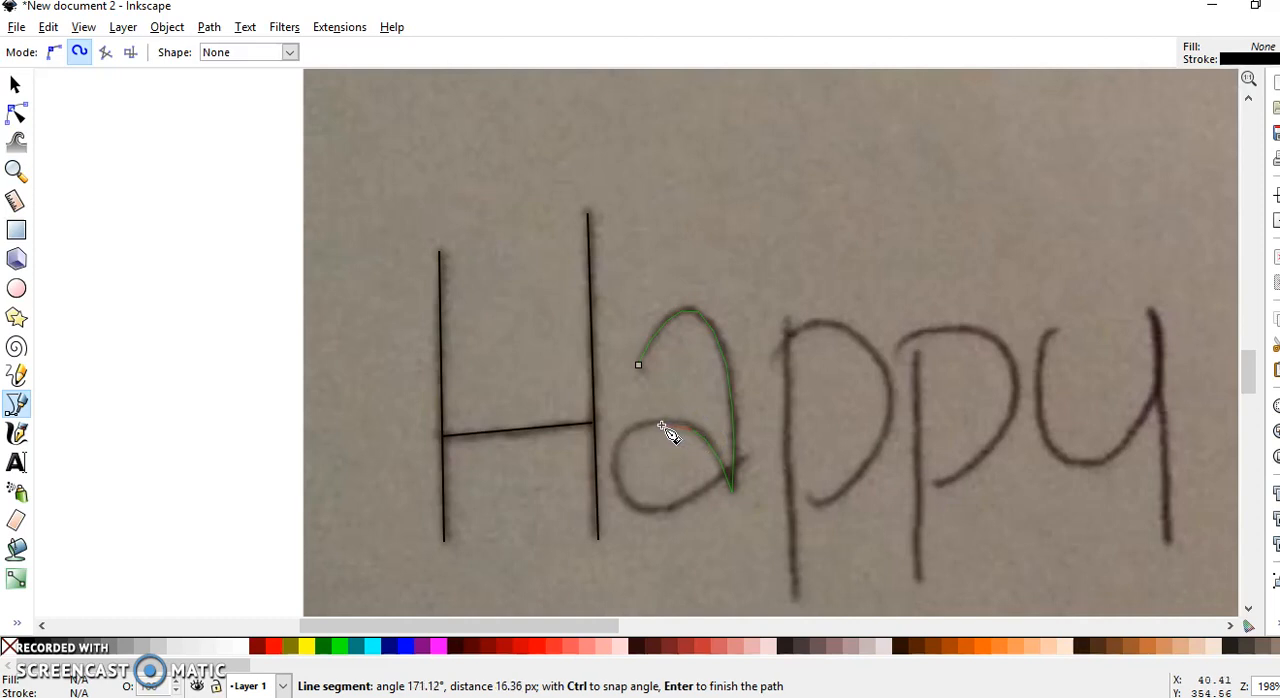
mouse_move(650, 428)
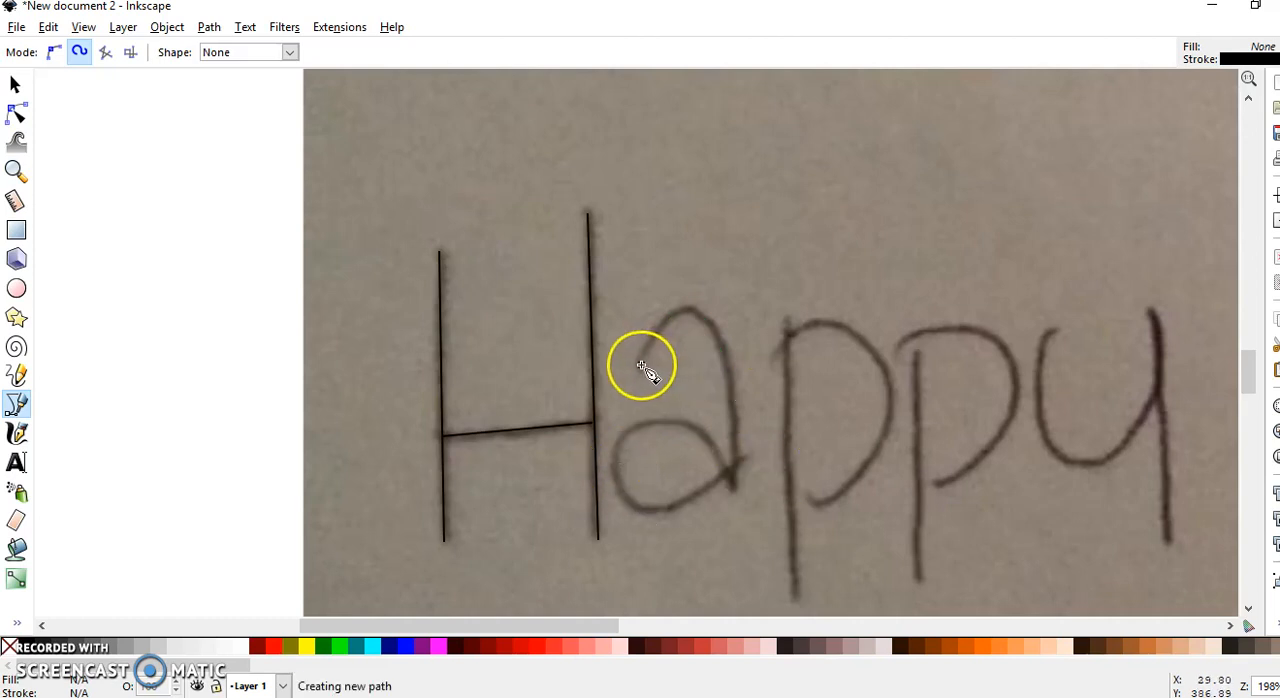
left_click(640, 364)
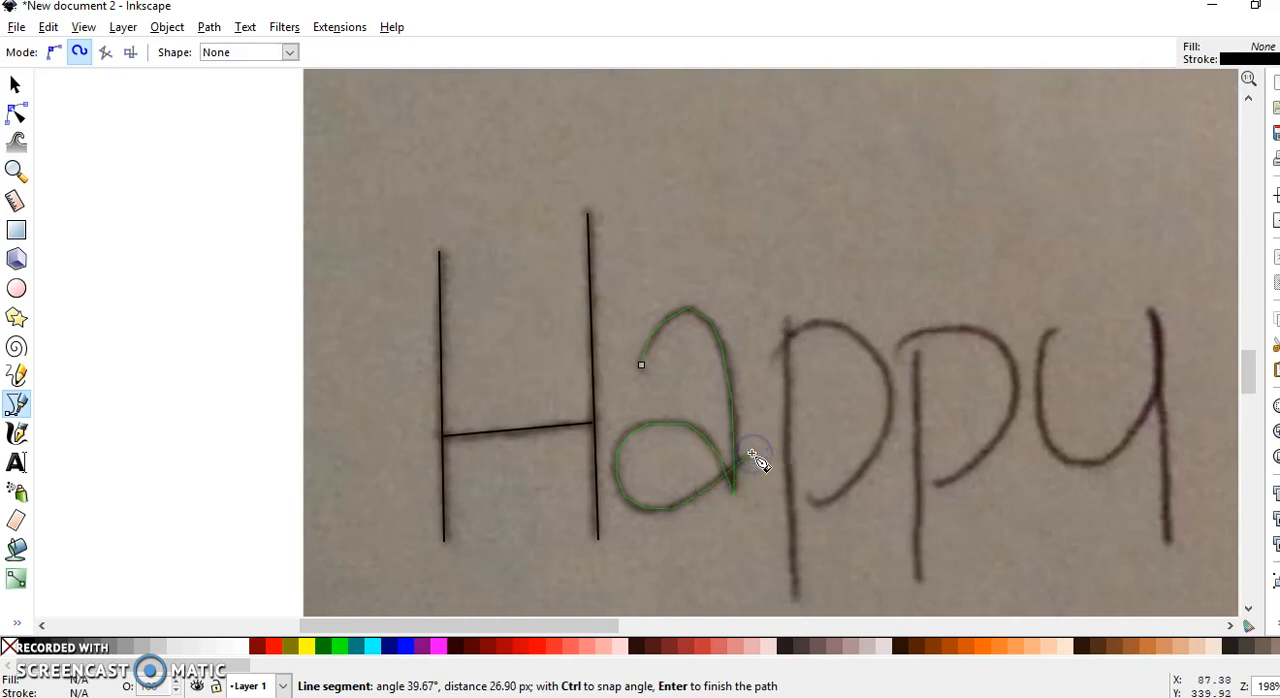
Step: Finish the a path and auto-smooth its top nodes to match the handwriting
left_click(16, 112)
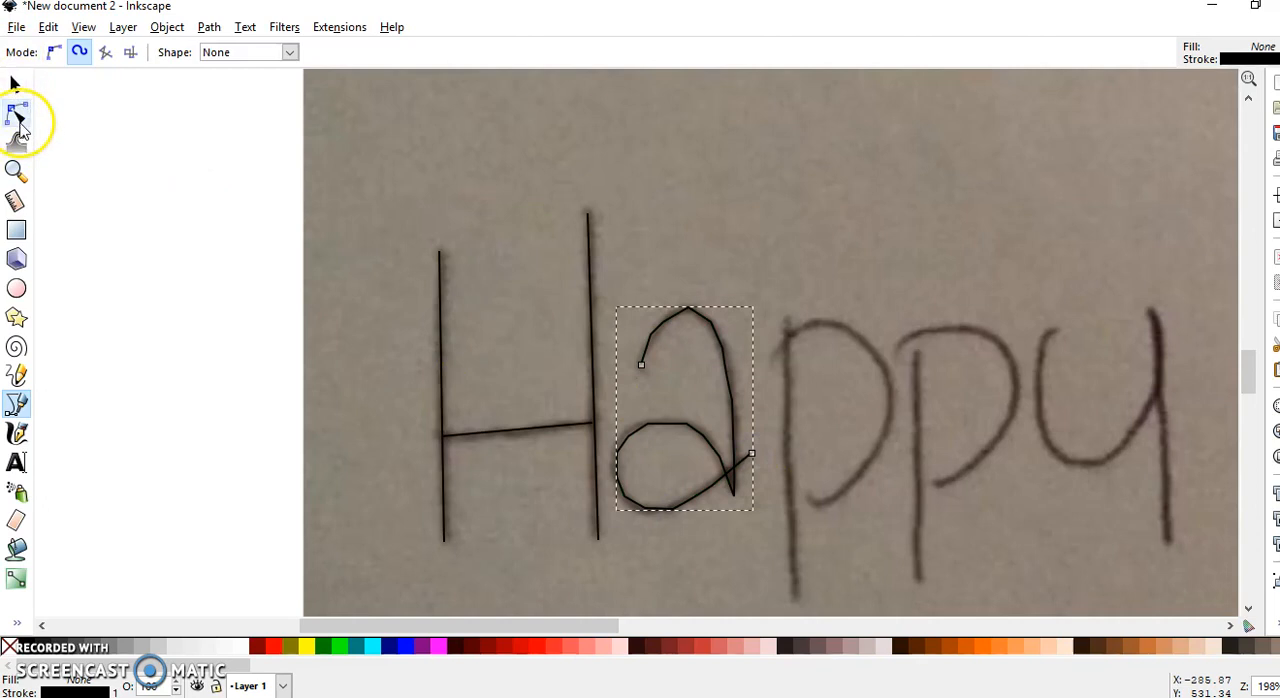
mouse_move(18, 120)
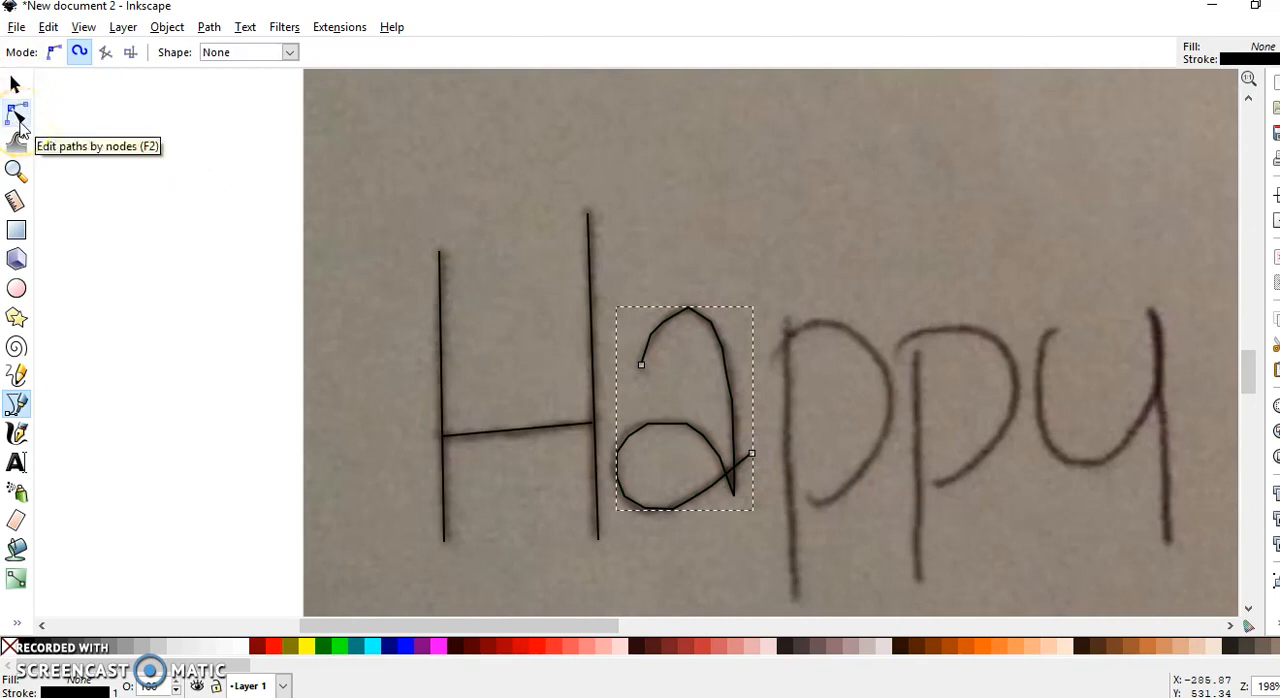
left_click(18, 120)
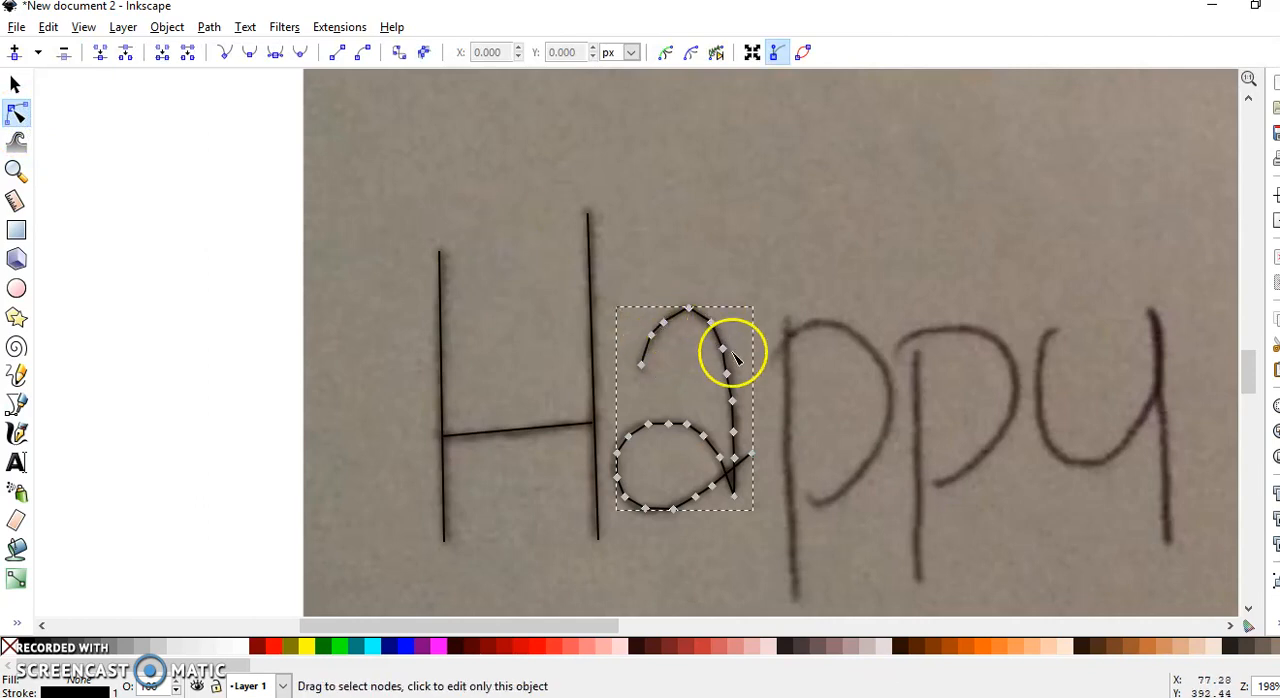
mouse_move(724, 312)
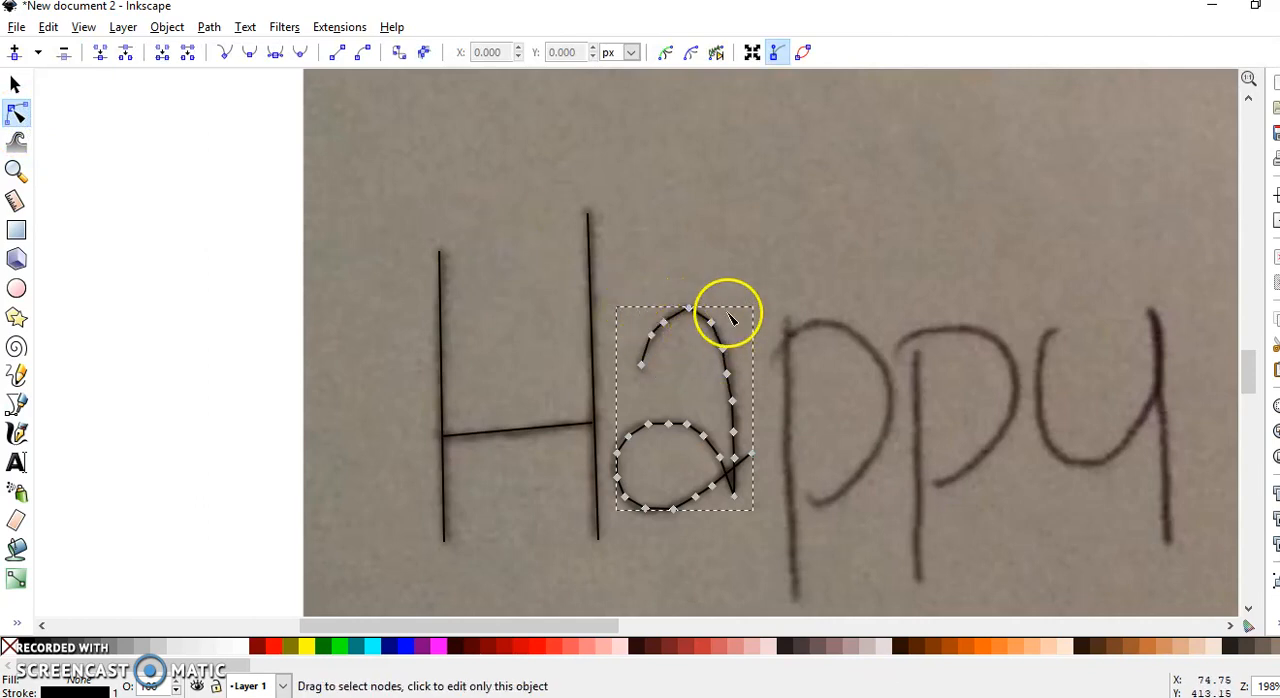
left_click_drag(730, 318, 680, 336)
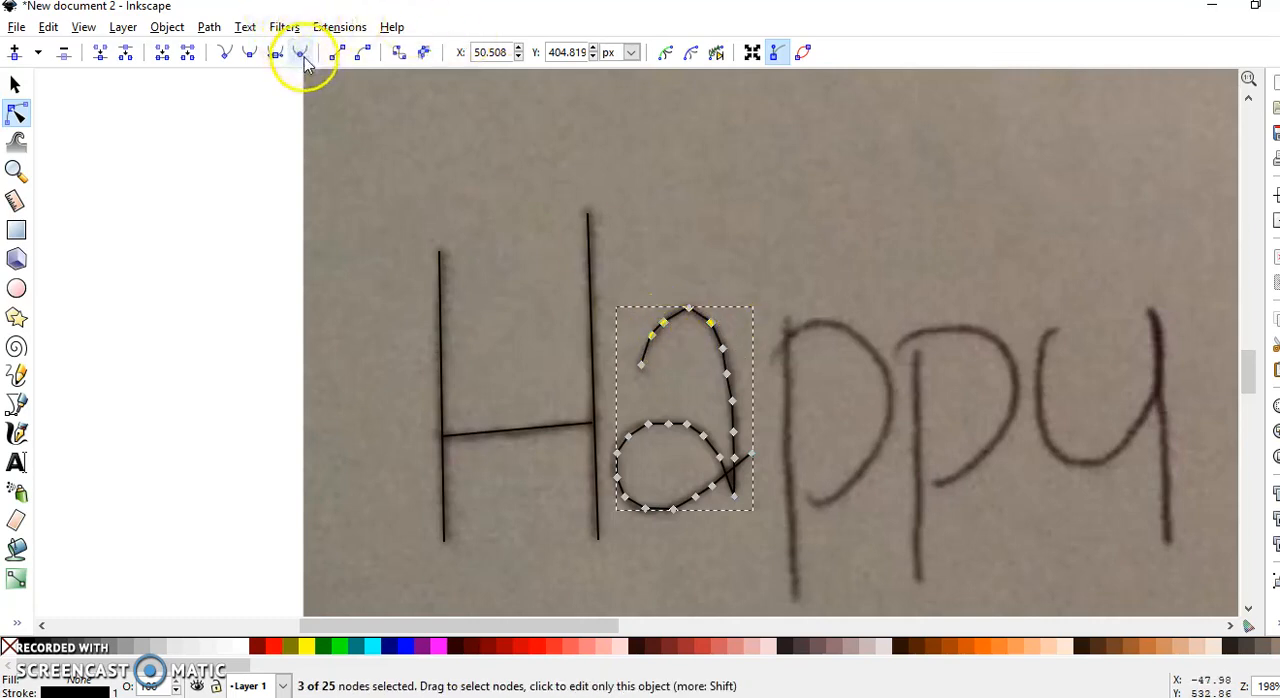
mouse_move(300, 52)
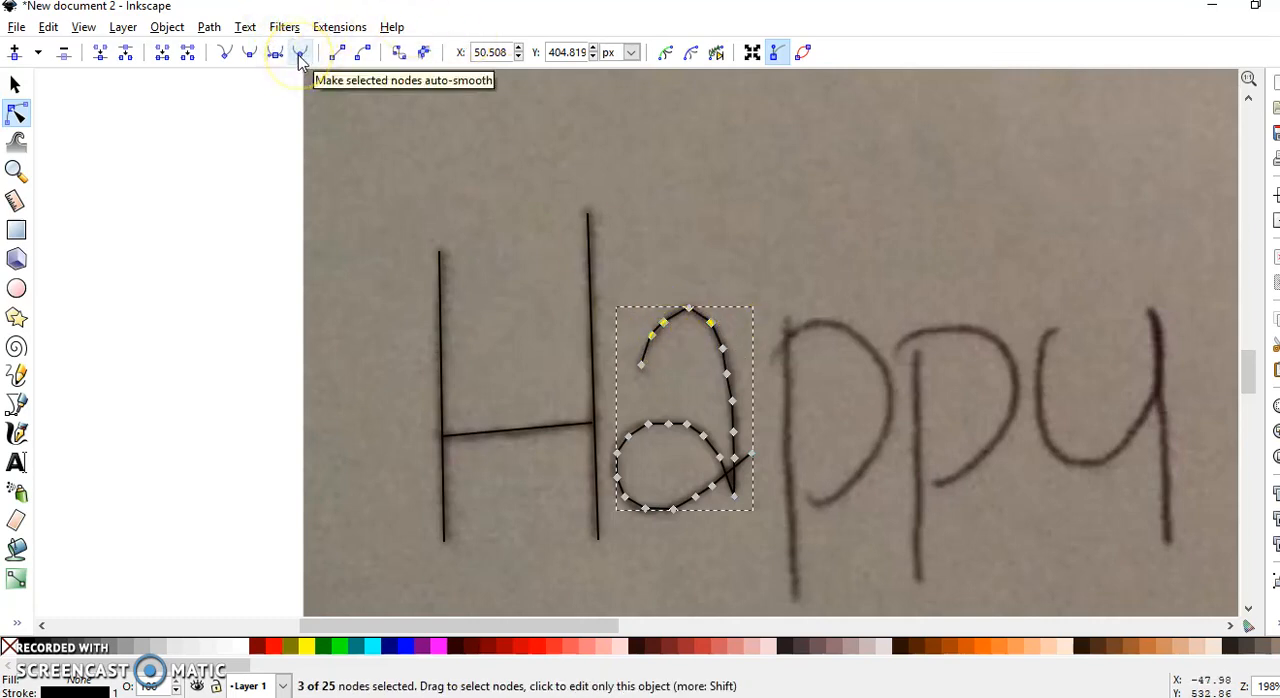
left_click(300, 52)
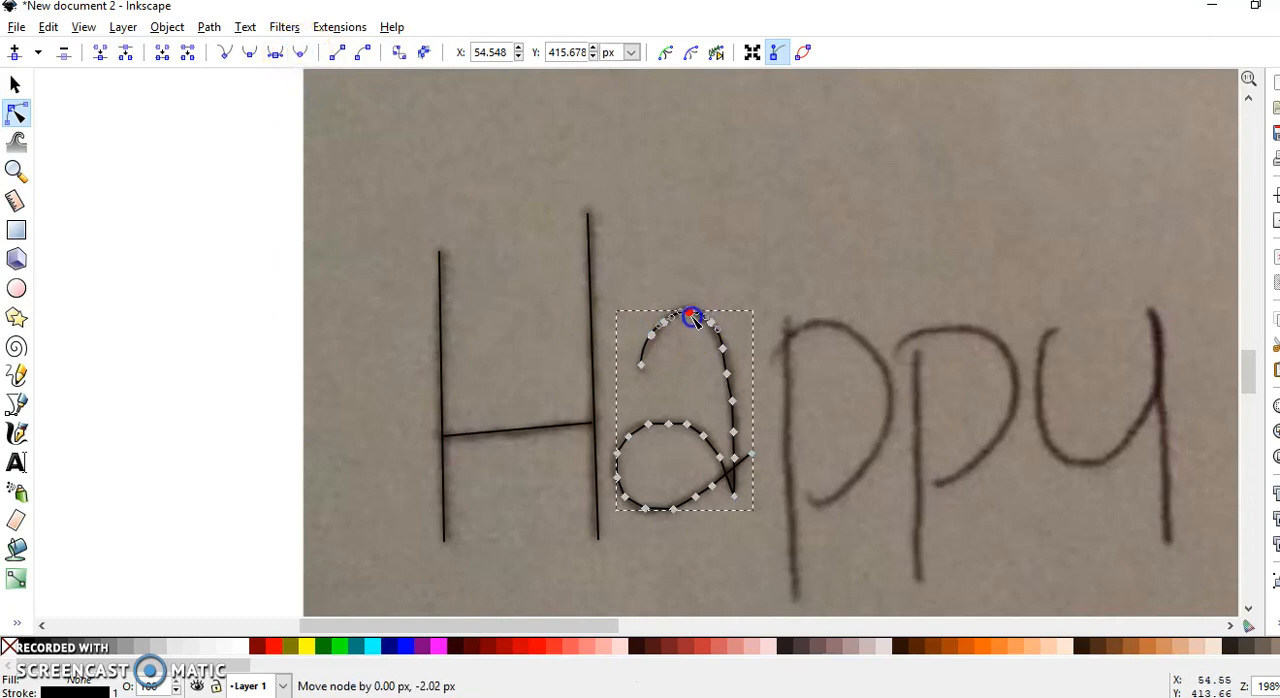
left_click(790, 384)
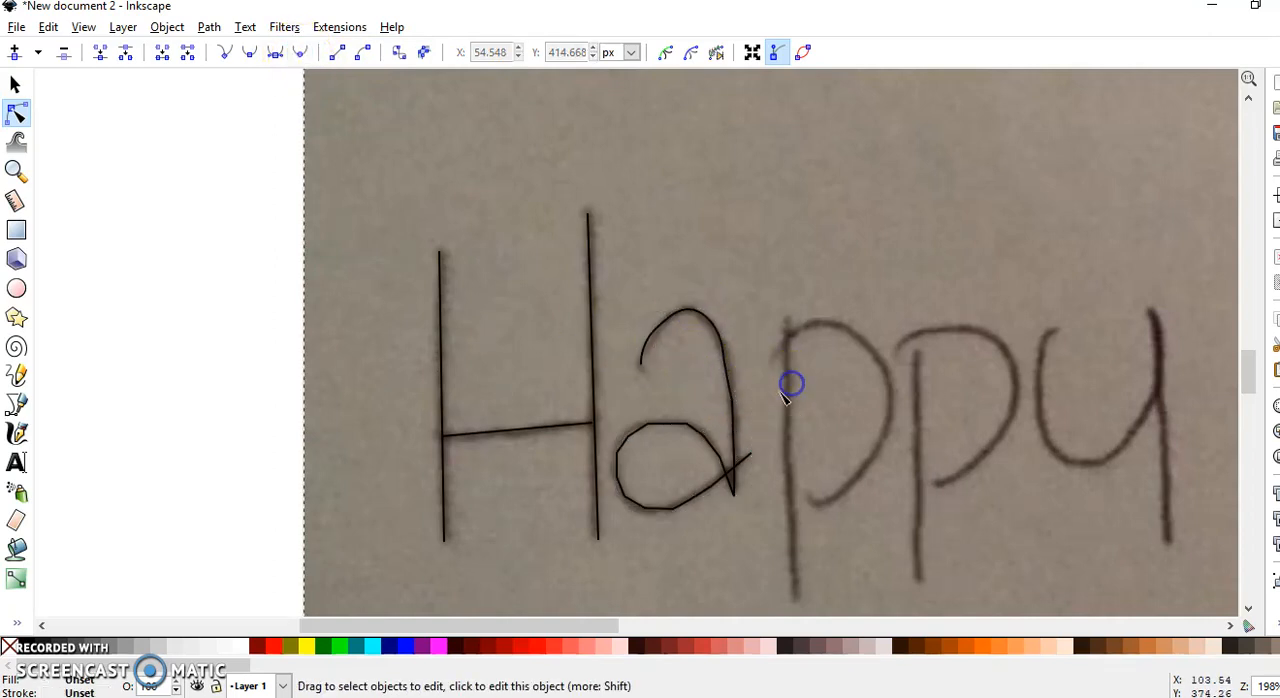
Step: Pull the a's top curve and a stray node onto the pencil line
left_click(790, 384)
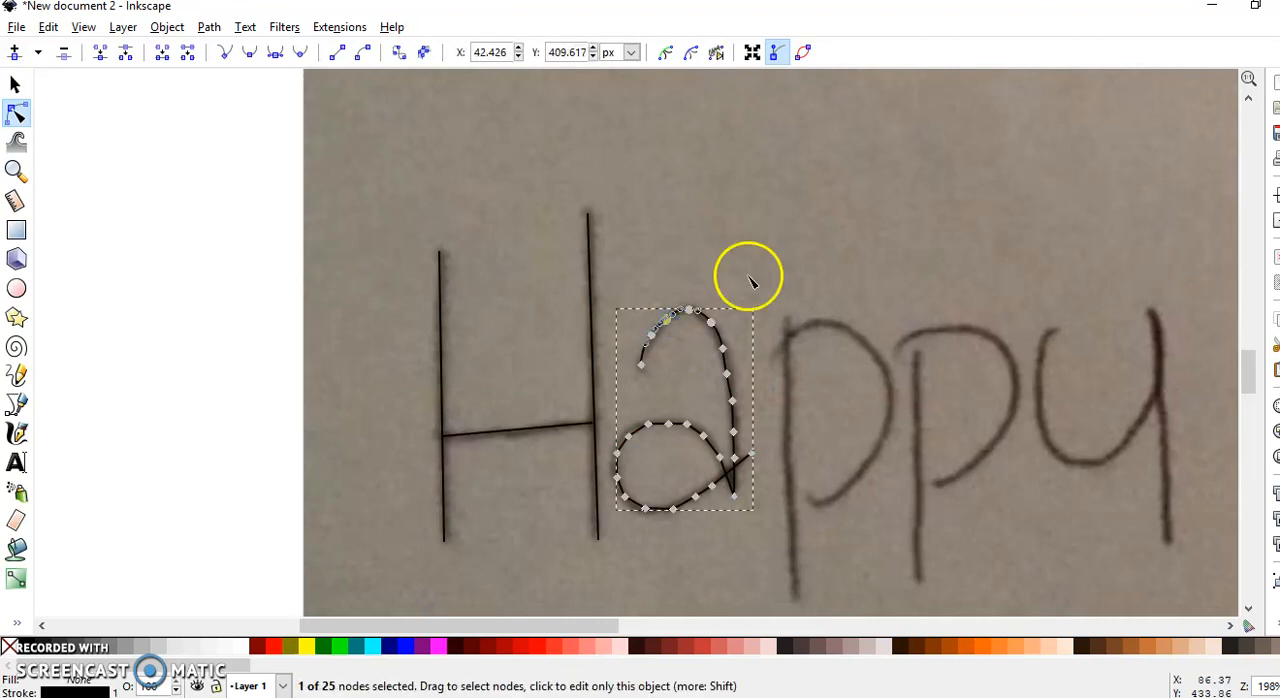
left_click(724, 348)
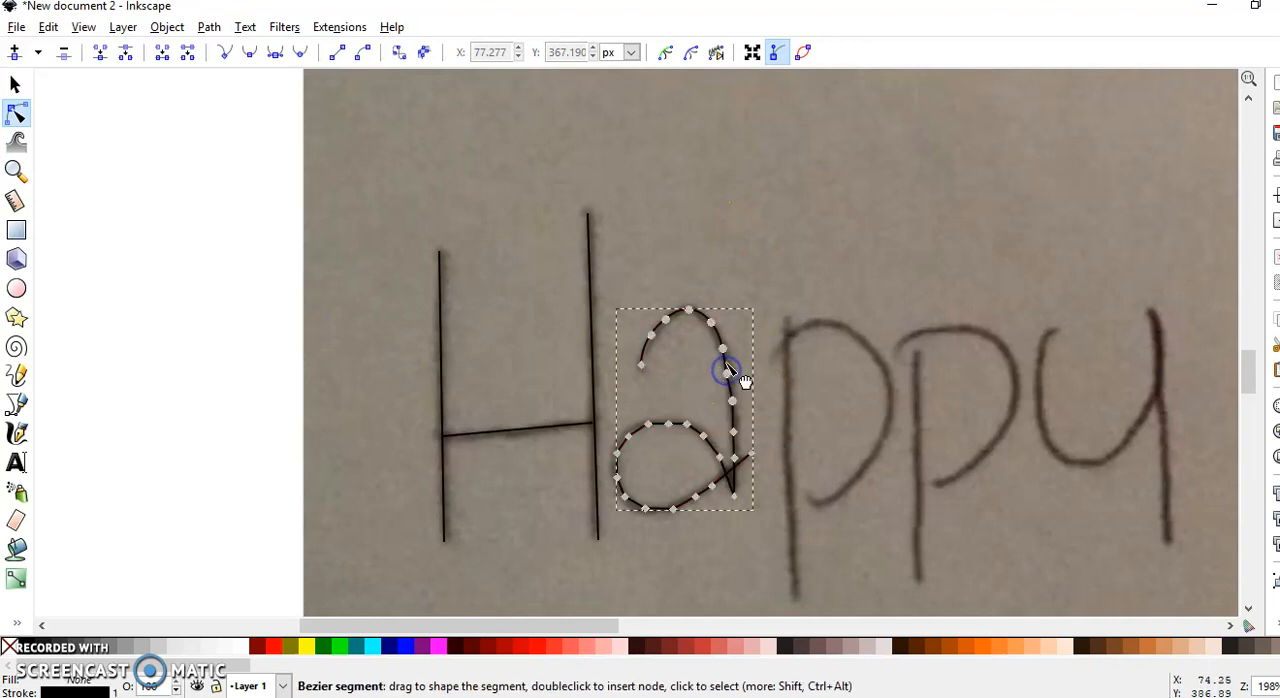
left_click_drag(728, 372, 720, 348)
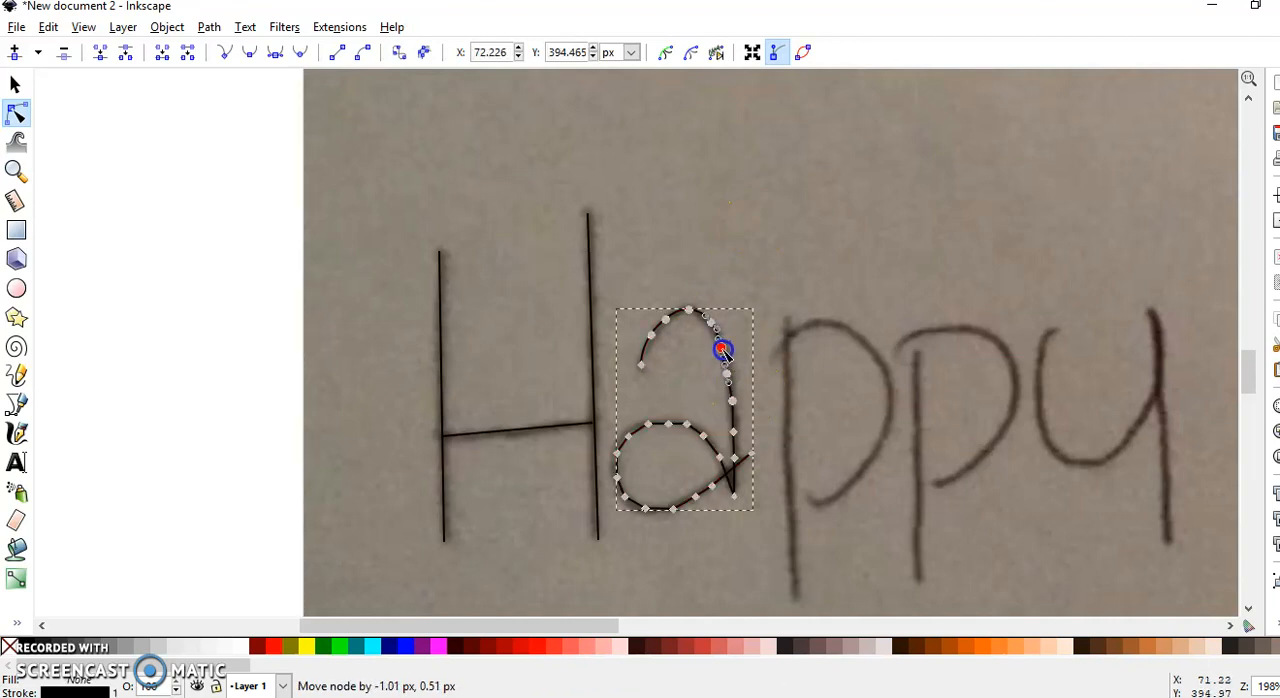
left_click_drag(724, 348, 732, 376)
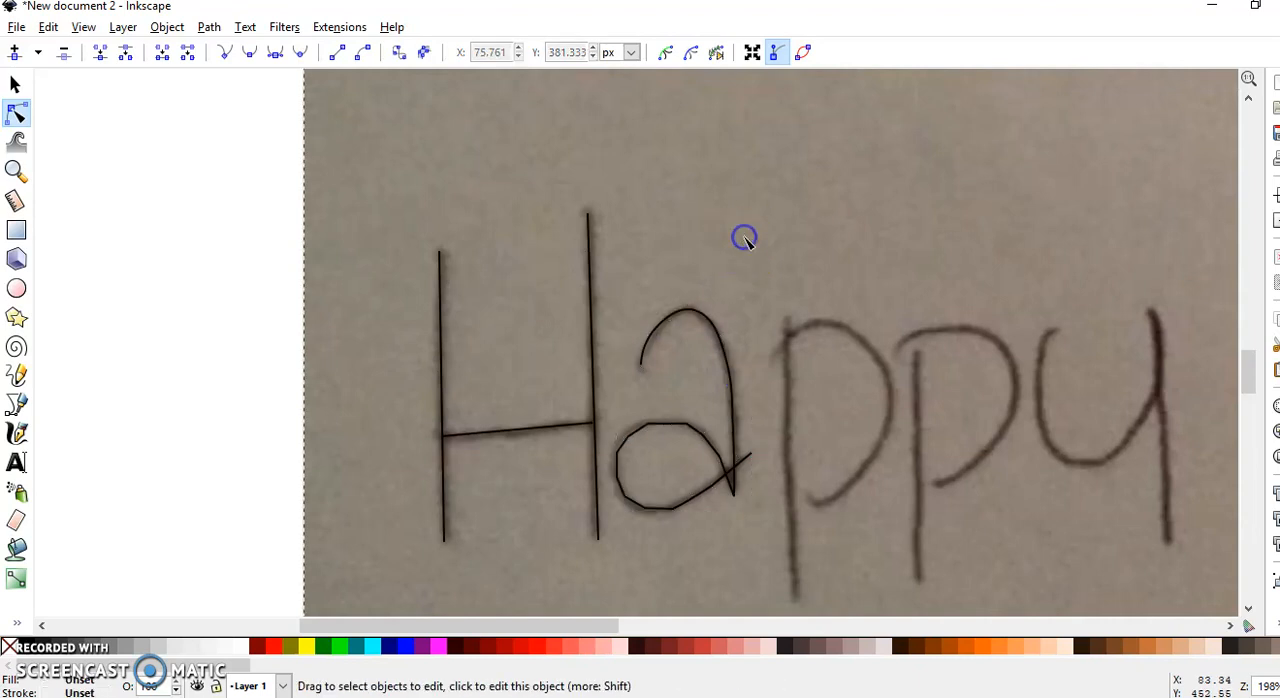
mouse_move(744, 482)
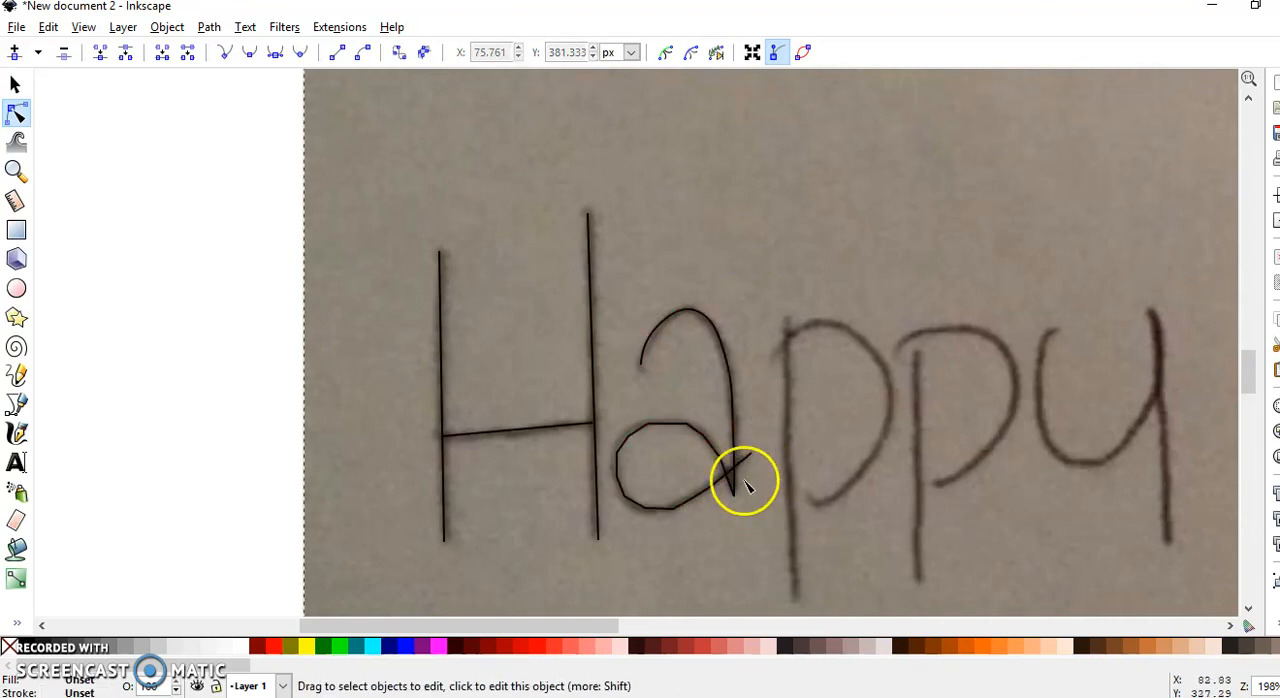
Step: Make the a's lower segments curved and recheck its shape
left_click(740, 476)
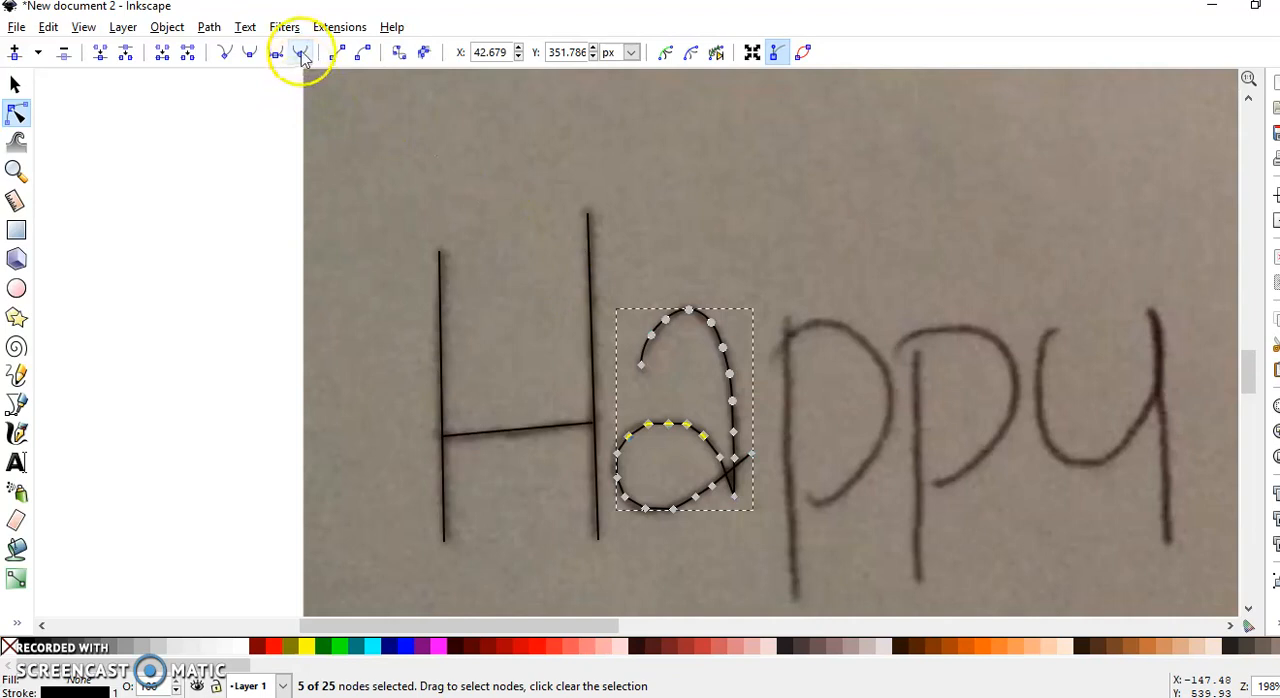
left_click(300, 52)
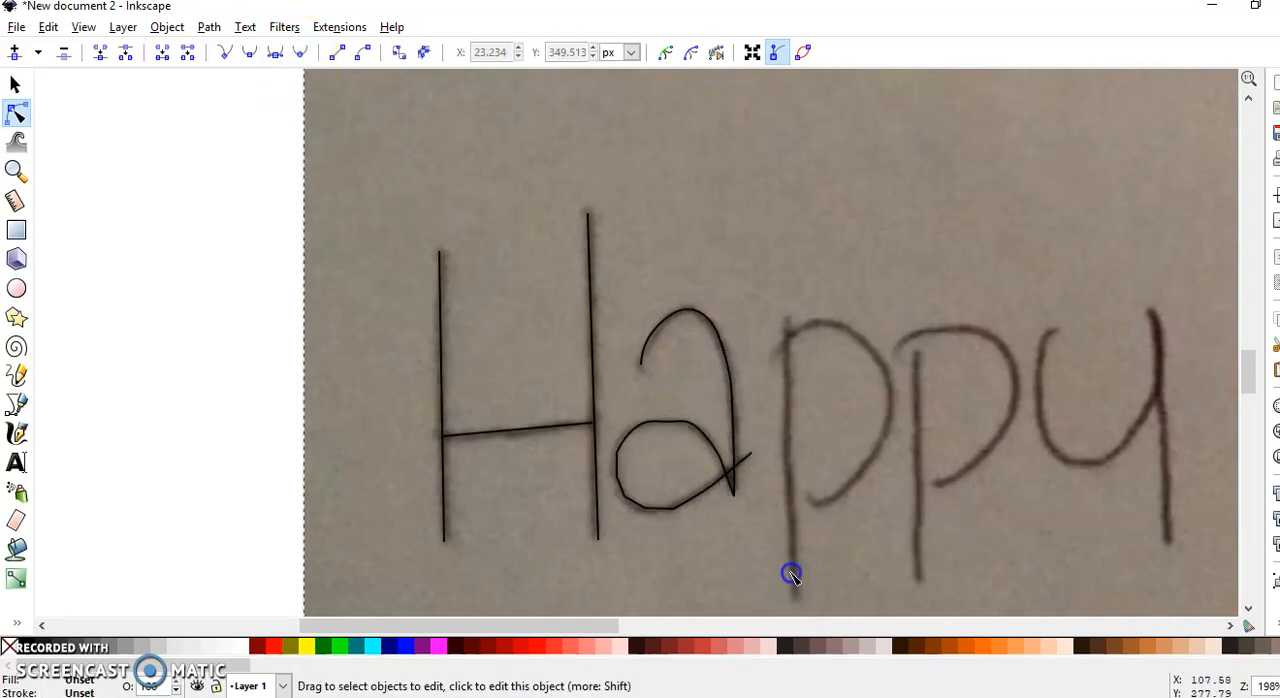
left_click(790, 572)
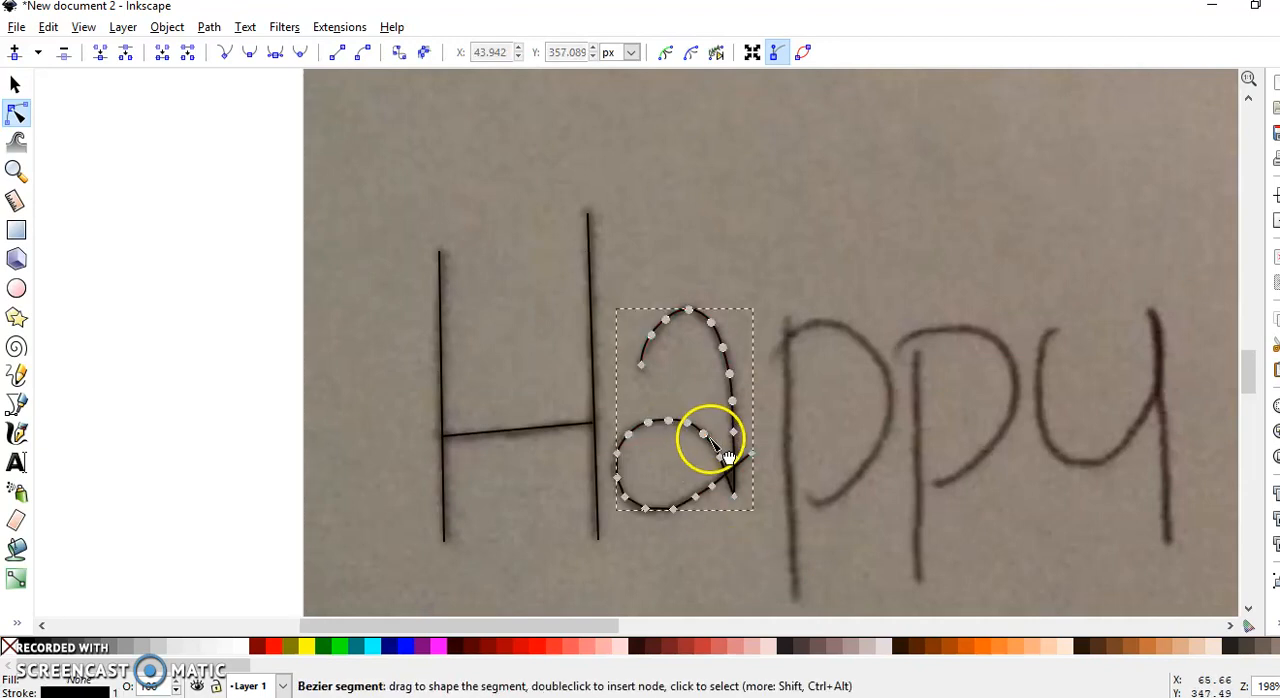
left_click(704, 434)
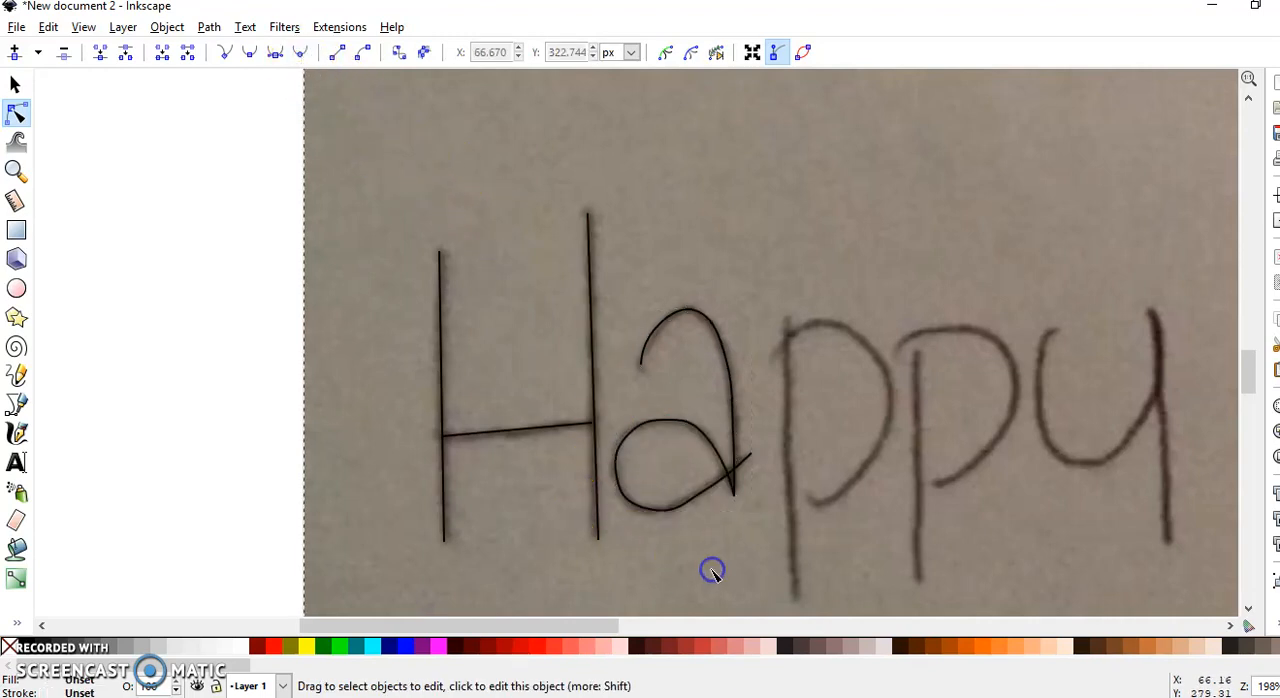
mouse_move(948, 584)
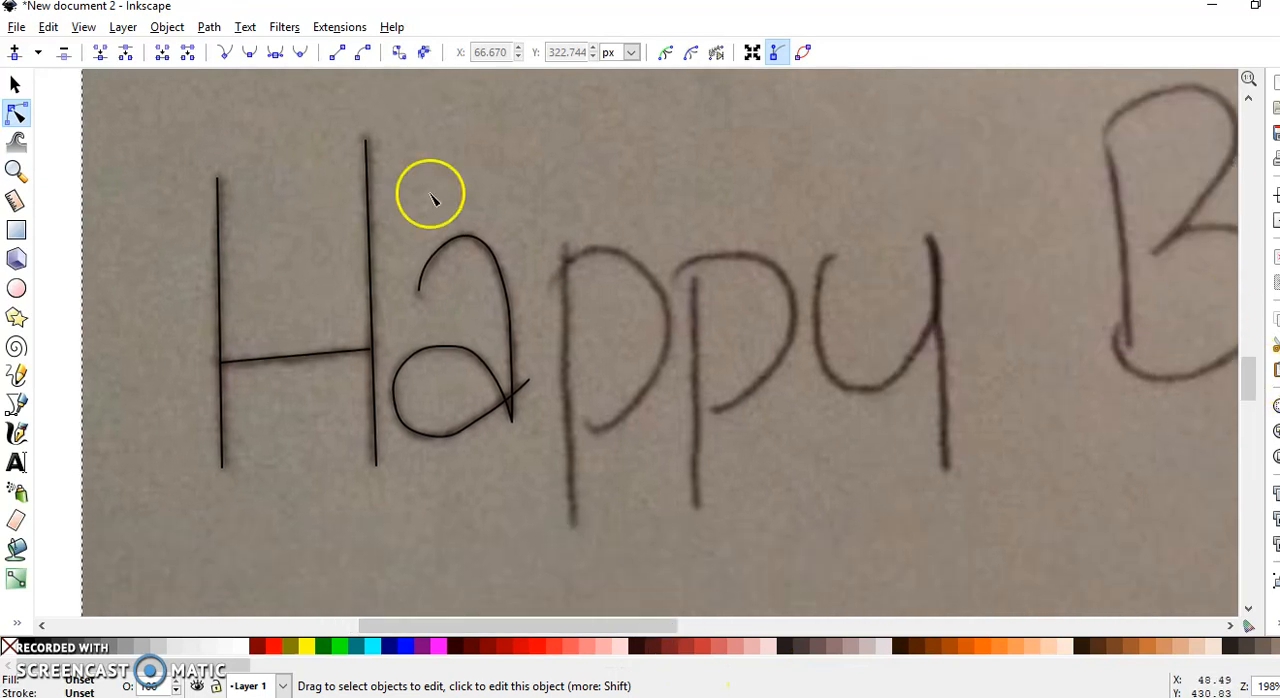
mouse_move(20, 384)
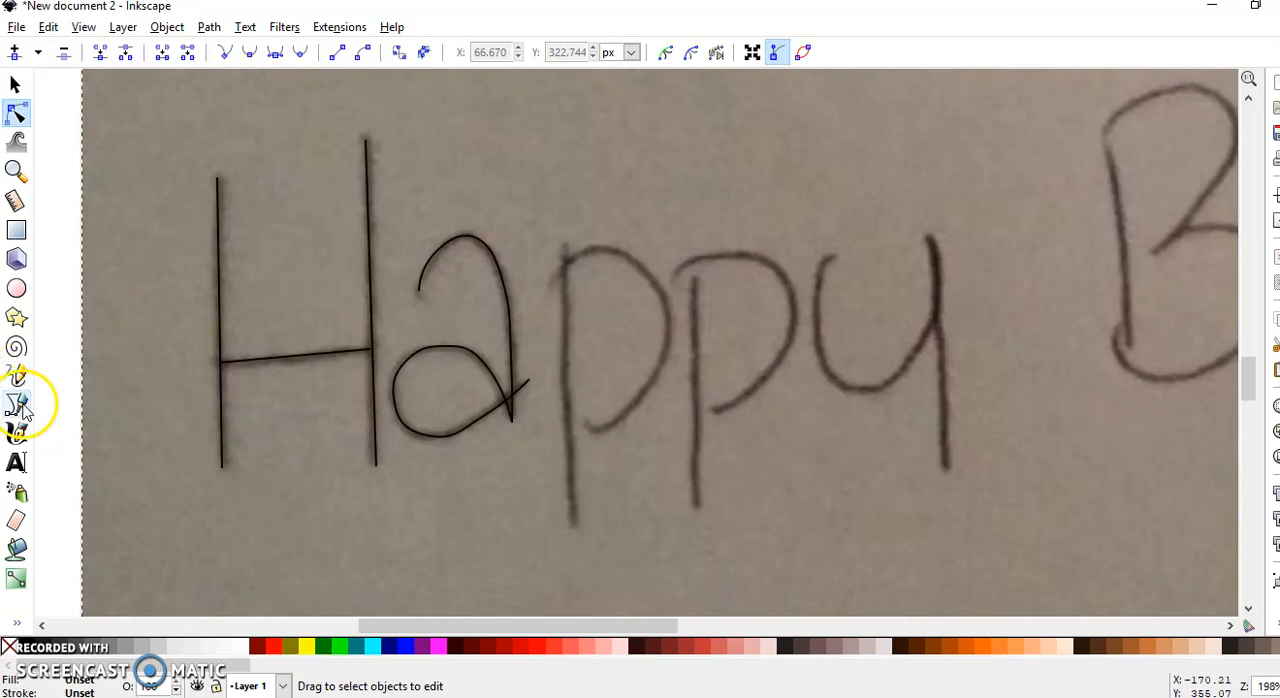
Step: Start a pen path at the top of the first p's stem
left_click(16, 402)
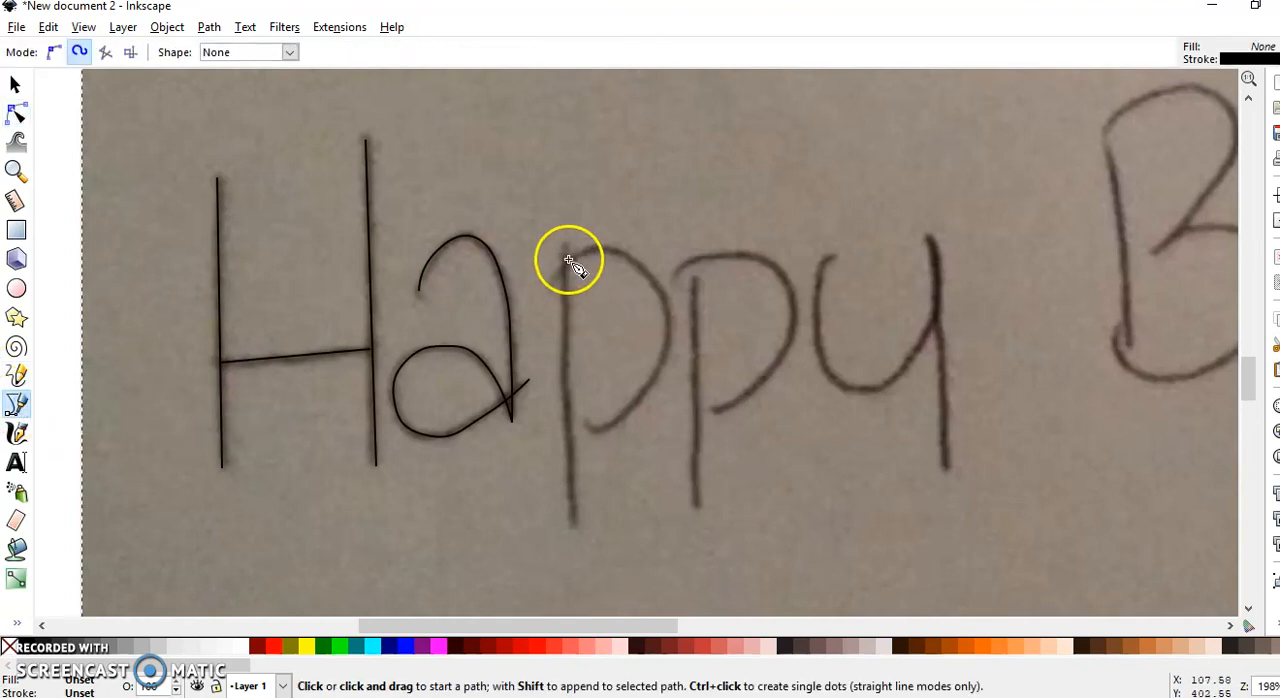
mouse_move(564, 244)
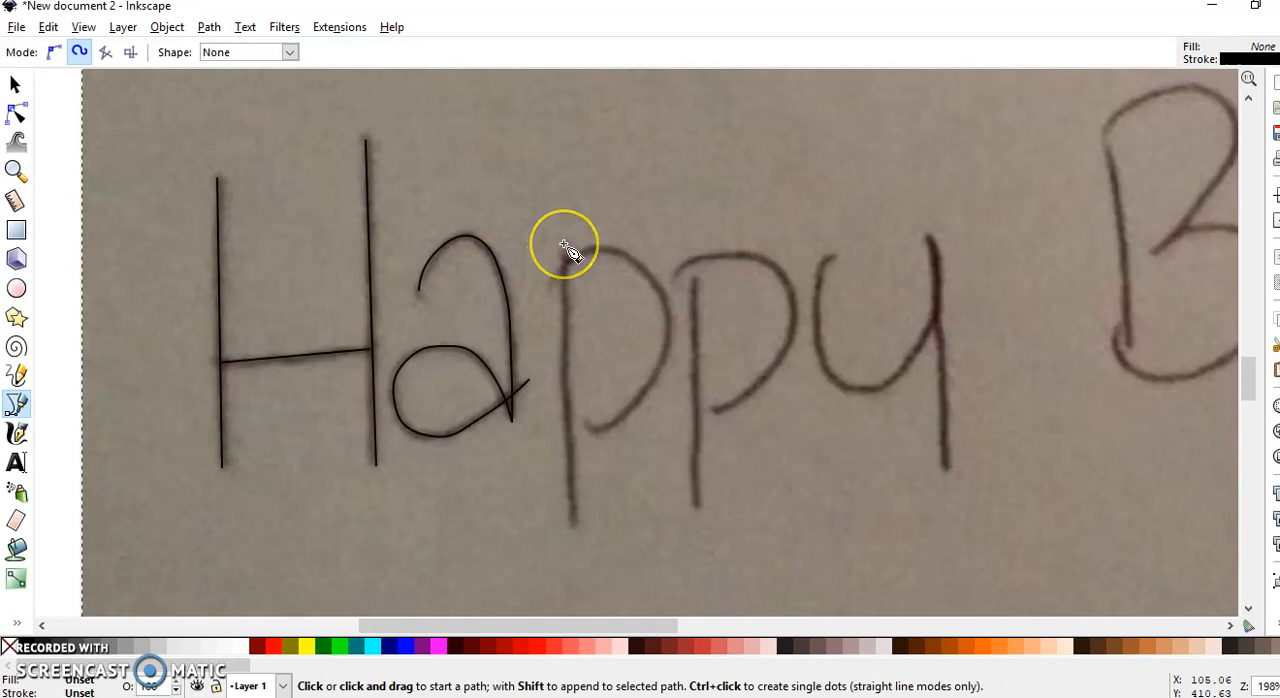
left_click(564, 244)
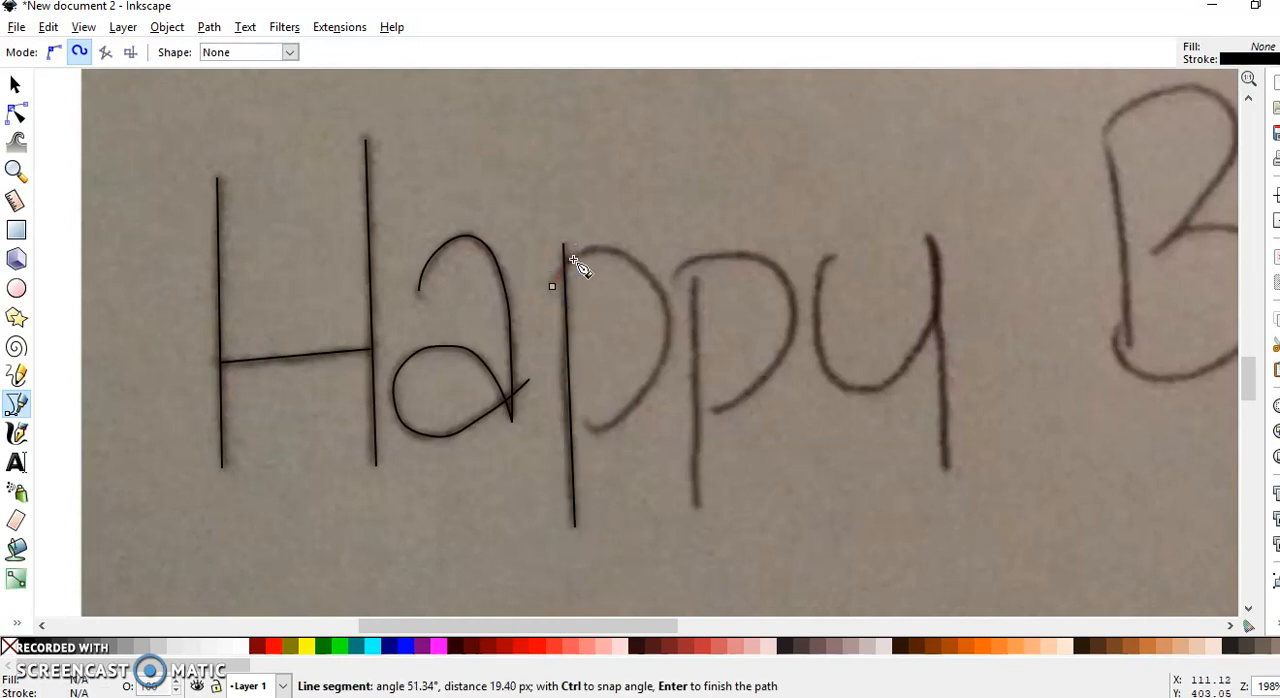
mouse_move(640, 276)
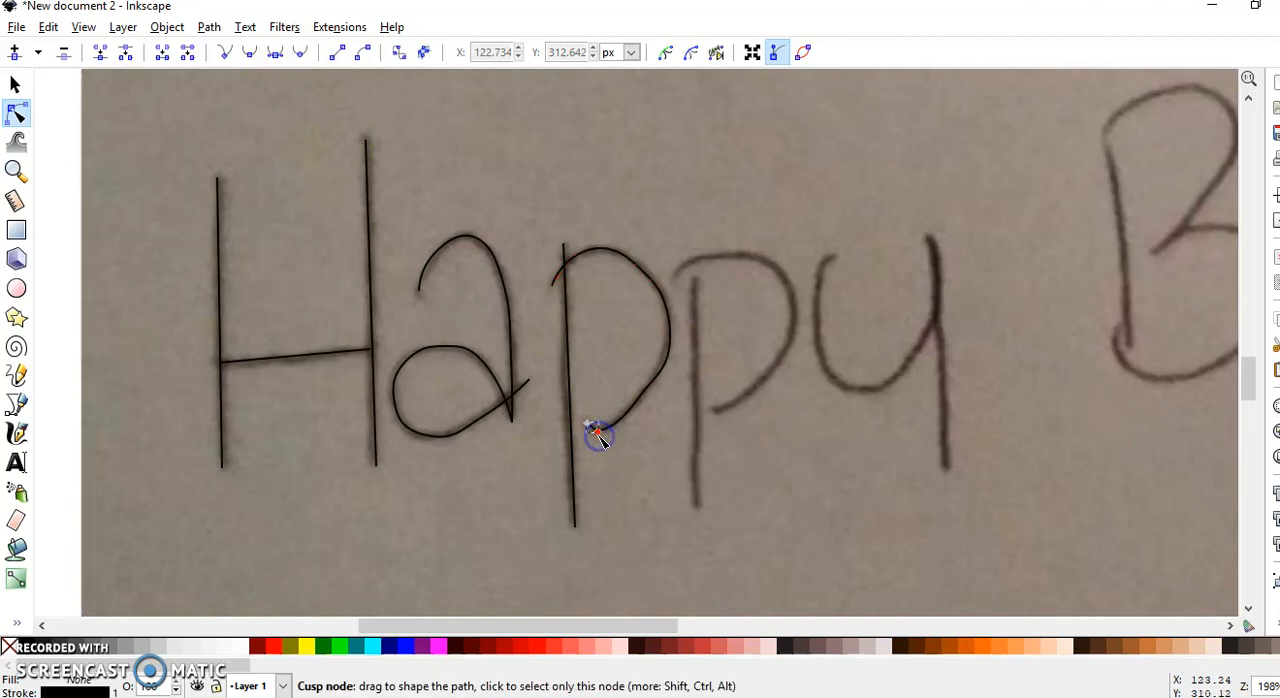
Step: Bend the p's bowl outward into a curve matching the handwritten letter
left_click(596, 432)
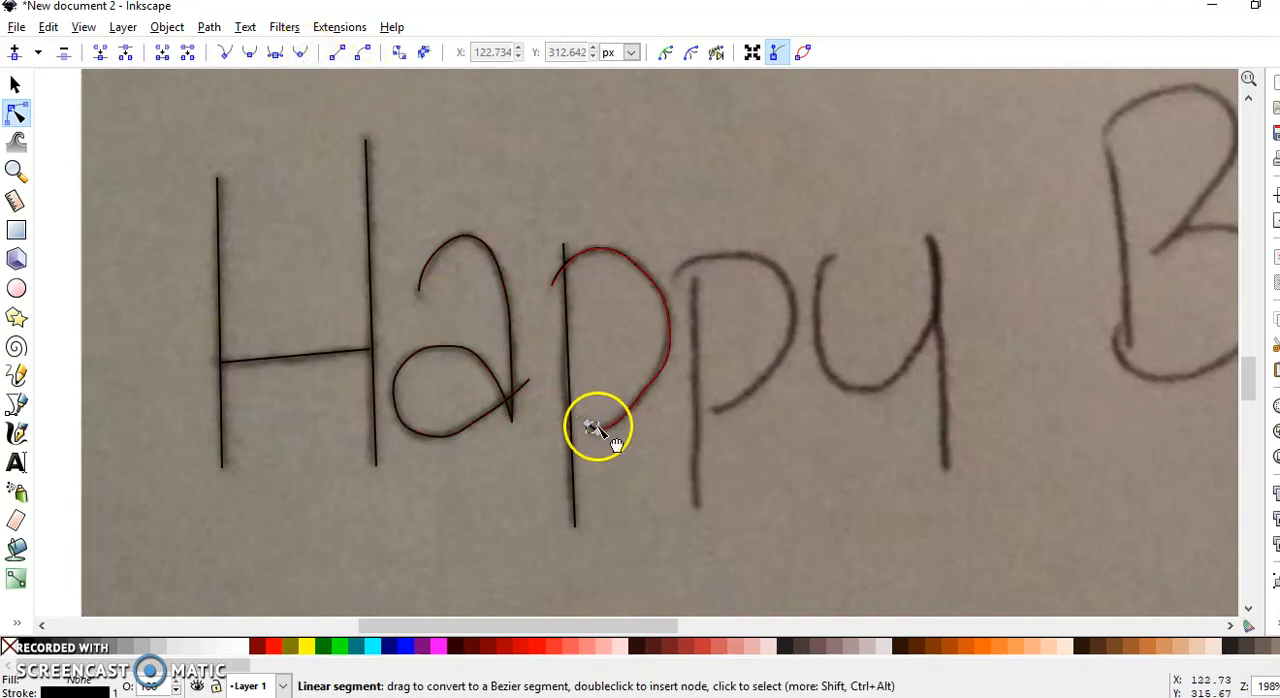
left_click_drag(600, 424, 598, 430)
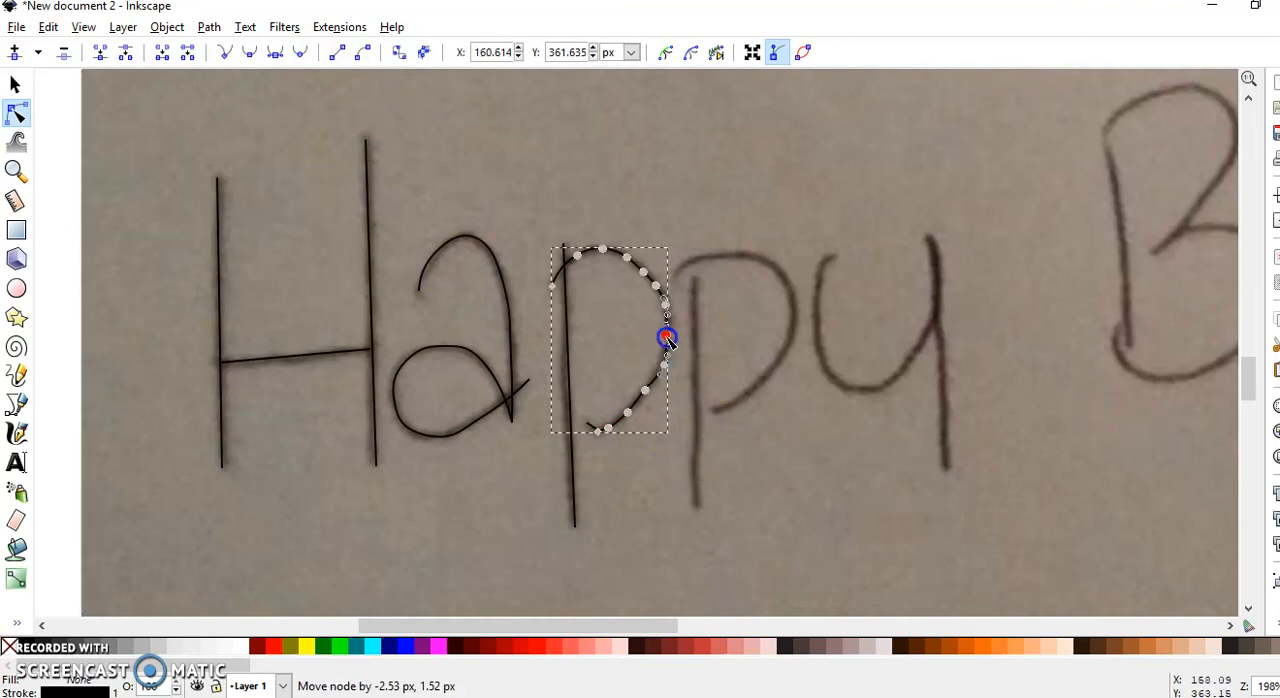
left_click_drag(668, 338, 668, 366)
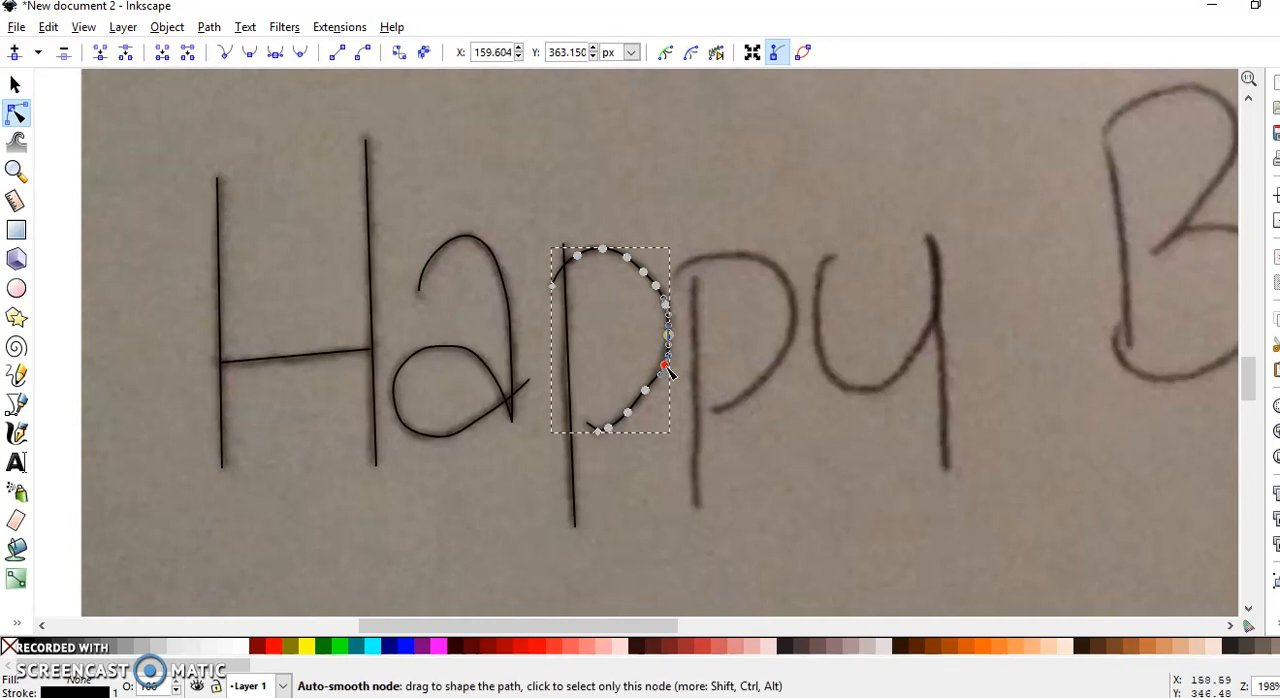
left_click(772, 448)
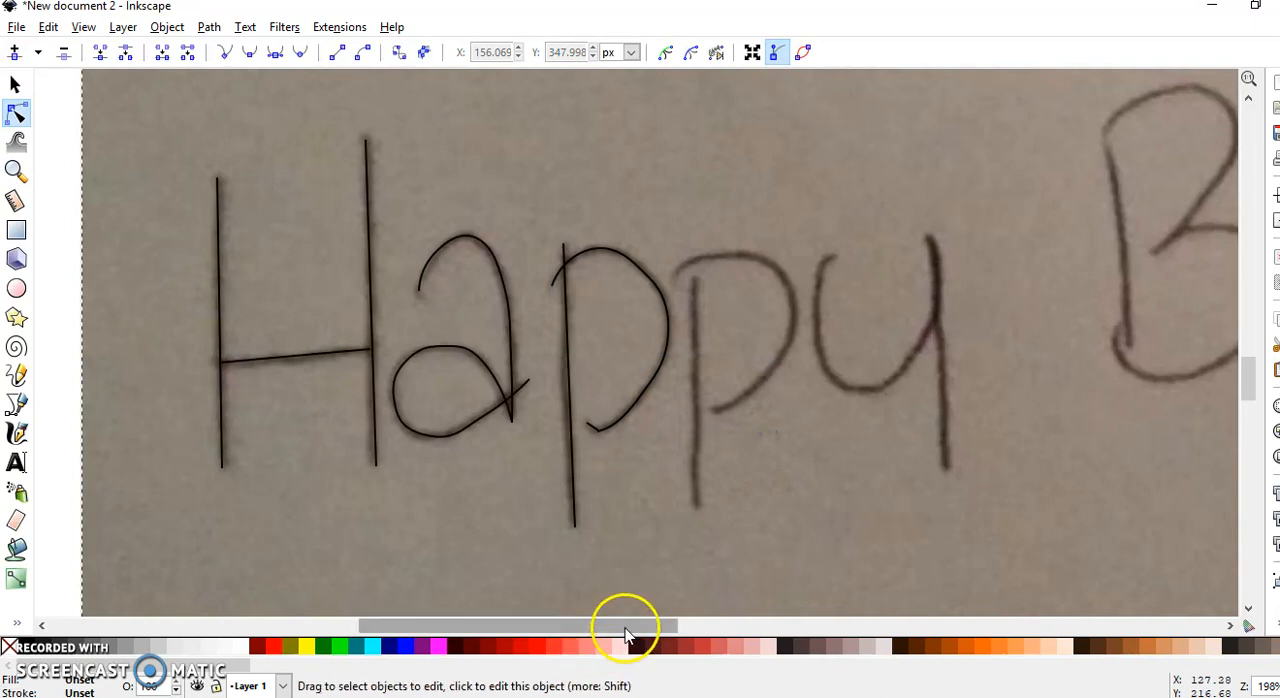
mouse_move(628, 616)
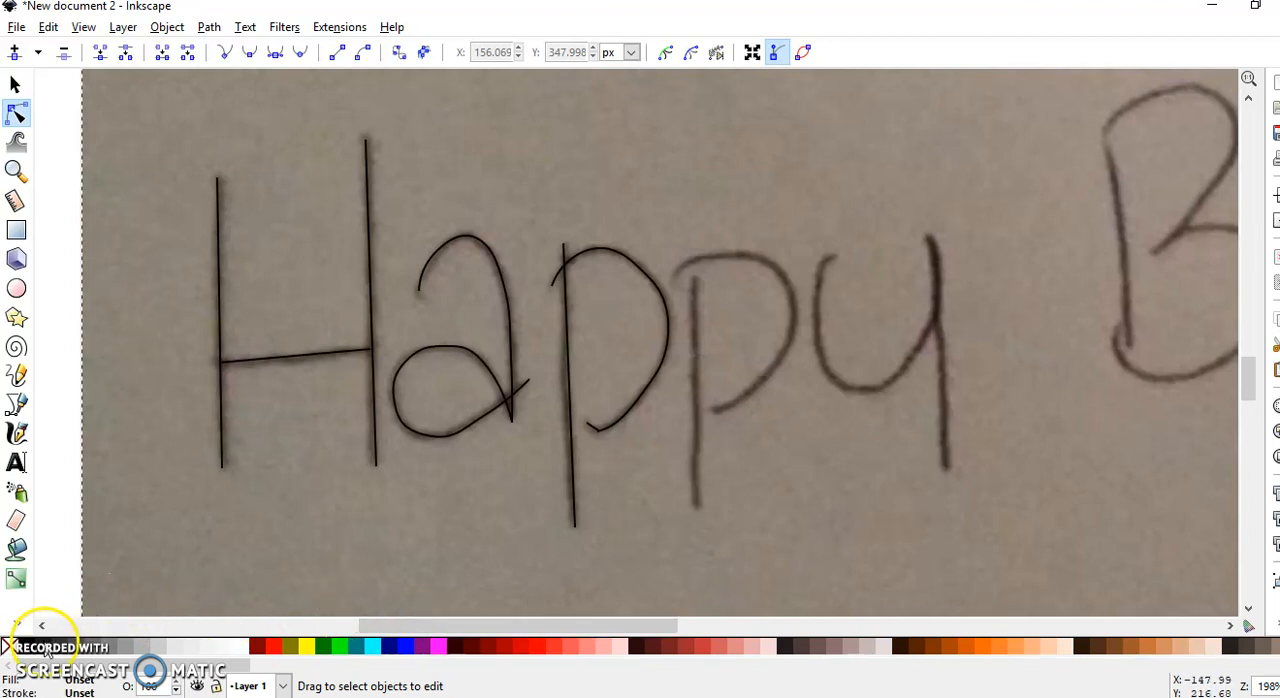
Step: Outline the heart with the pen and close the path at its start
left_click(16, 402)
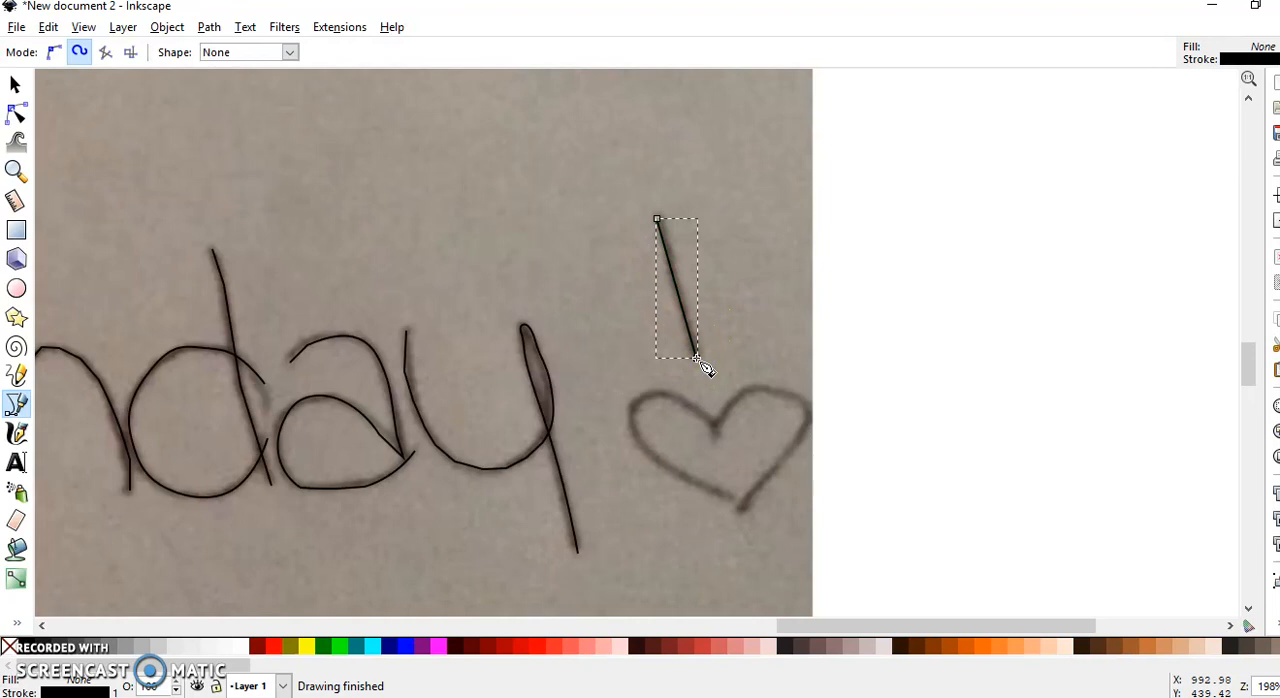
mouse_move(724, 436)
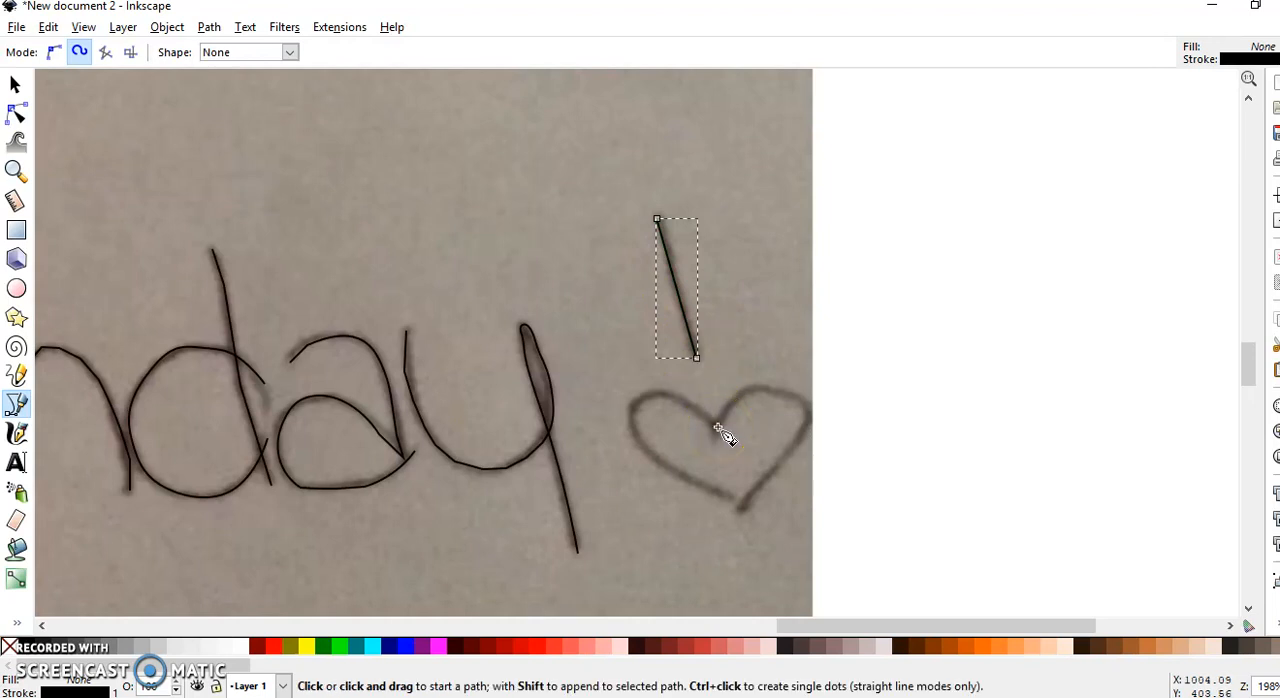
left_click(690, 408)
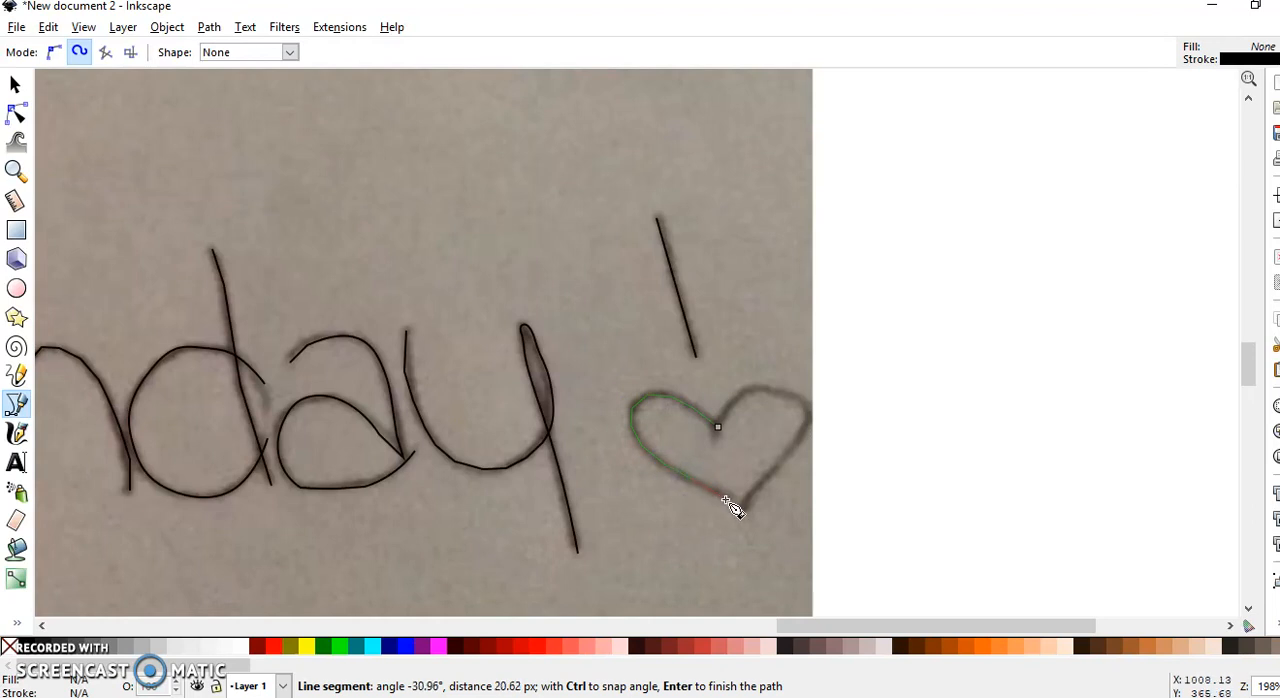
mouse_move(750, 520)
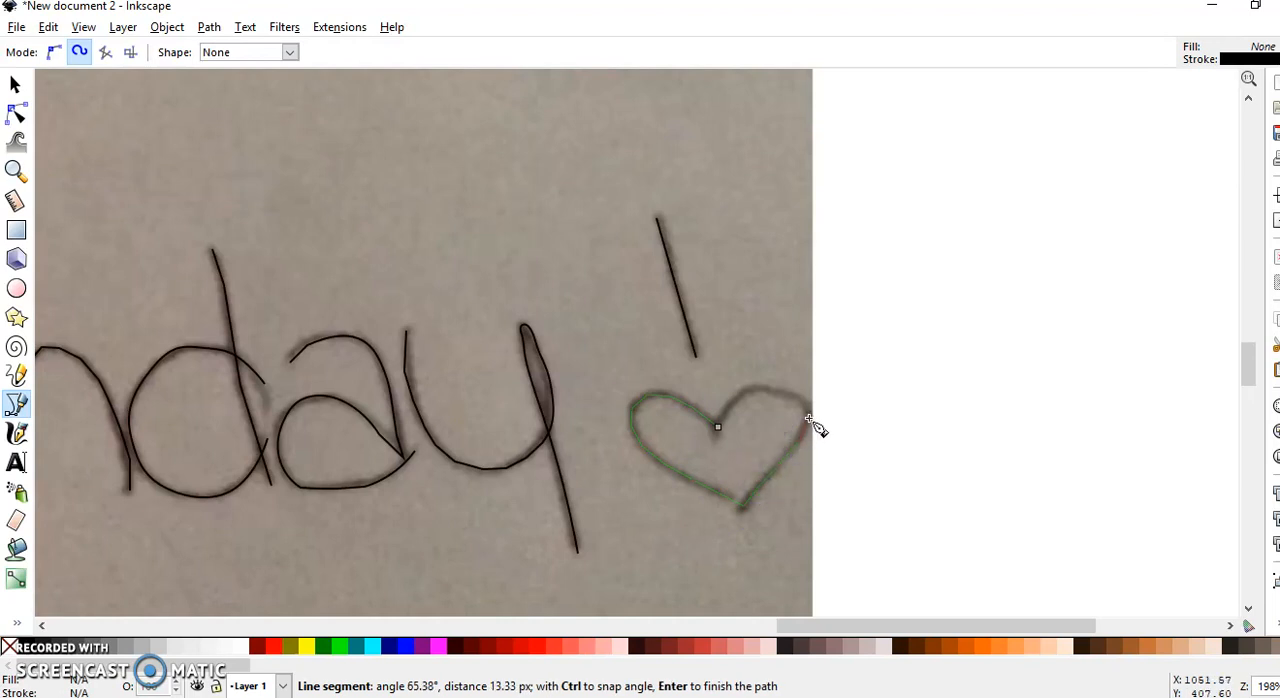
mouse_move(804, 402)
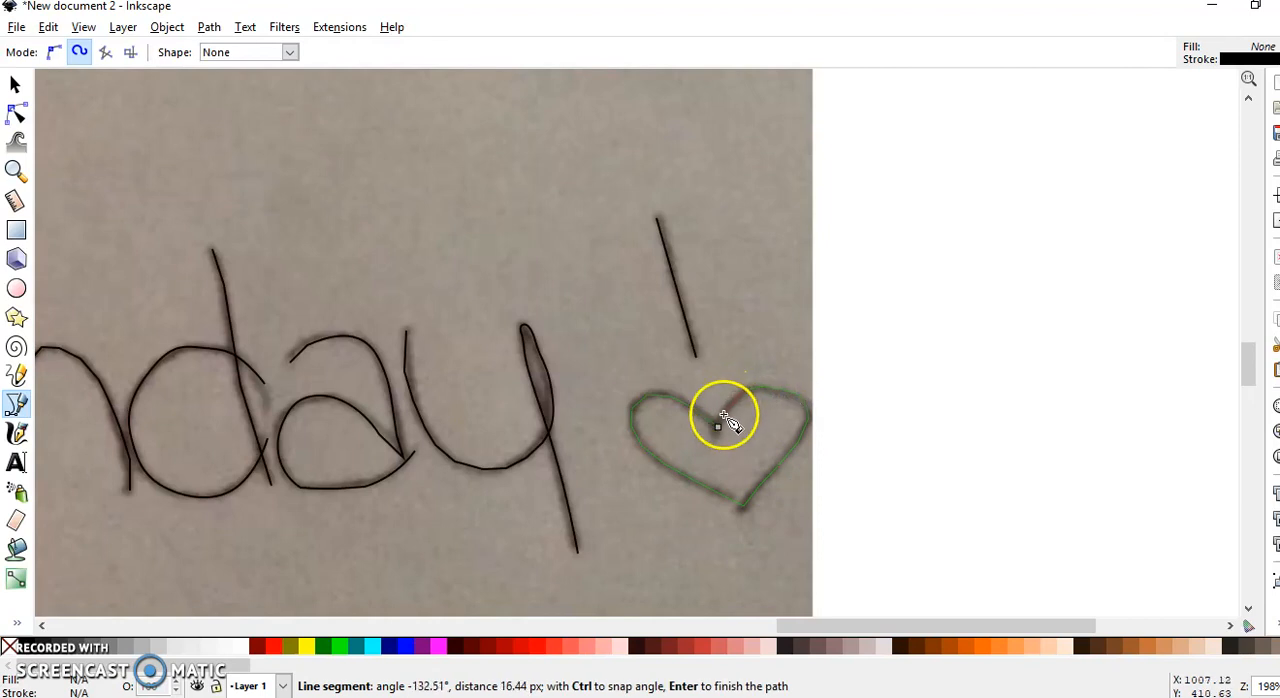
left_click(724, 416)
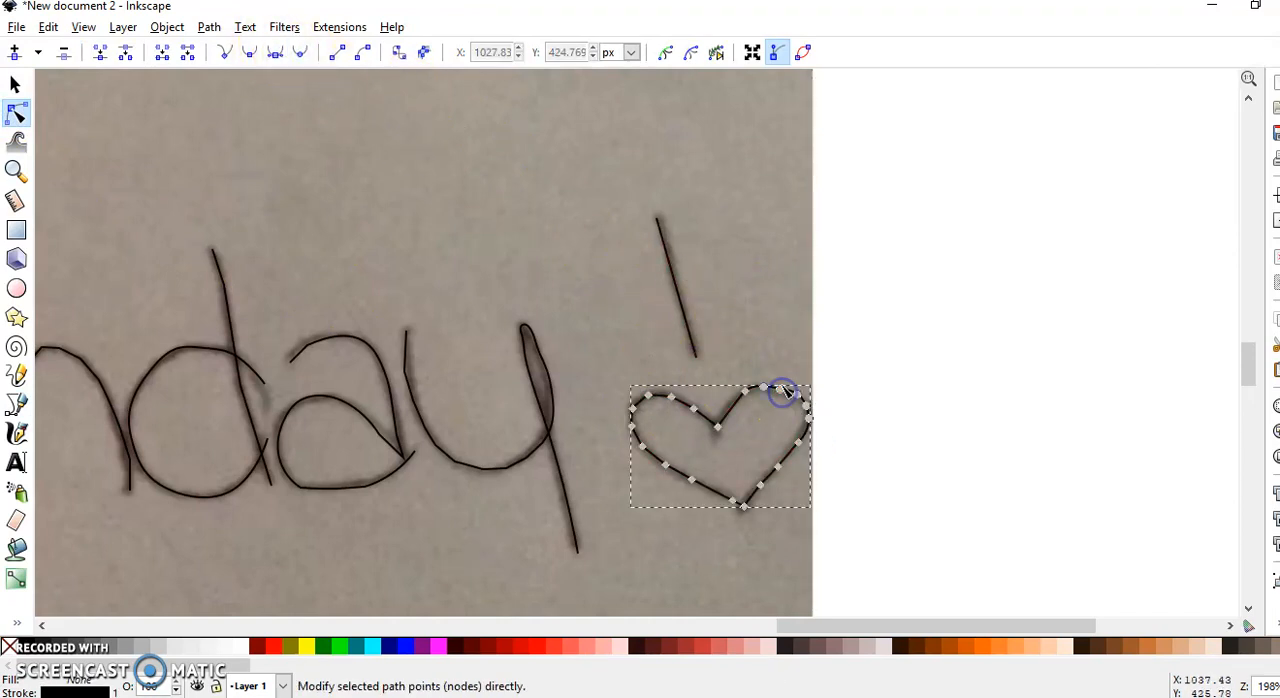
Step: Curve the heart's lobes so they follow the drawn heart
left_click(784, 390)
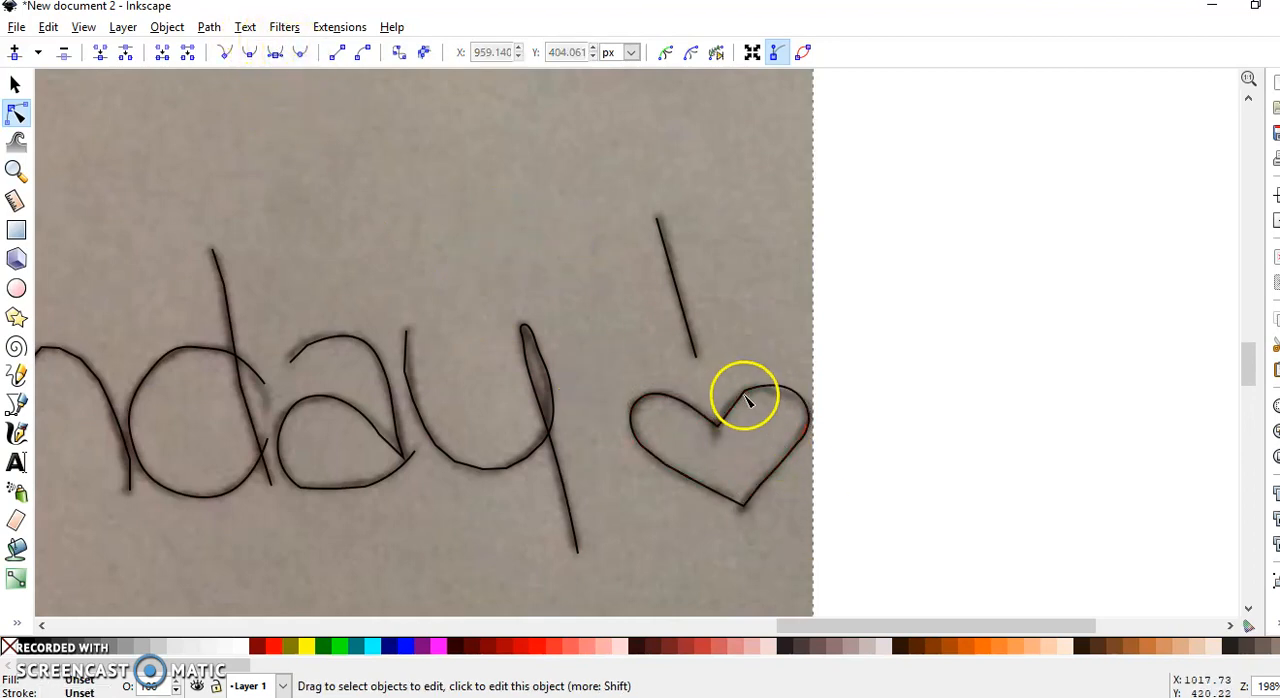
left_click(744, 390)
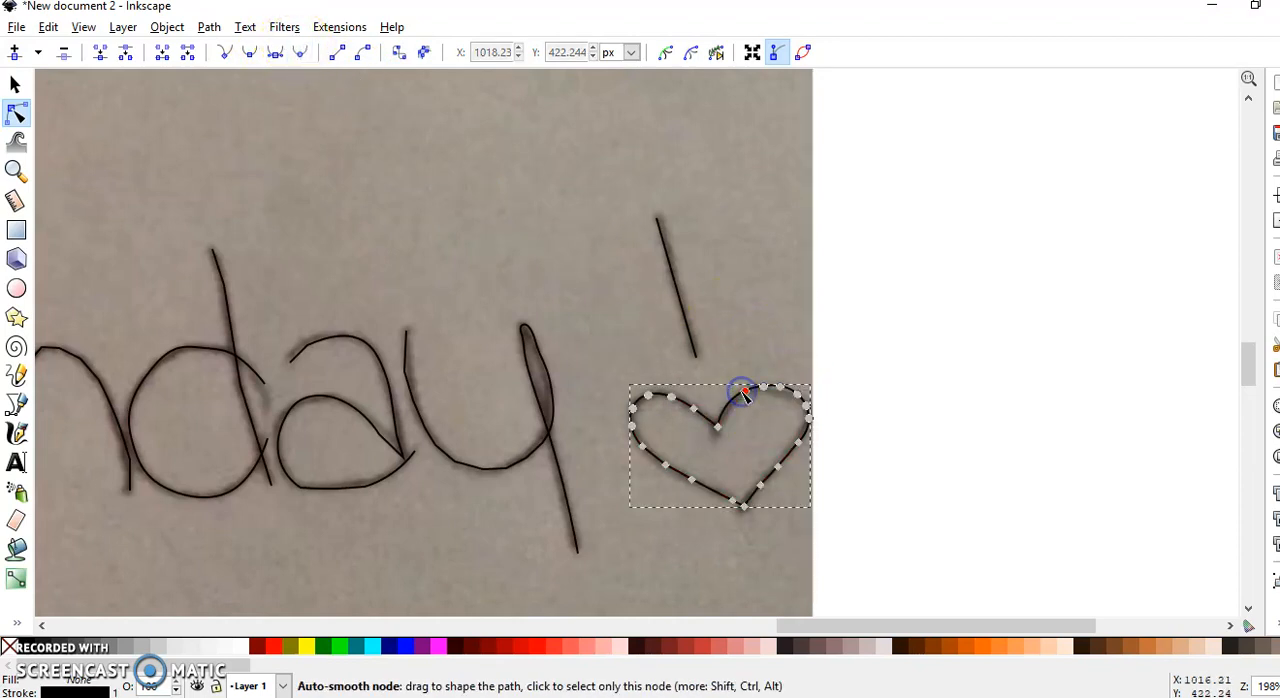
left_click_drag(740, 392, 752, 392)
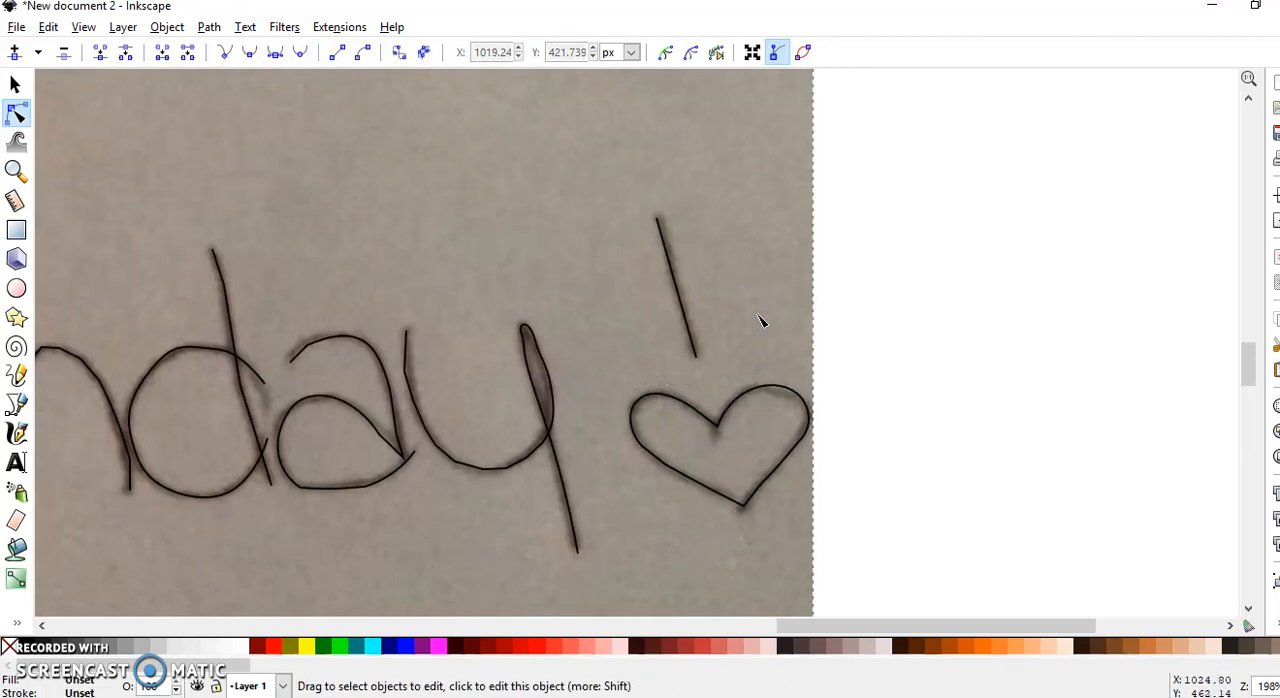
mouse_move(1240, 378)
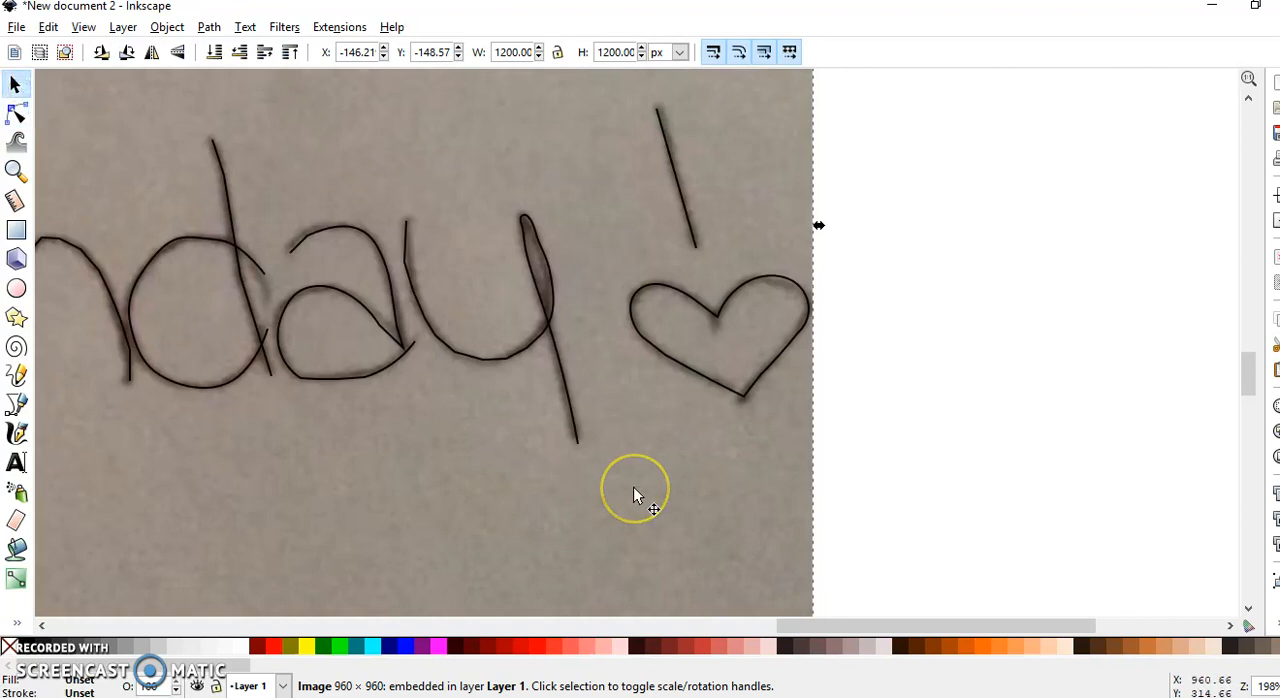
mouse_move(1218, 368)
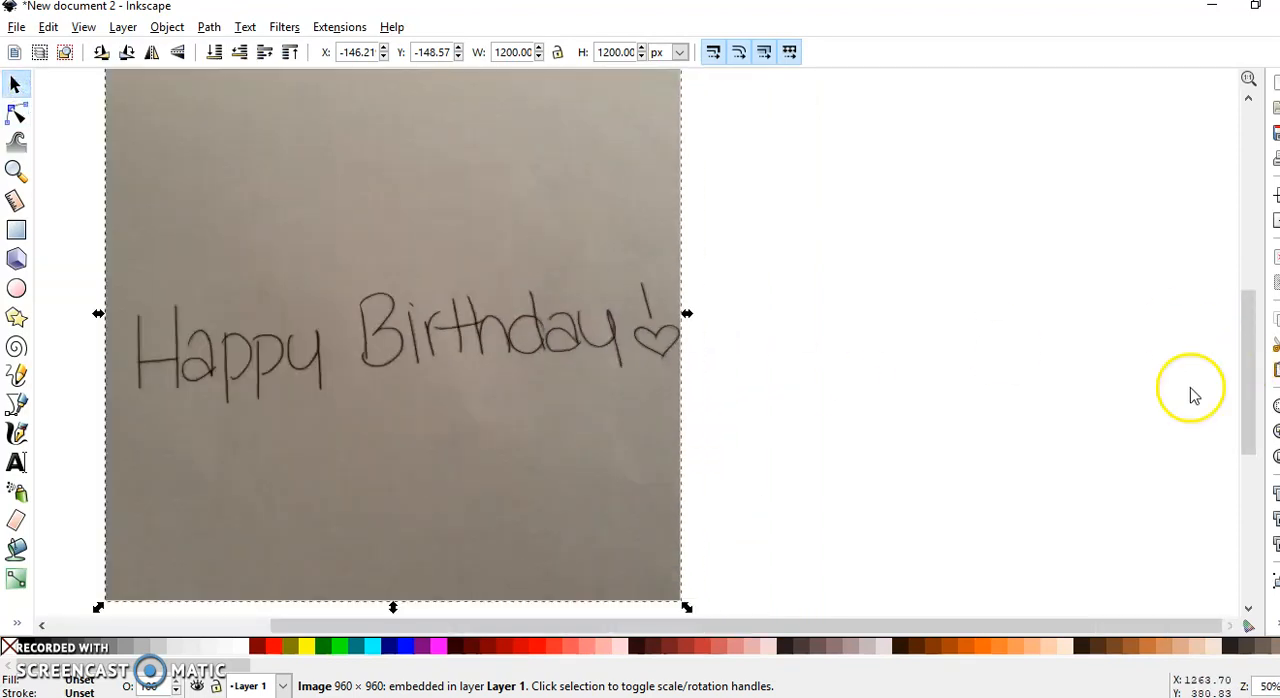
Step: Select the background handwriting photo for deletion
left_click(362, 538)
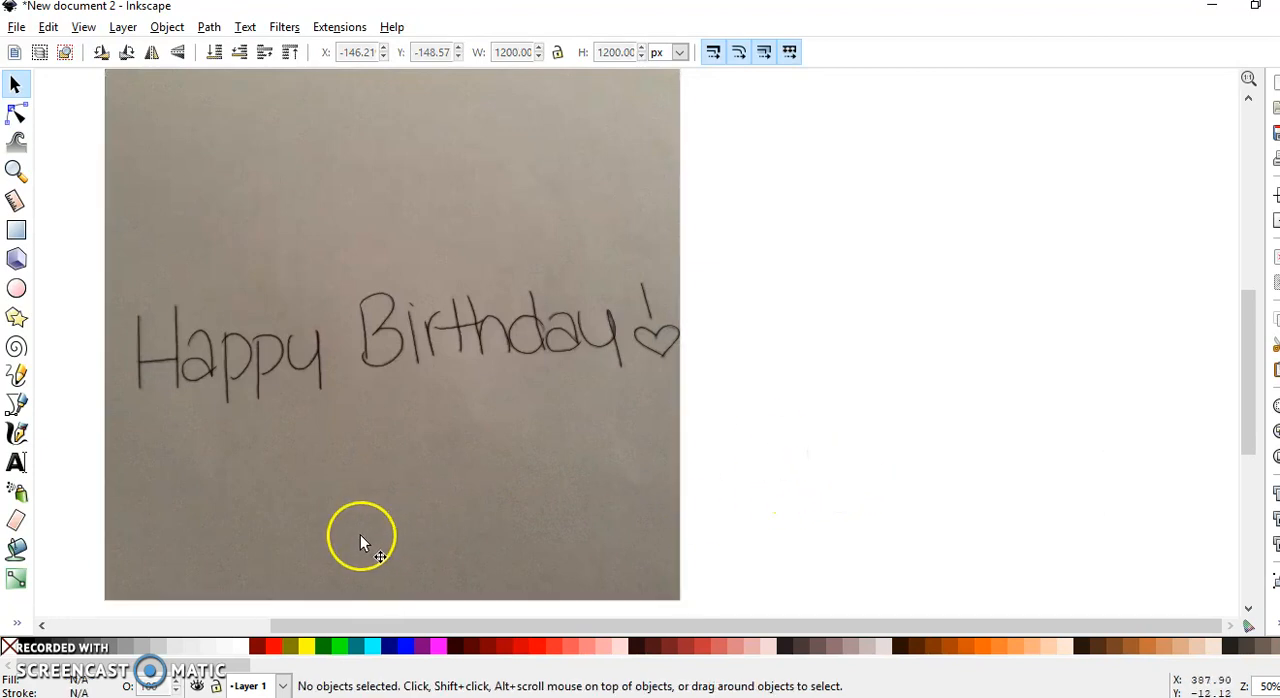
left_click(360, 540)
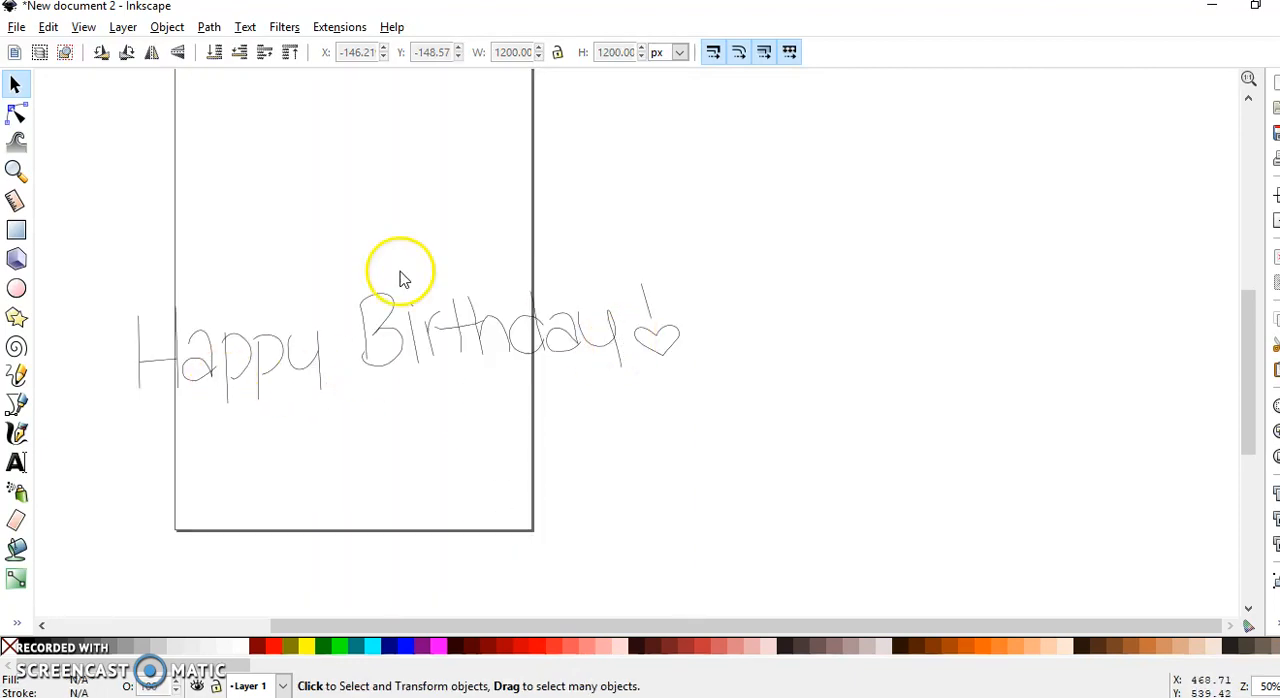
mouse_move(148, 164)
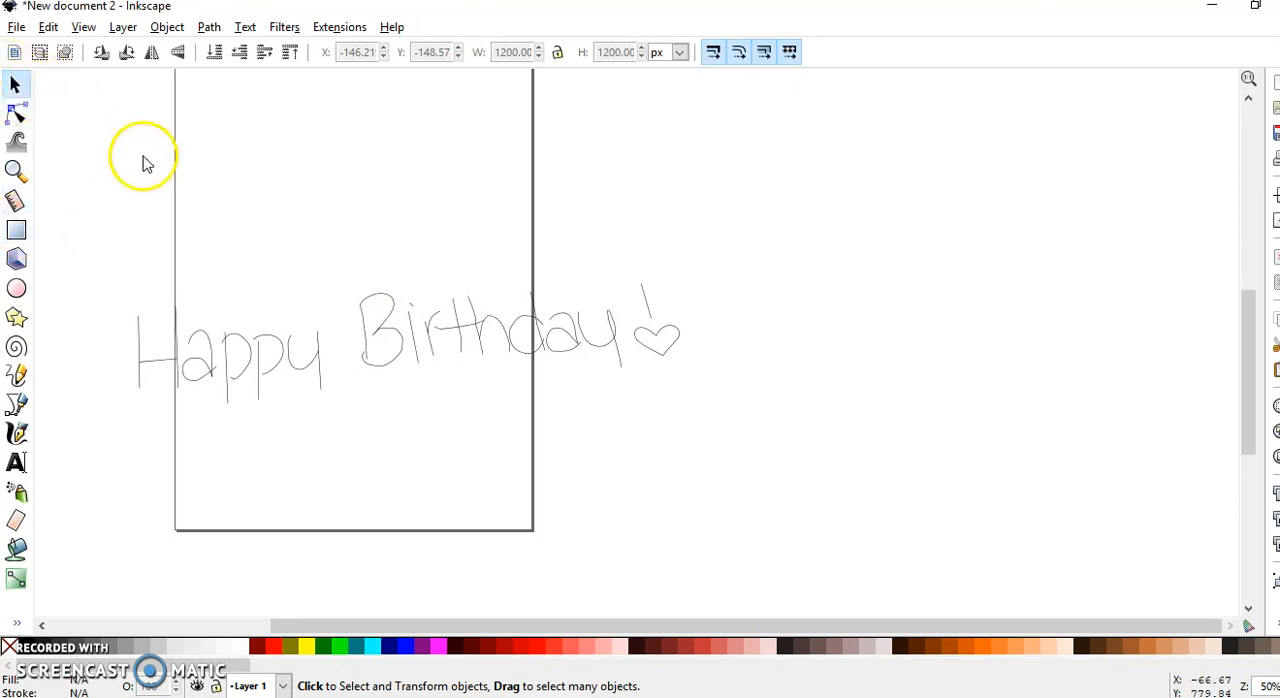
mouse_move(16, 84)
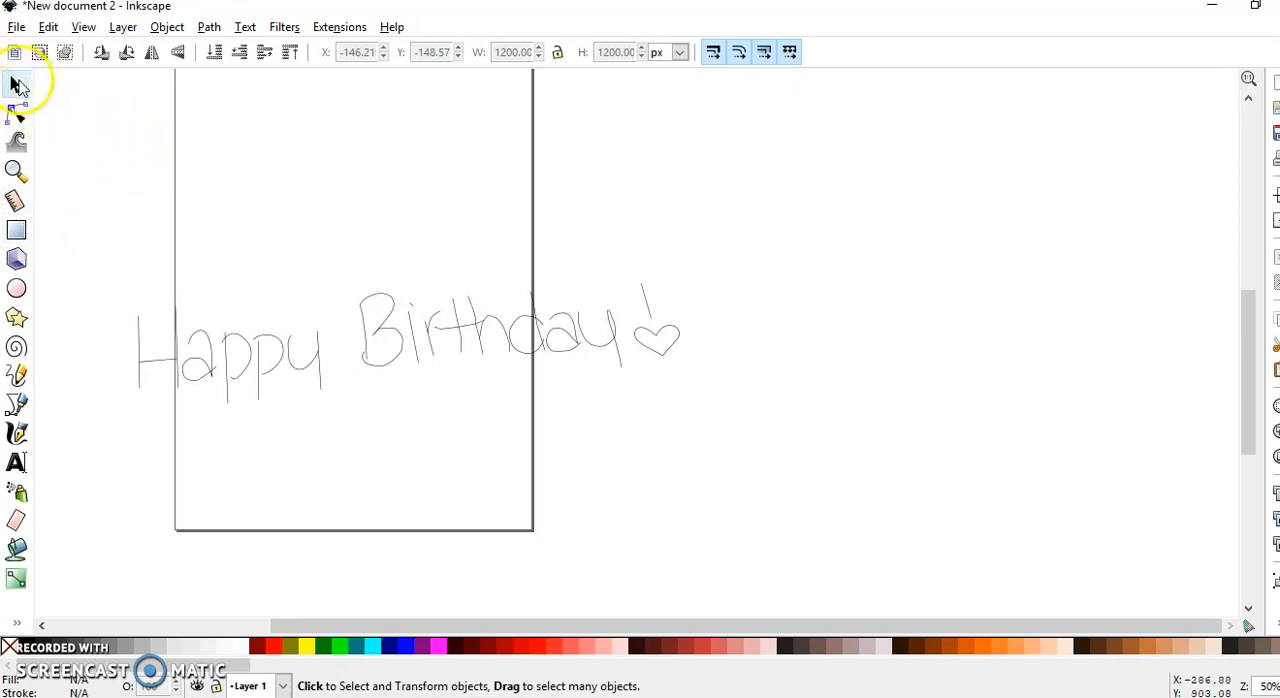
mouse_move(16, 88)
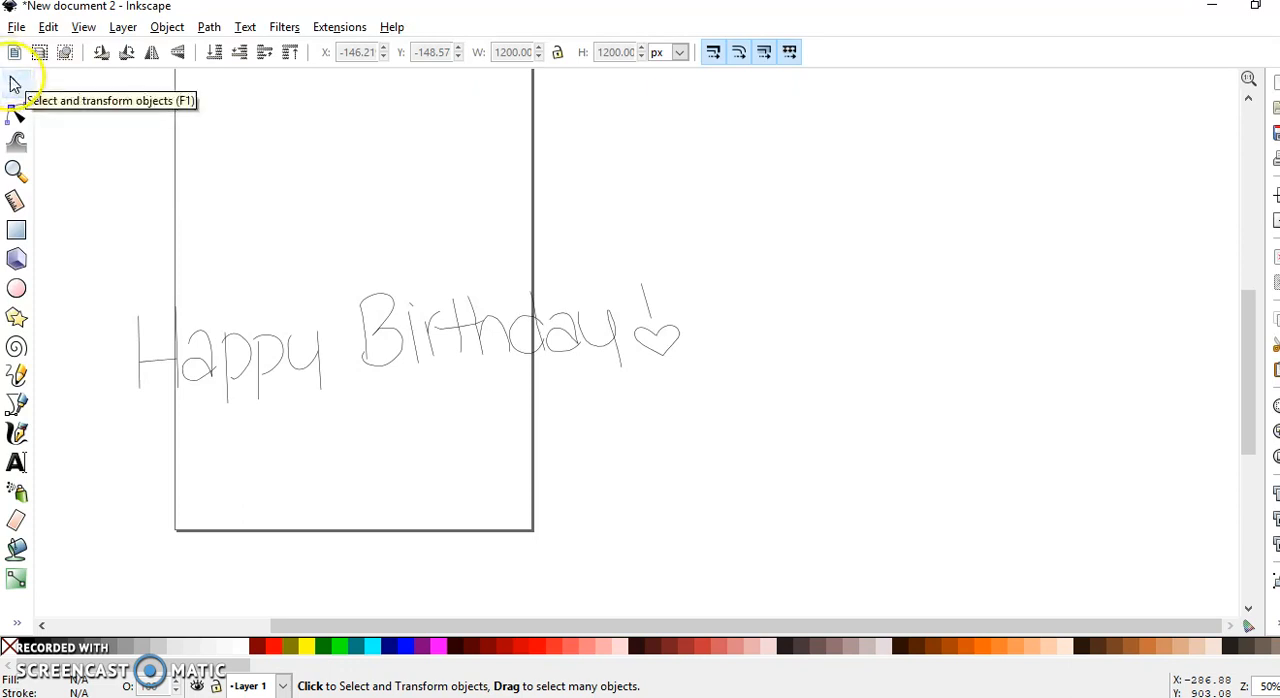
mouse_move(110, 258)
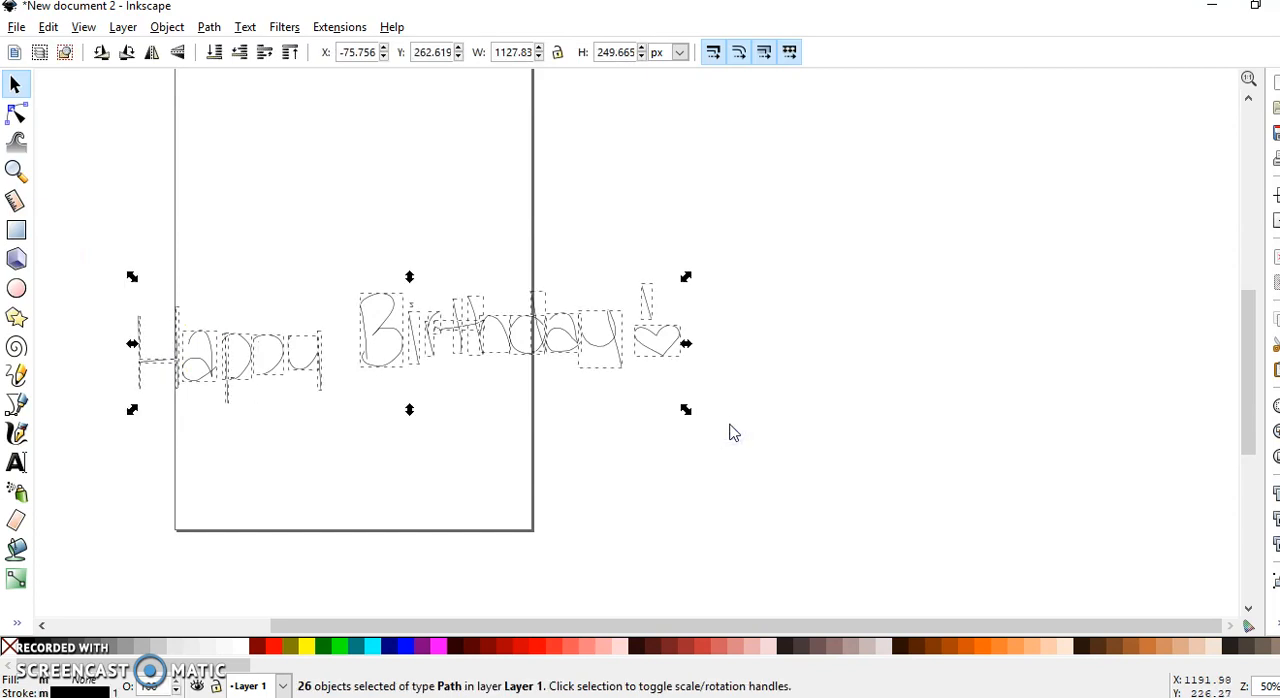
Step: Group all 26 traced letter and heart paths, then drag the group up and right onto the page
left_click(122, 28)
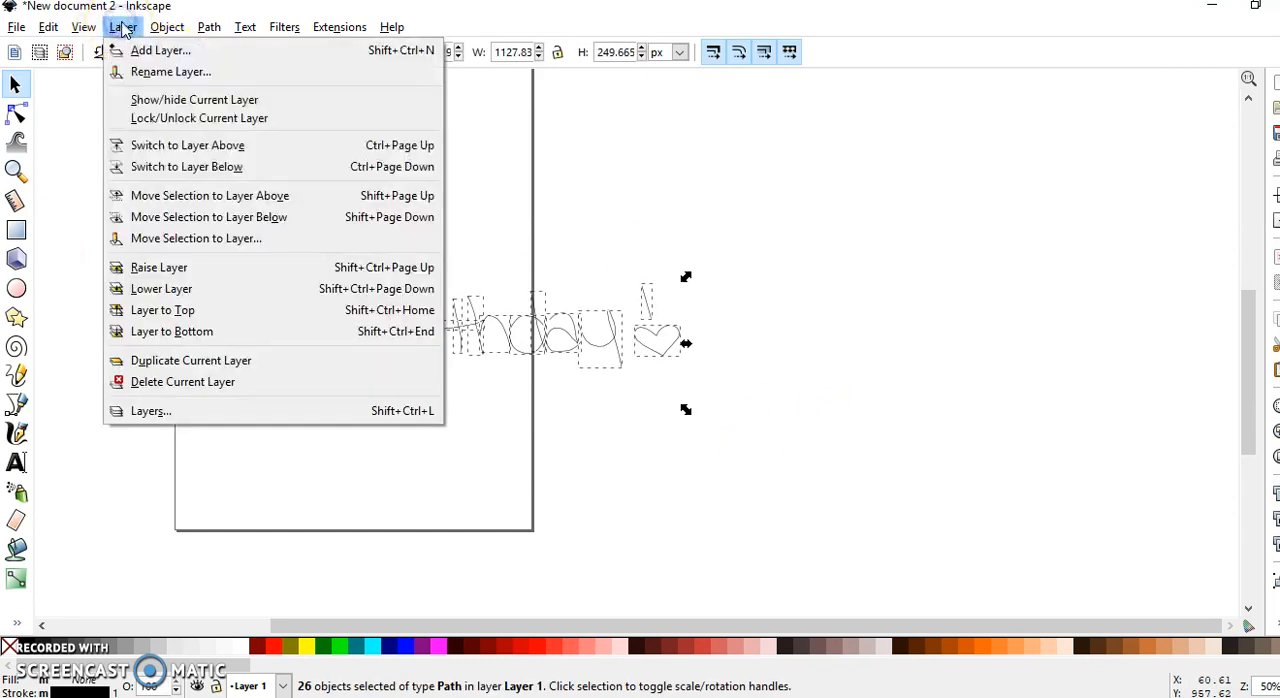
left_click(166, 28)
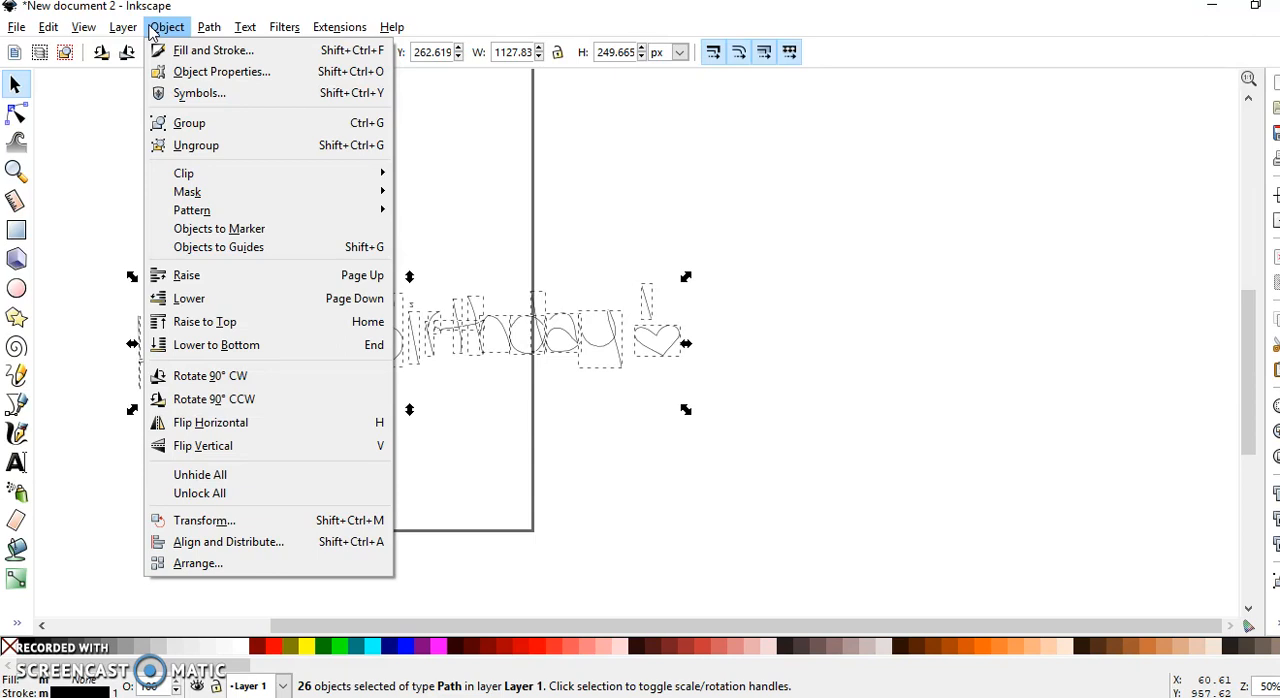
left_click(188, 122)
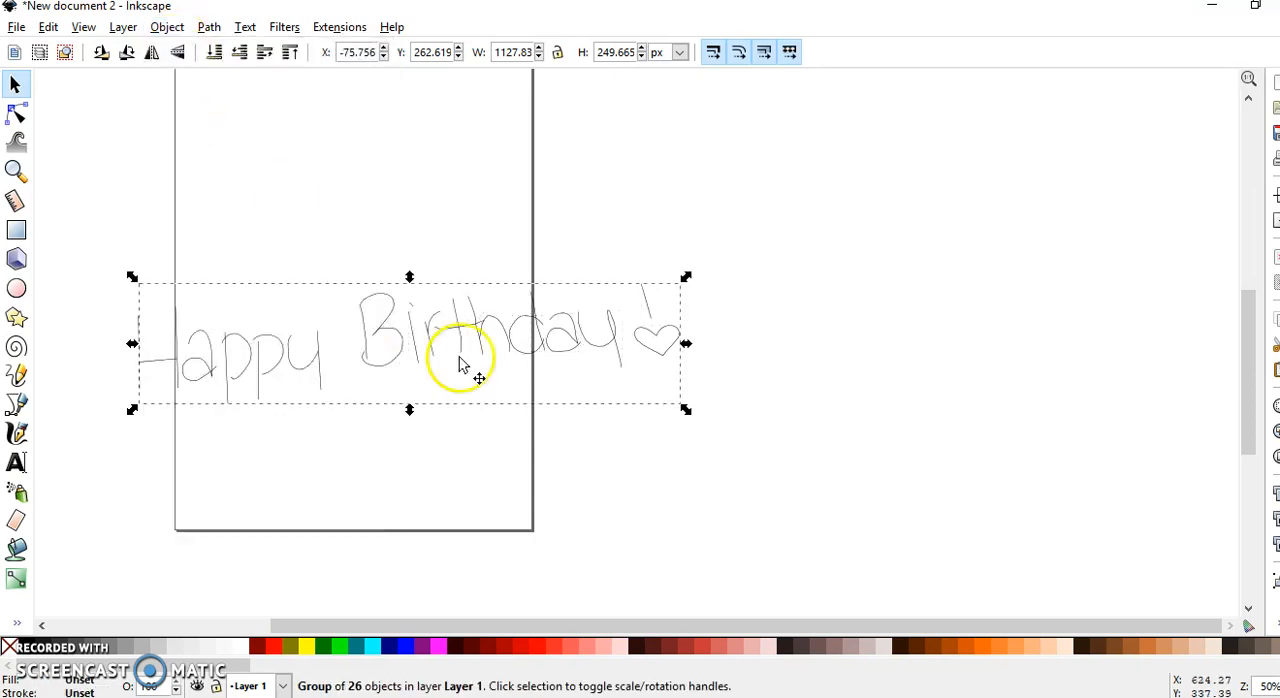
left_click_drag(464, 364, 444, 316)
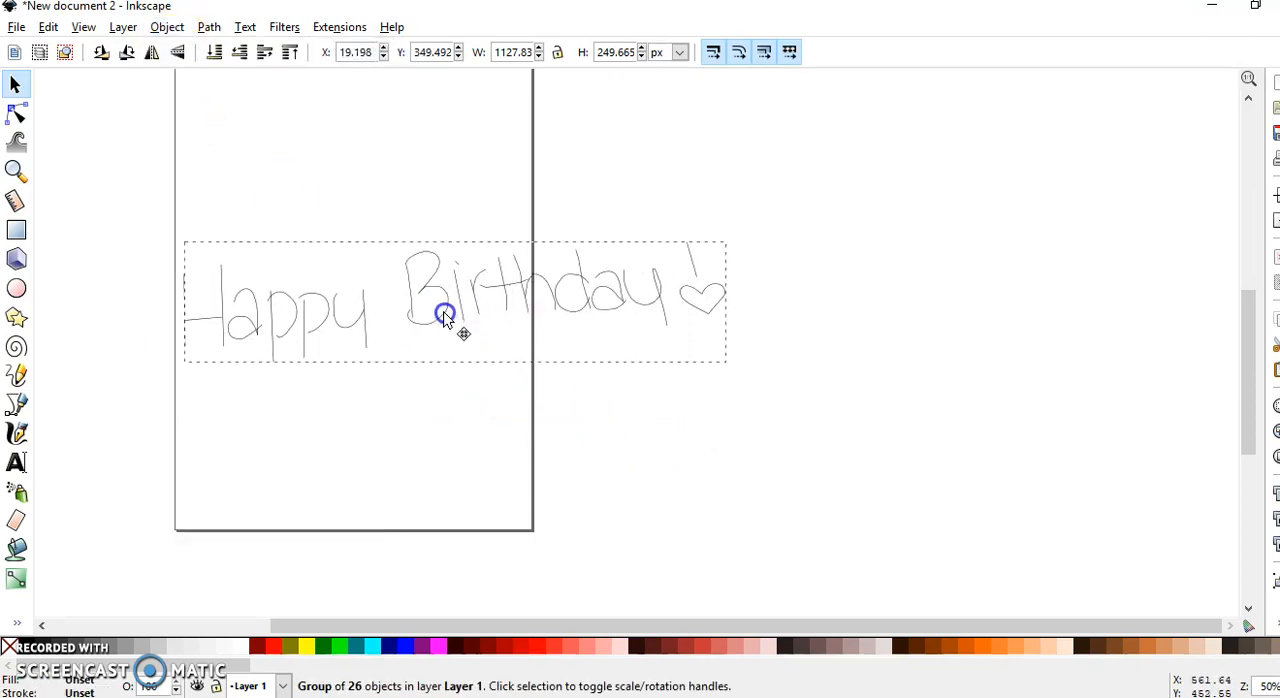
left_click_drag(444, 316, 440, 276)
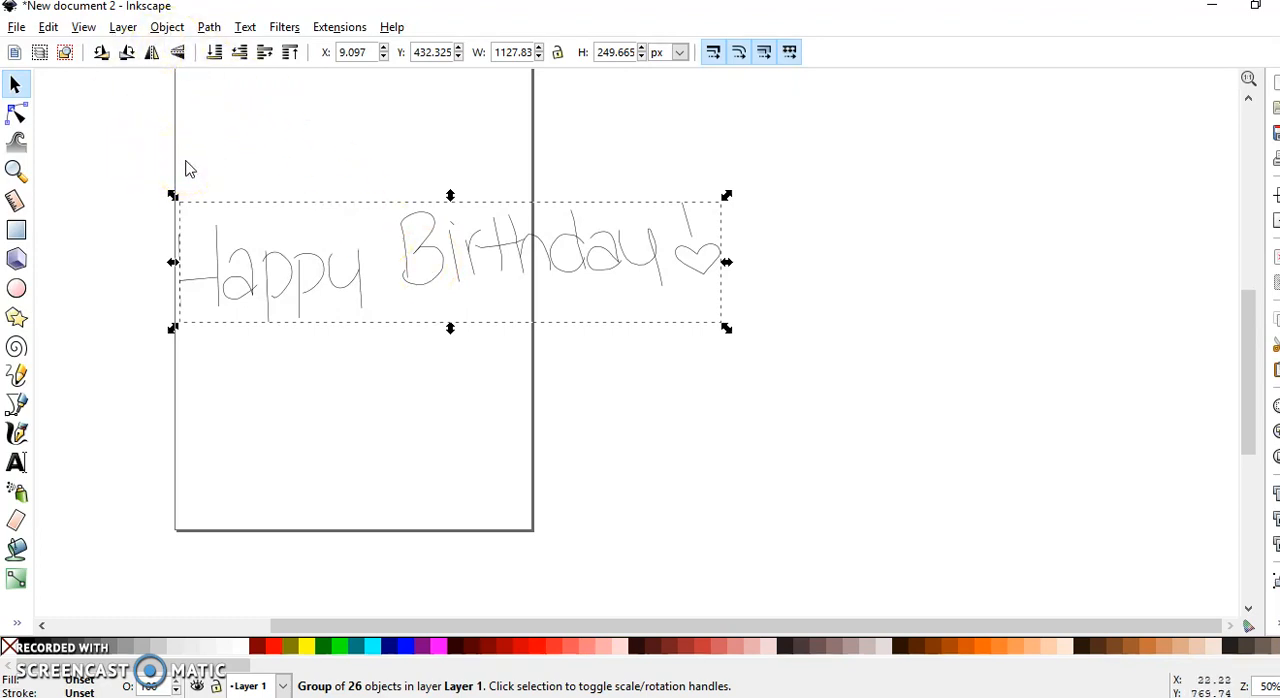
Step: Save the grouped lettering as an Inkscape SVG file in Downloads
key("ctrl+s")
type("Birthda")
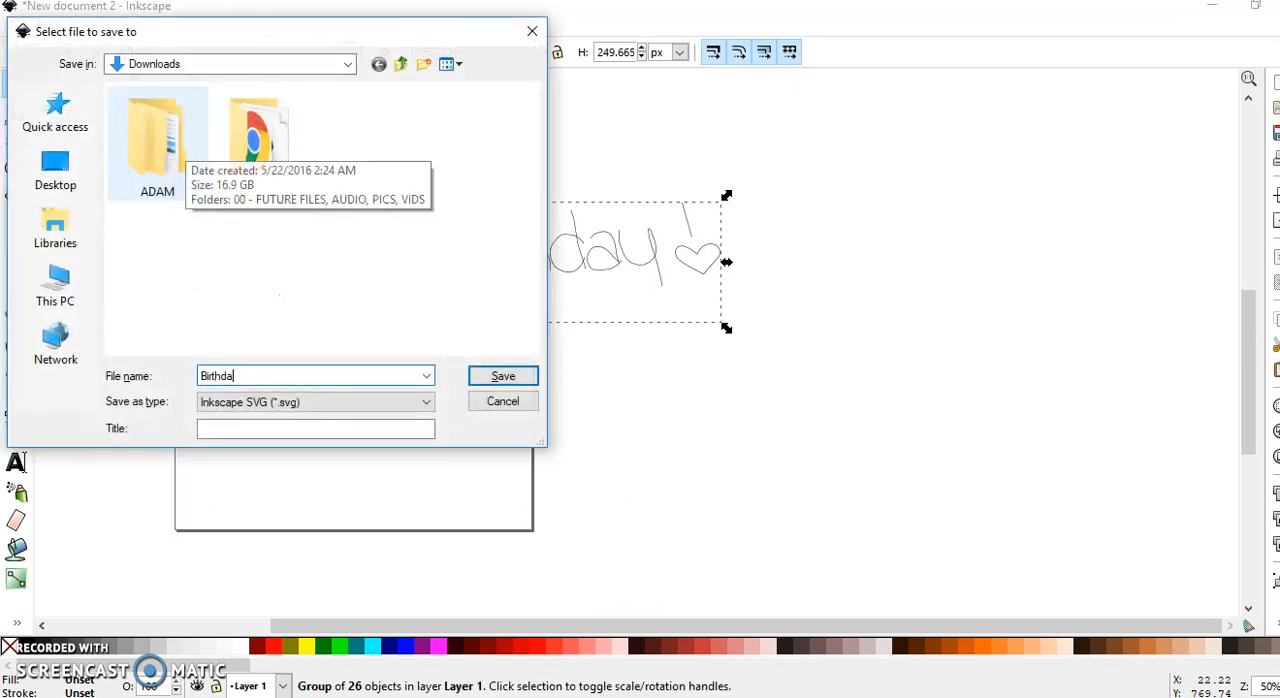
left_click(502, 376)
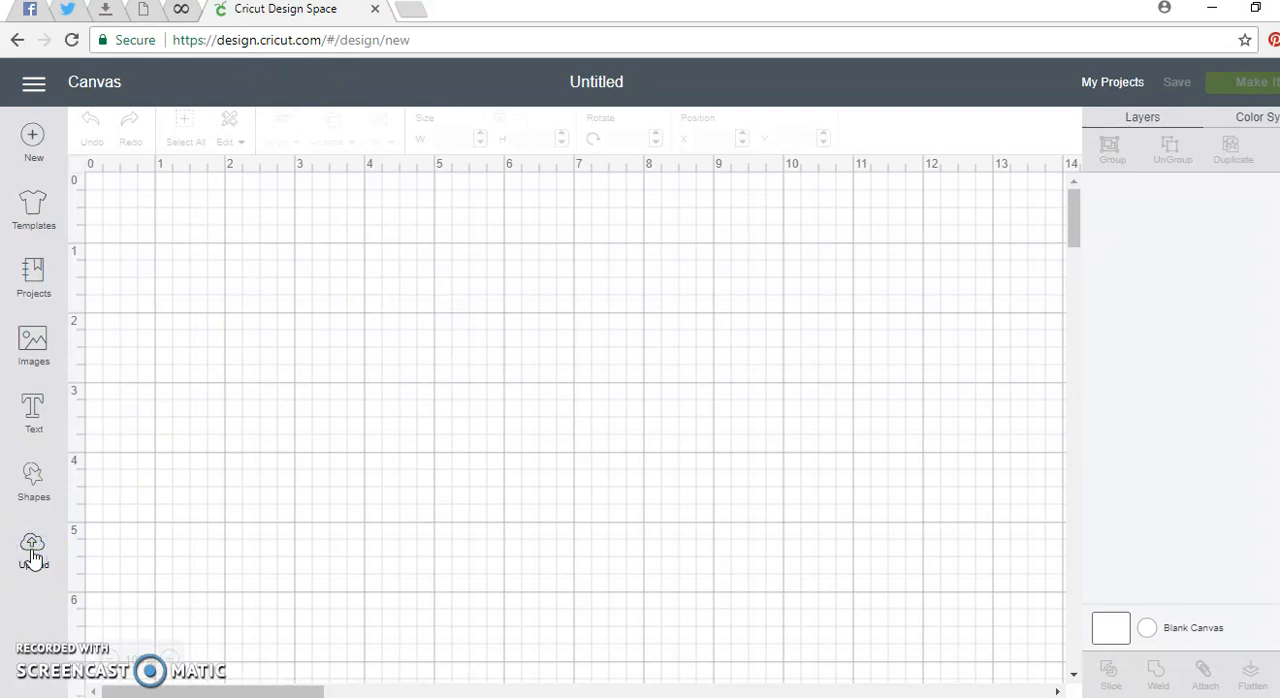
Step: Upload the saved Birthday SVG and save it as an uploaded image
left_click(32, 548)
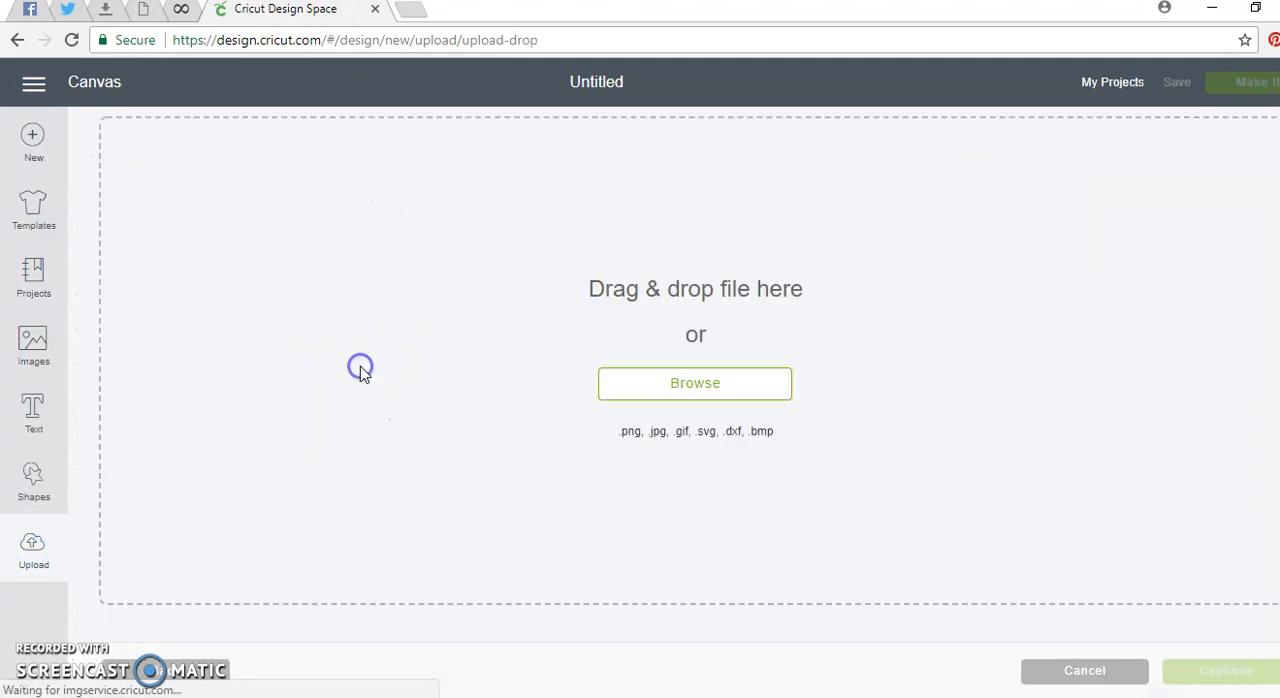
left_click(694, 384)
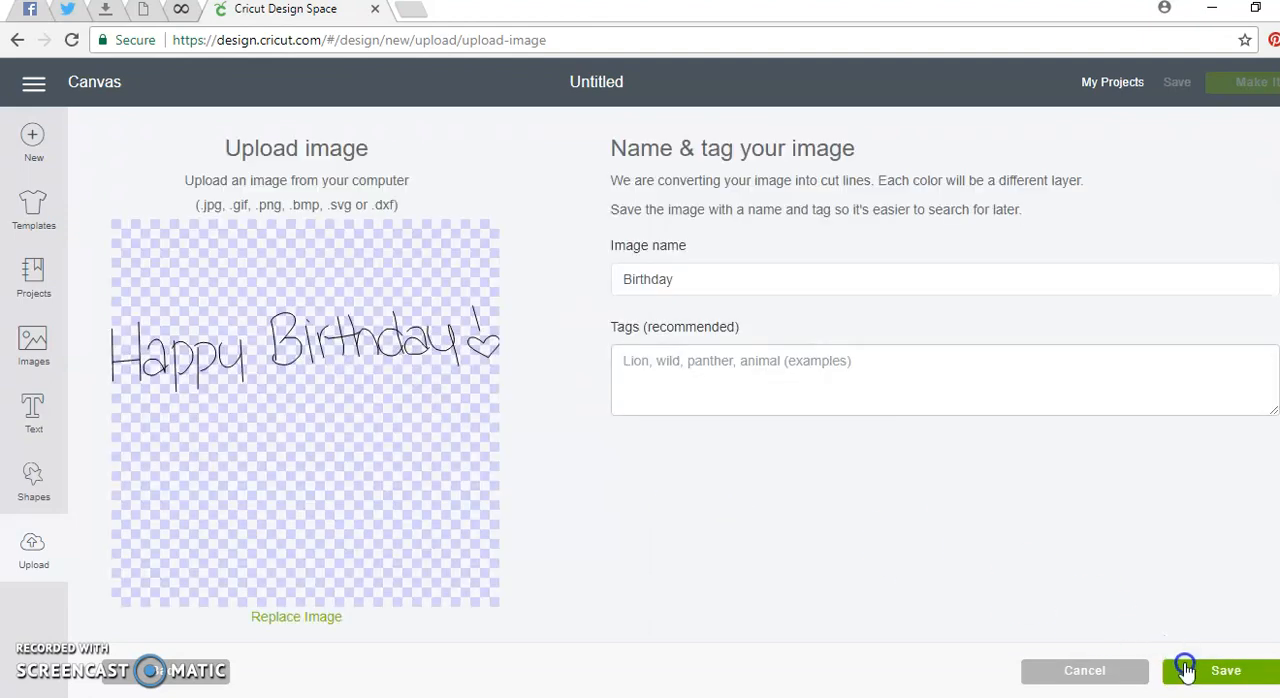
left_click(1226, 670)
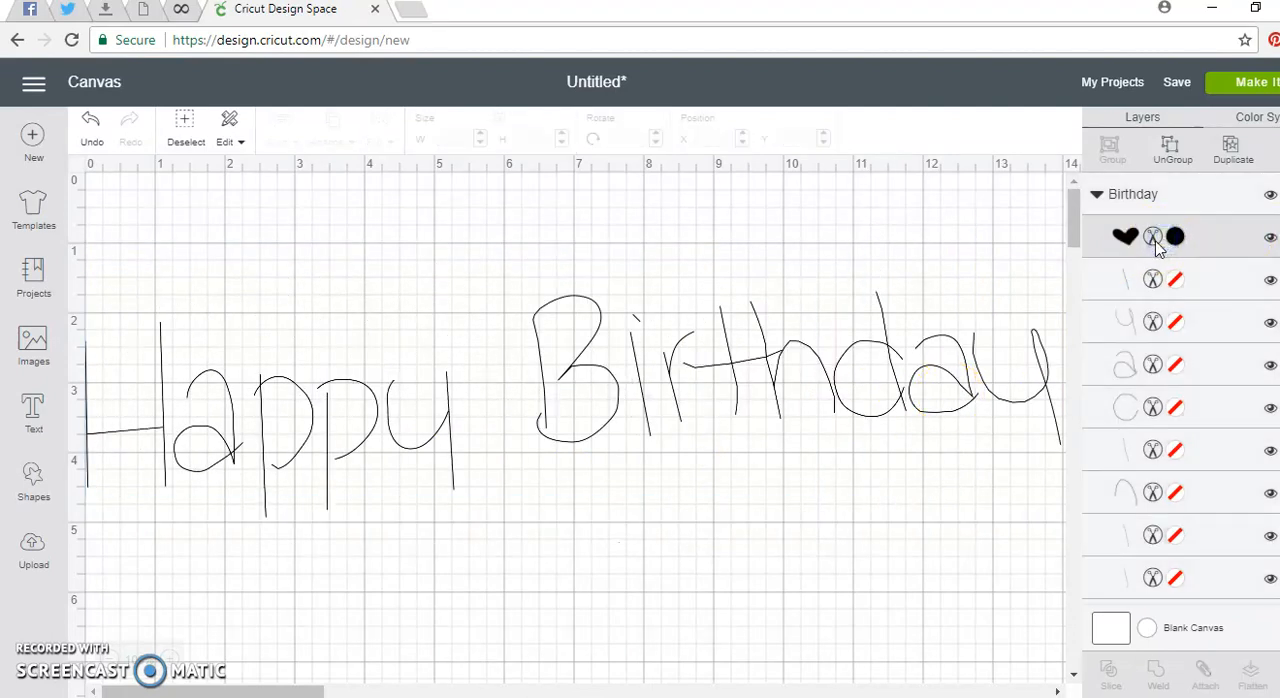
Step: Set the heart layer to Write, select the whole Birthday group and attach its layers
left_click(1176, 236)
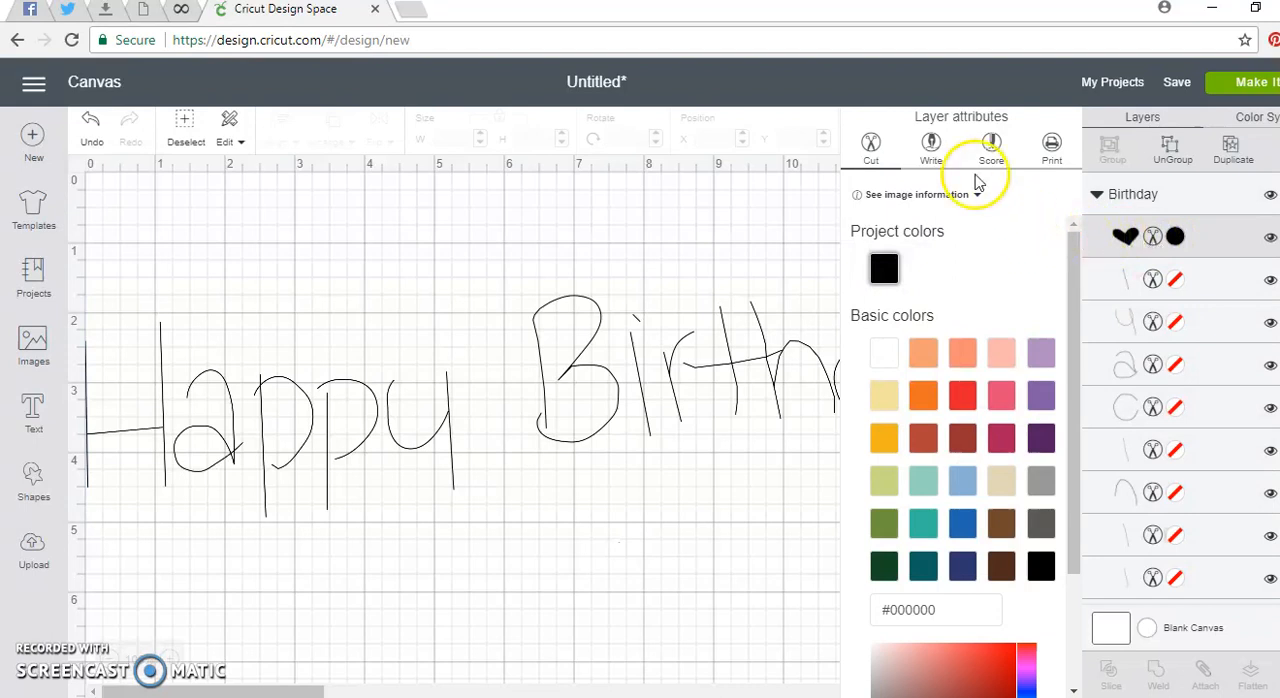
left_click(928, 144)
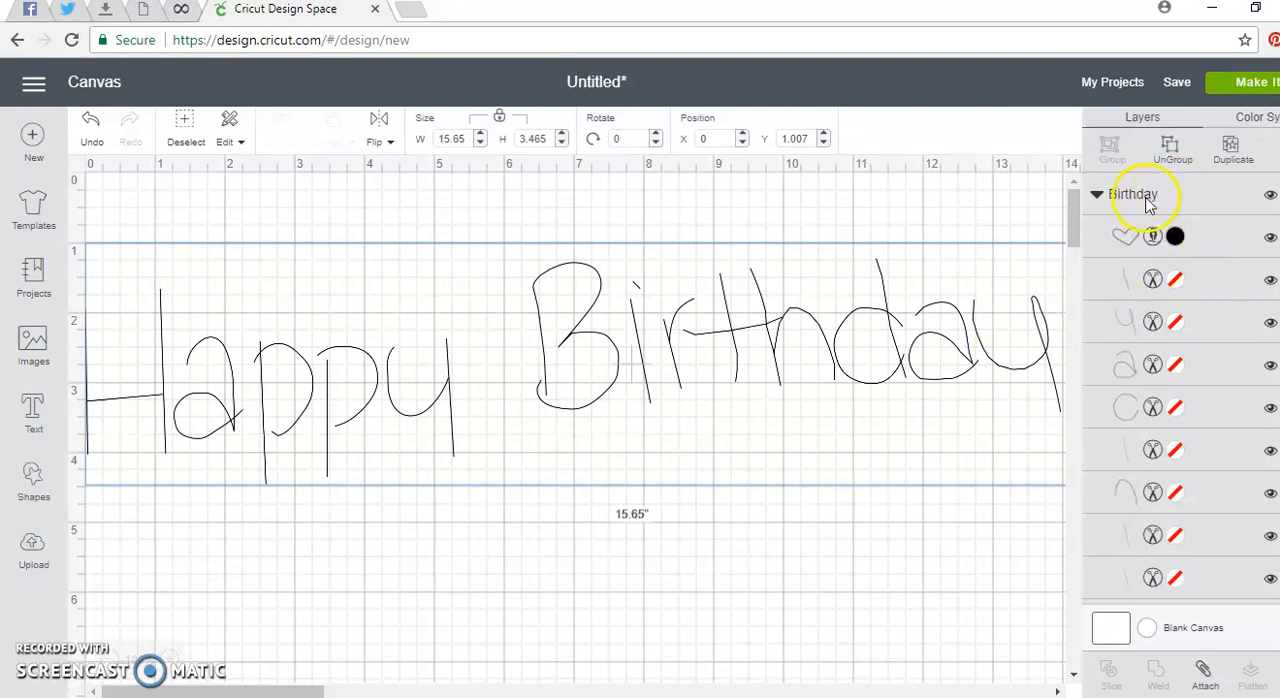
left_click(1204, 676)
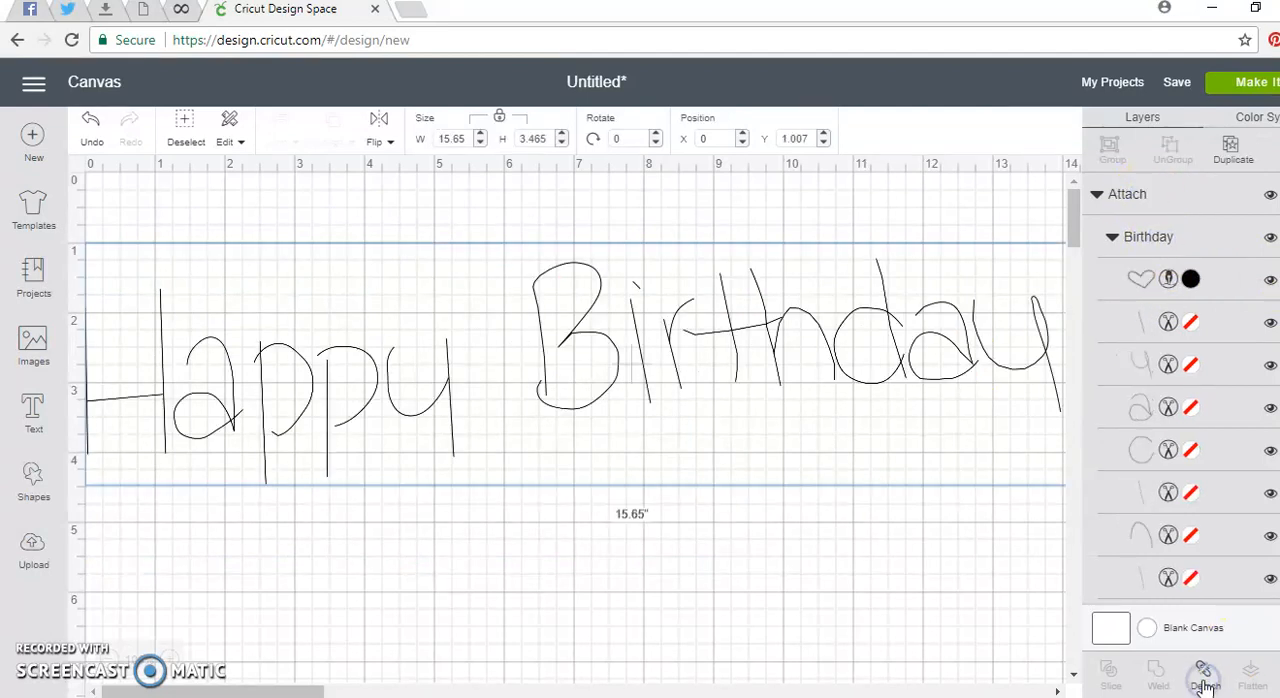
left_click(1168, 322)
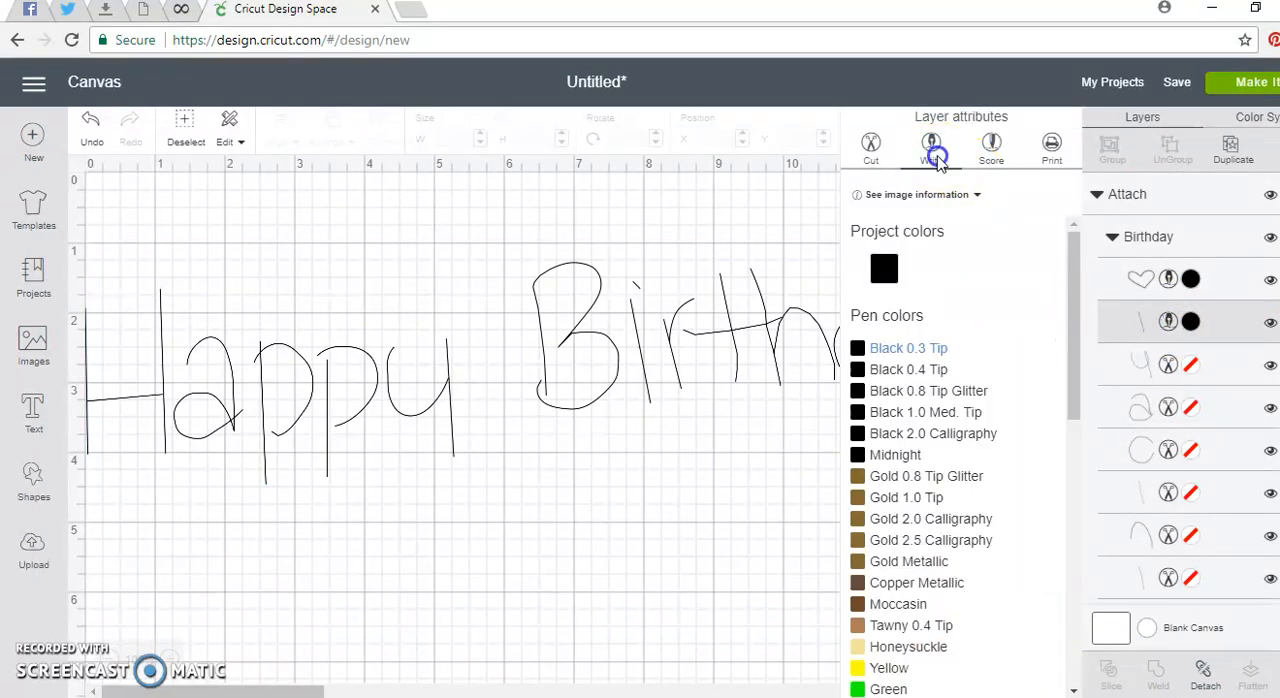
Step: Set each remaining letter stroke layer from Cut to Write in the Layers panel
left_click(932, 144)
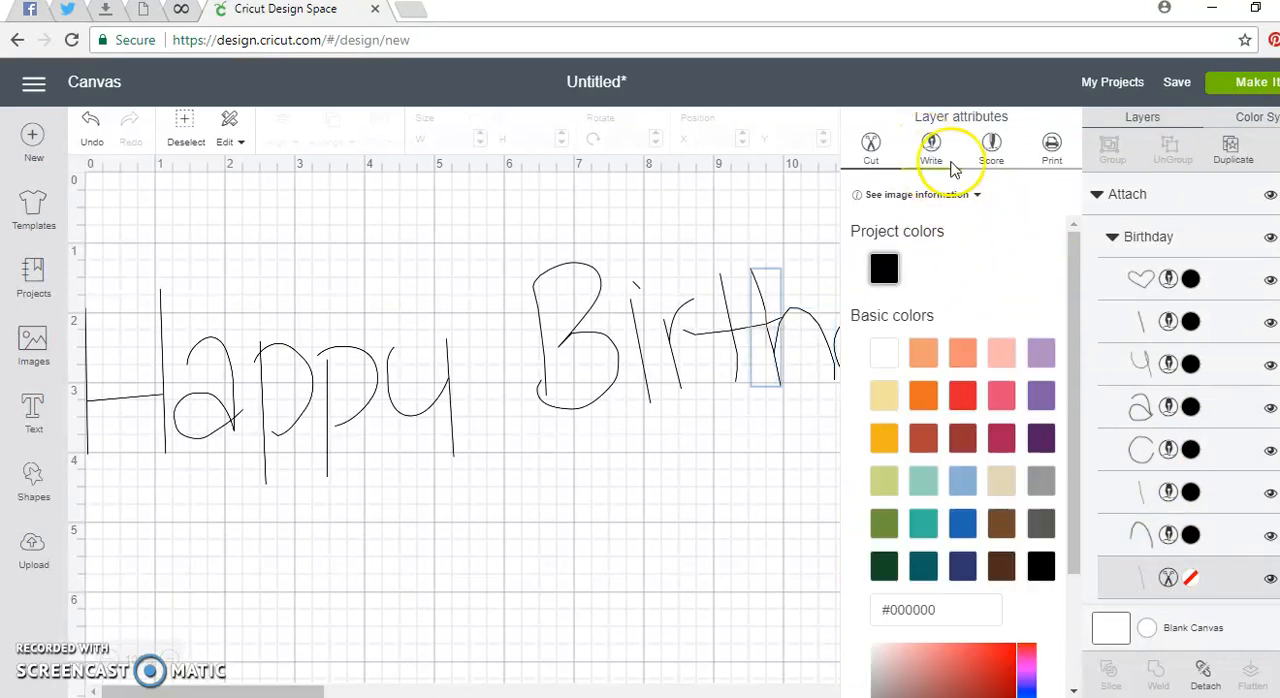
left_click(930, 144)
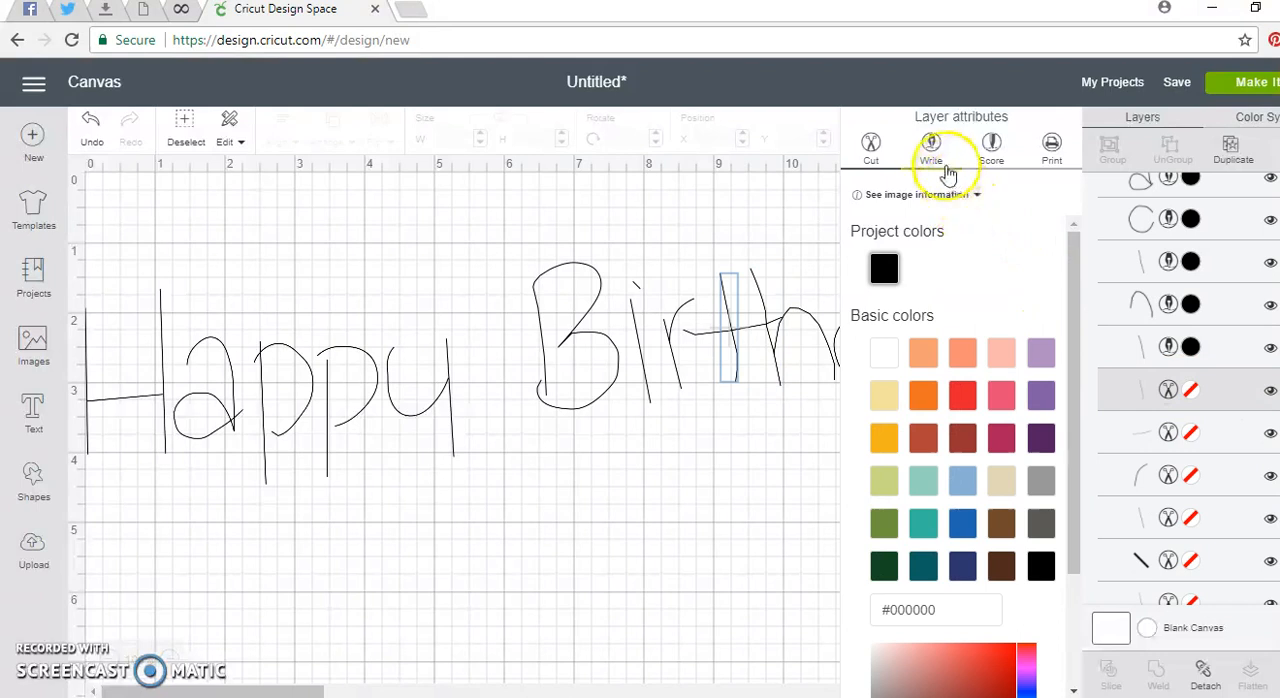
left_click(1170, 432)
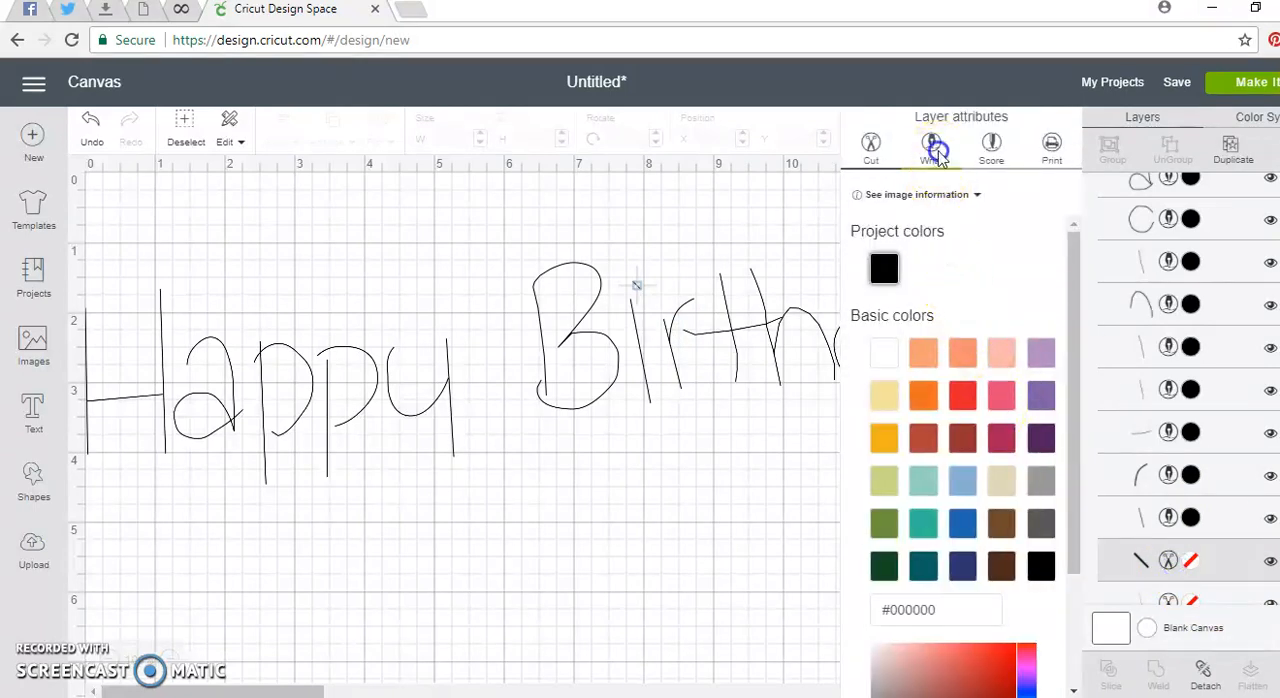
left_click(932, 148)
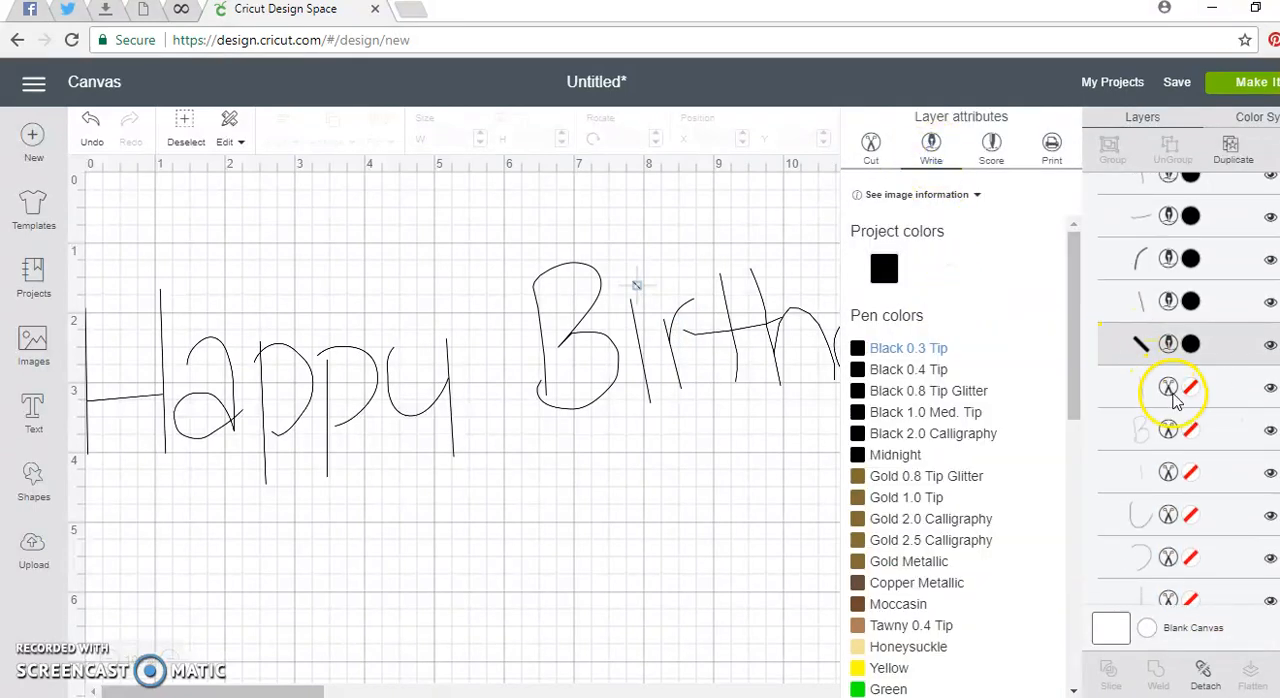
left_click(1140, 388)
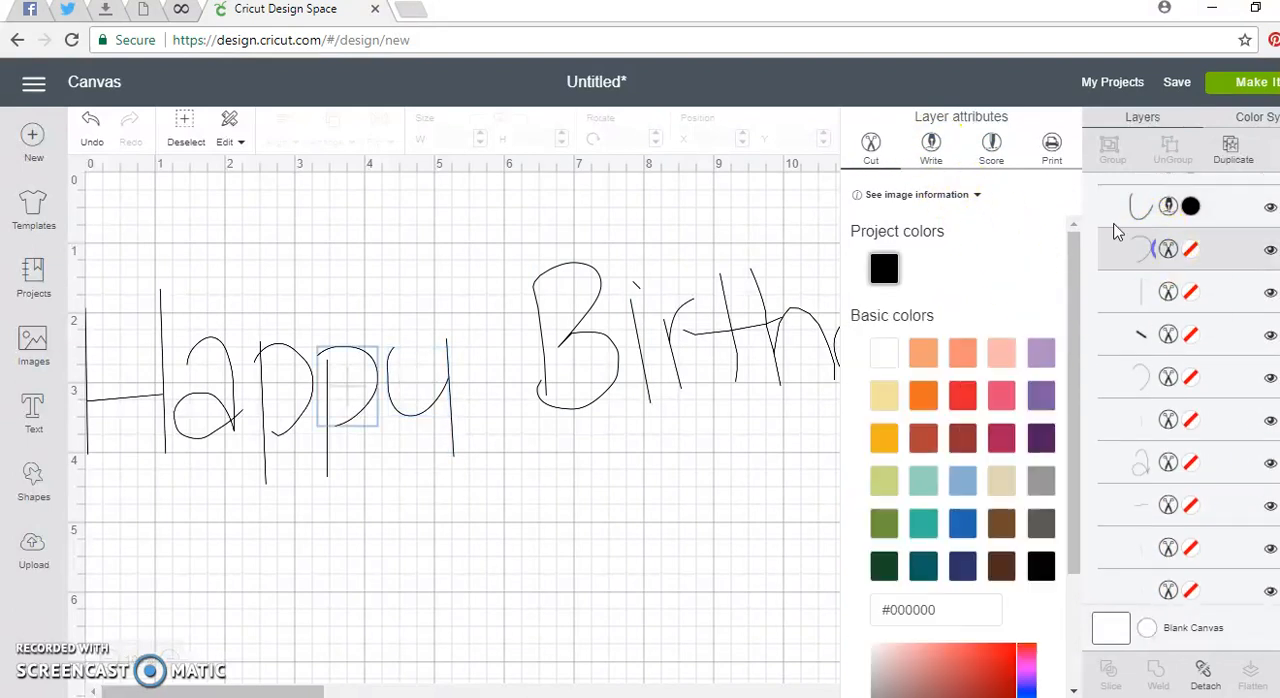
left_click(1168, 292)
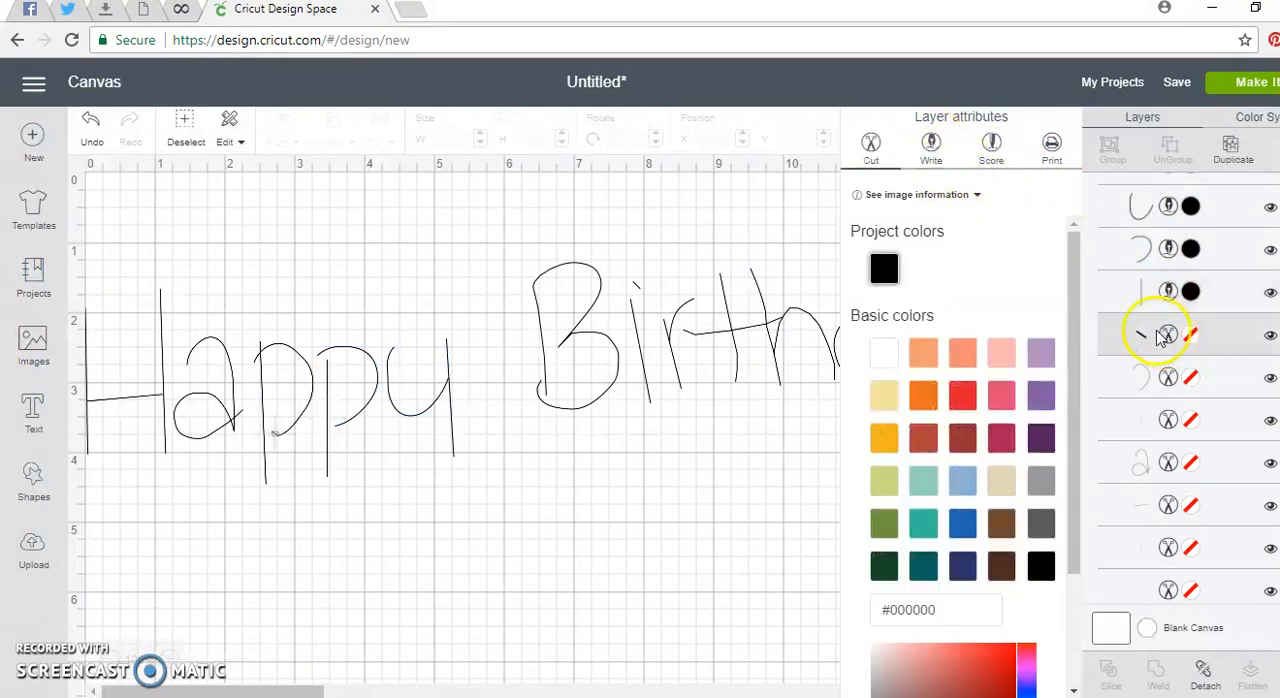
left_click(1140, 336)
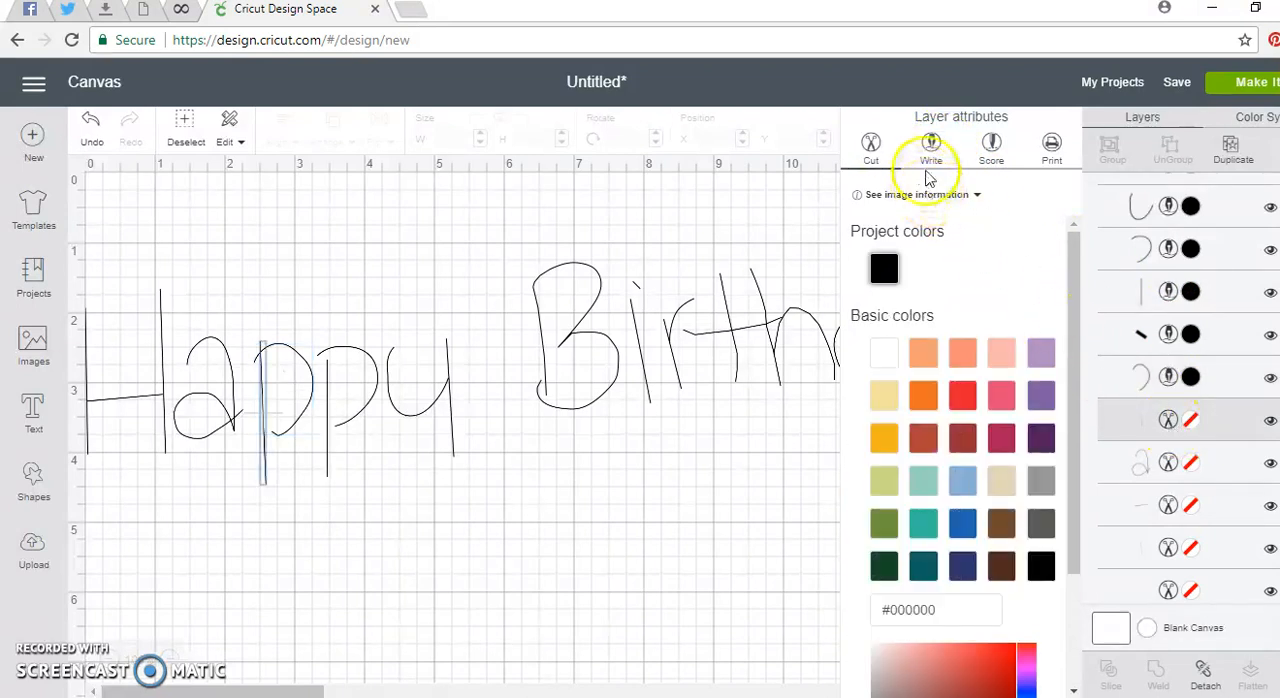
left_click(930, 144)
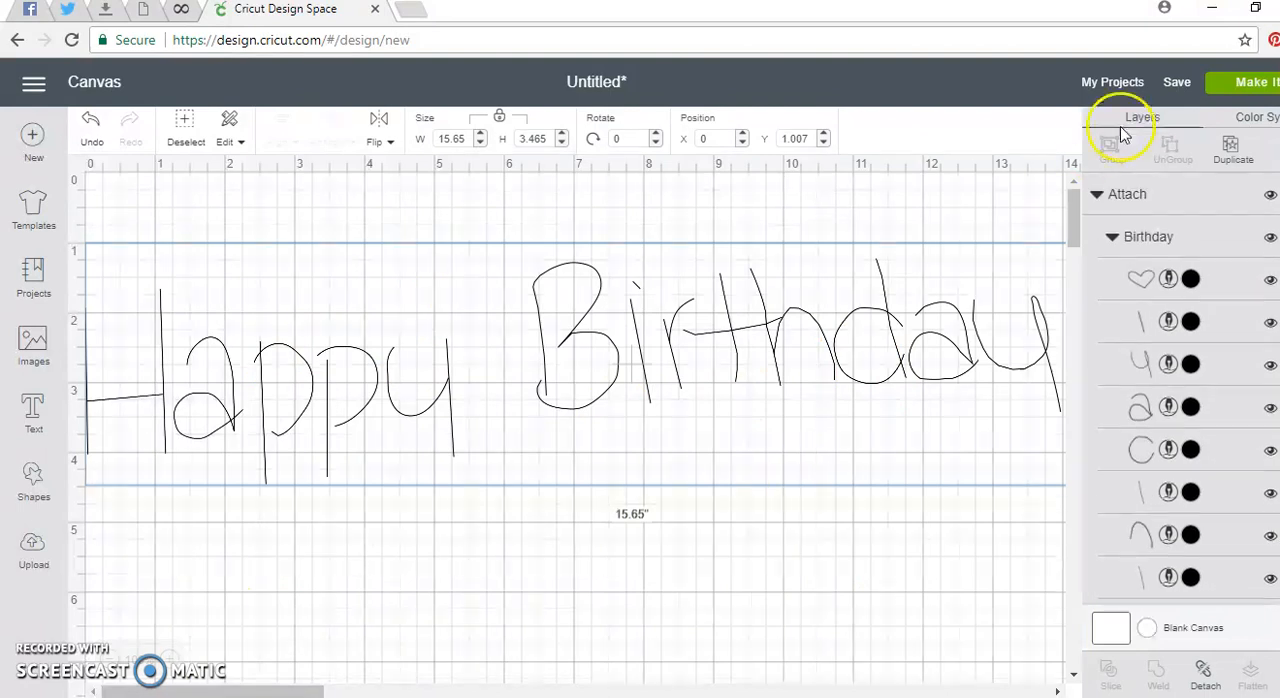
Step: Go to Make It, cancel on the oversize warning, and select the lettering to resize to 5 in
left_click(1256, 82)
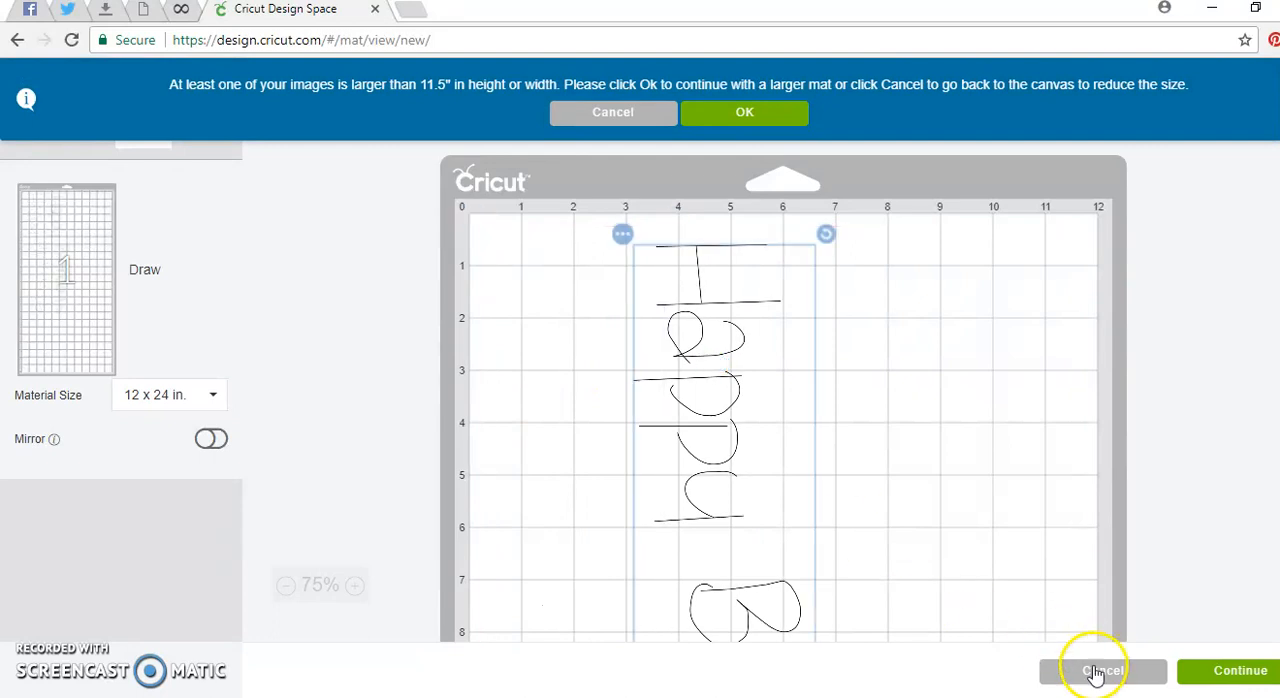
left_click(612, 112)
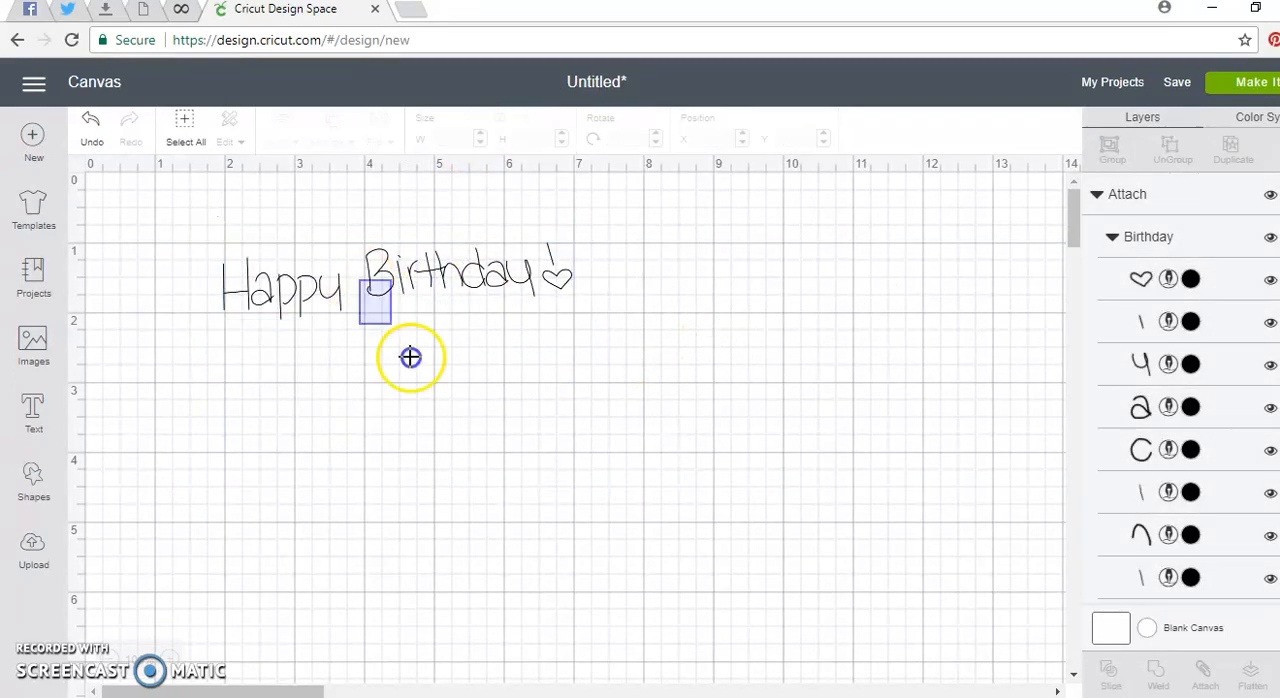
left_click(410, 356)
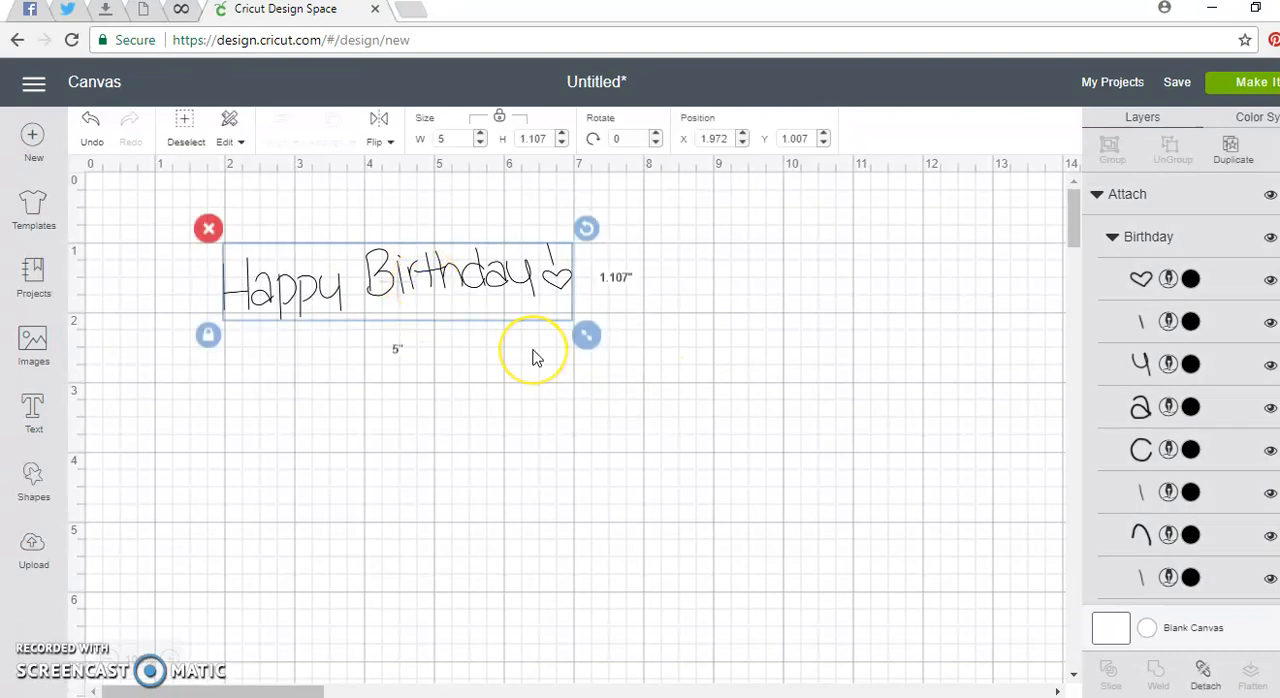